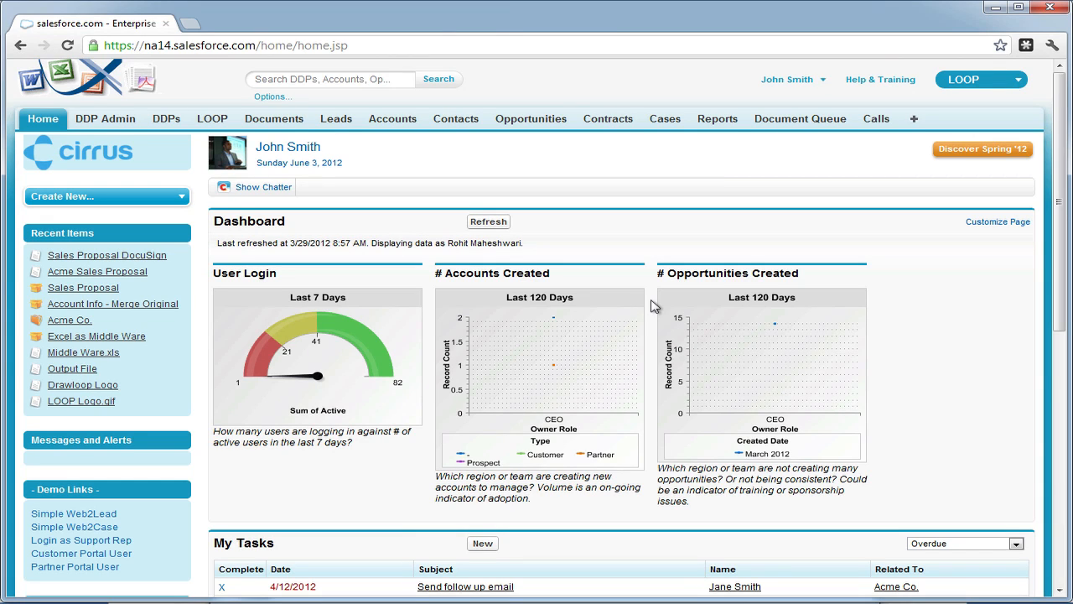
{"action": "mouse_move", "coordinate": [610, 296]}
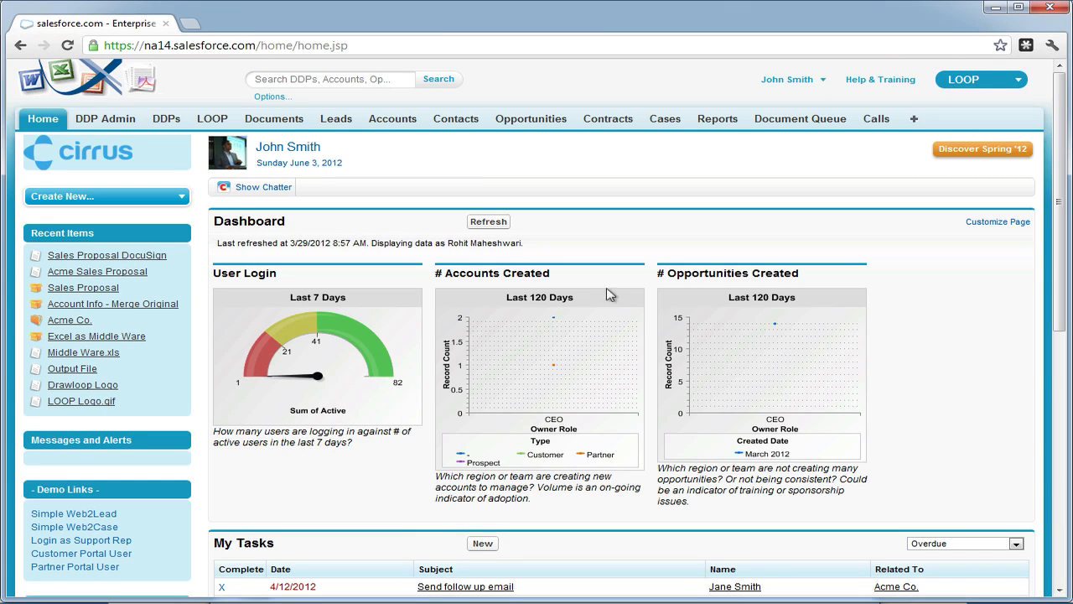
Open the Sales Proposal DDP record and bring its Delivery Options list into view.
{"action": "left_click", "coordinate": [166, 117]}
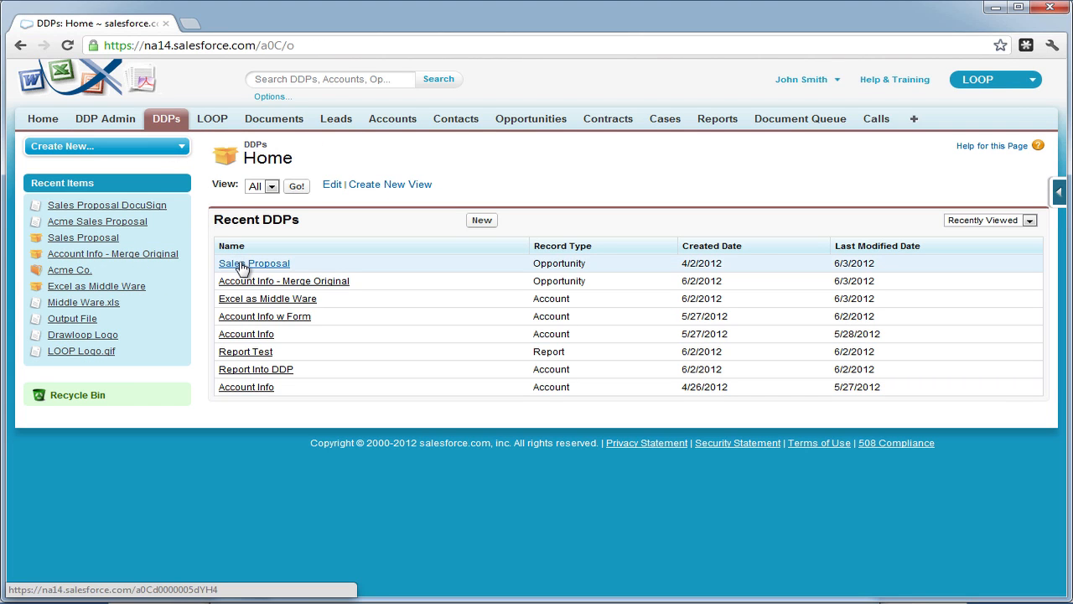
{"action": "left_click", "coordinate": [255, 263]}
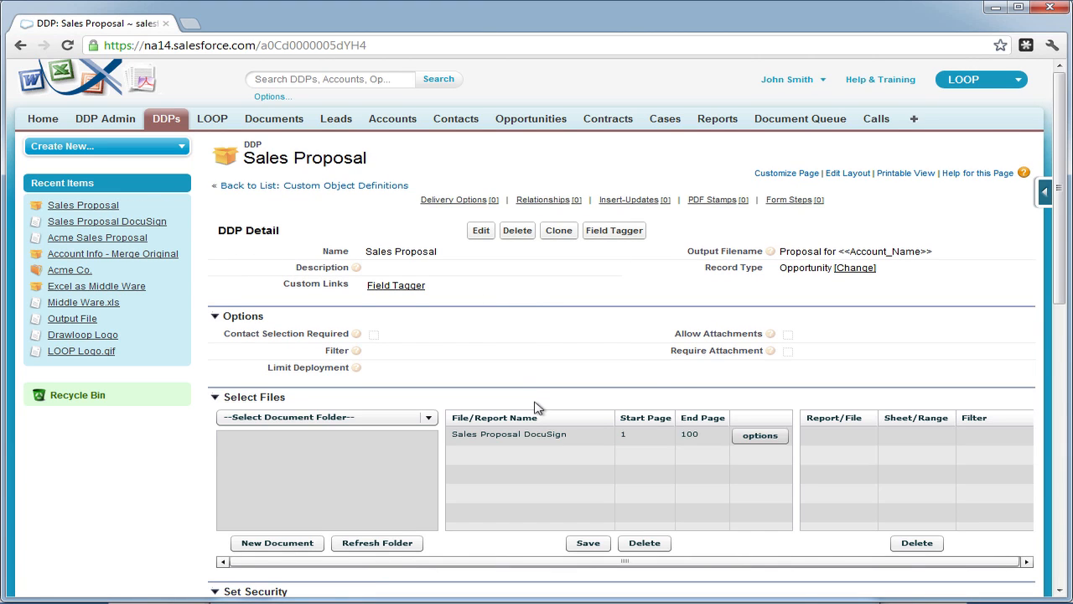
{"action": "scroll", "scroll_direction": "down", "scroll_amount": 3}
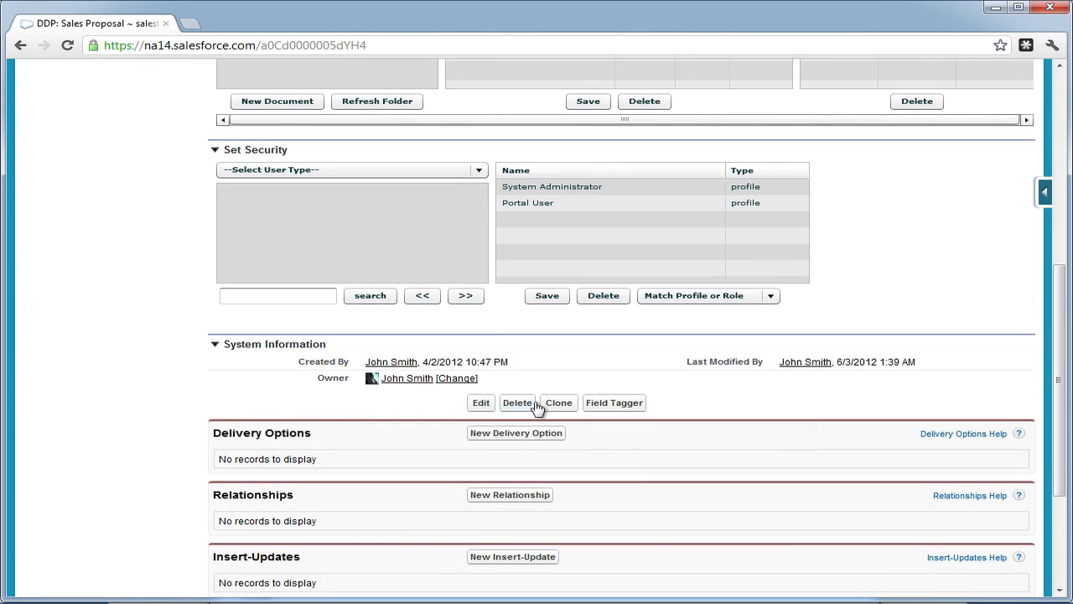
Start a new delivery option for the DDP with DocuSign as the record type.
{"action": "left_click", "coordinate": [517, 432]}
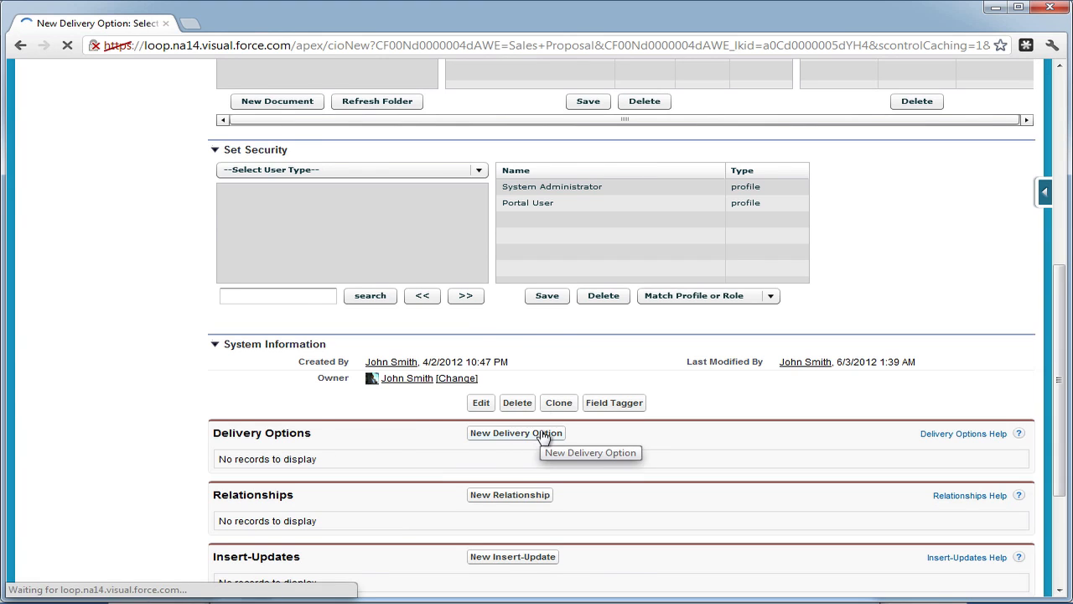
{"action": "left_click", "coordinate": [516, 433]}
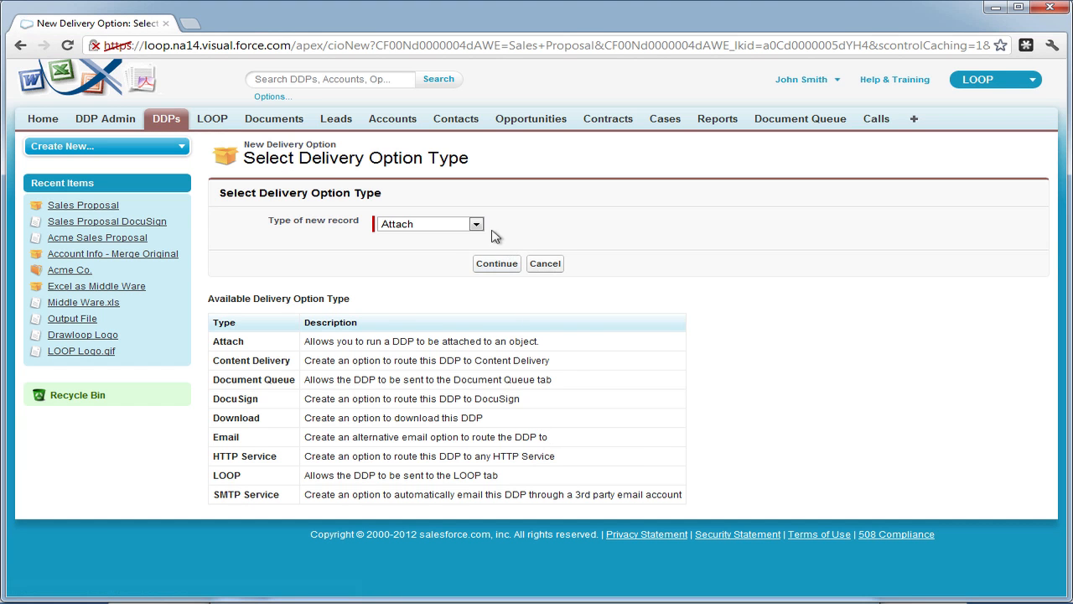
{"action": "left_click", "coordinate": [429, 223]}
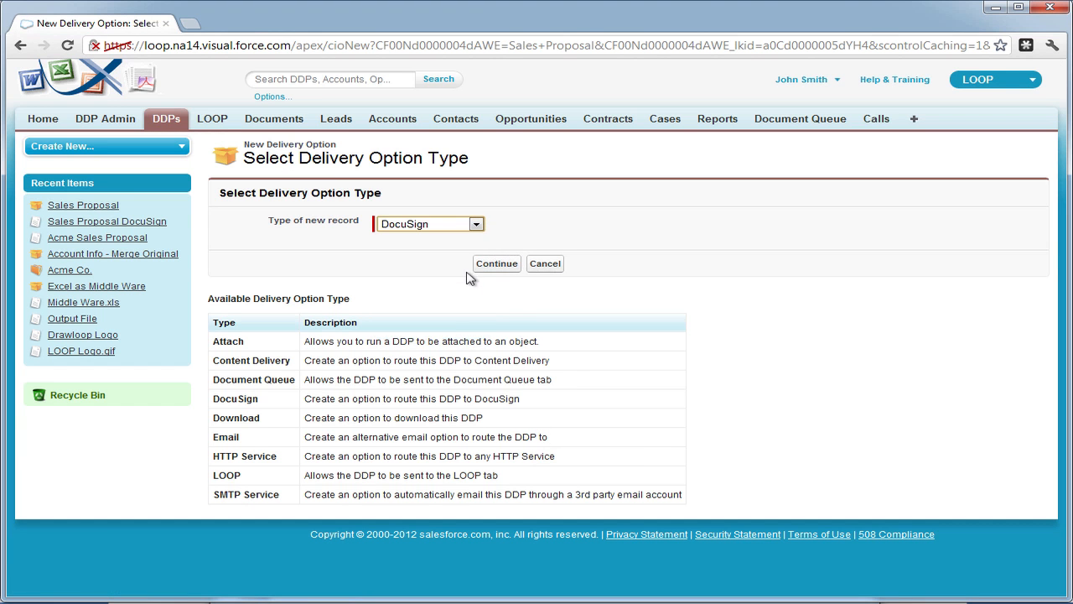
{"action": "mouse_move", "coordinate": [497, 268]}
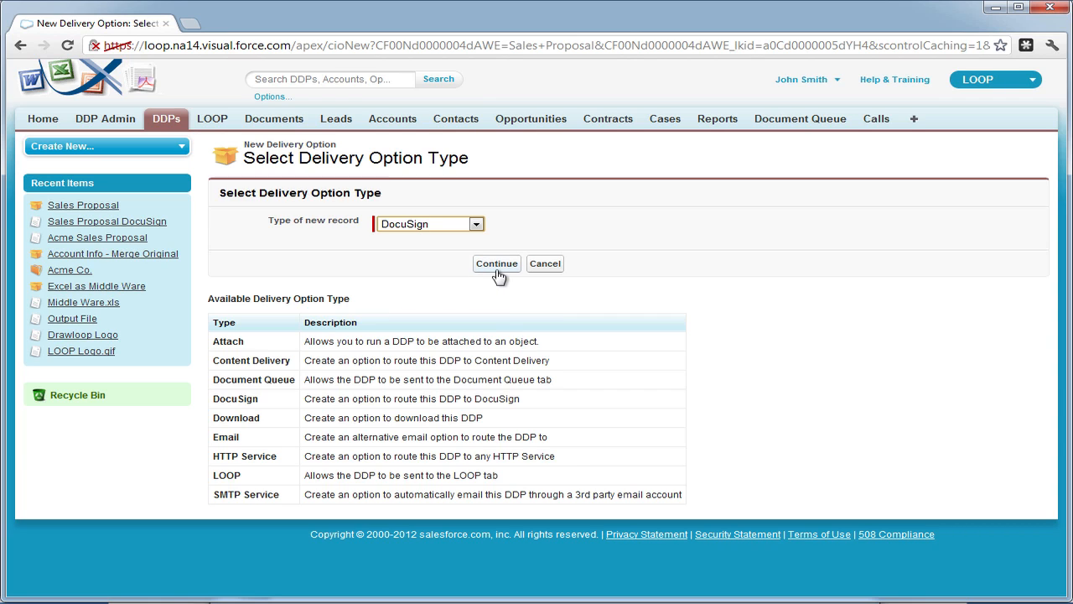
Name the DocuSign option 'Send for eSignature', display order 1, Limit Availability left at --None--.
{"action": "left_click", "coordinate": [496, 263]}
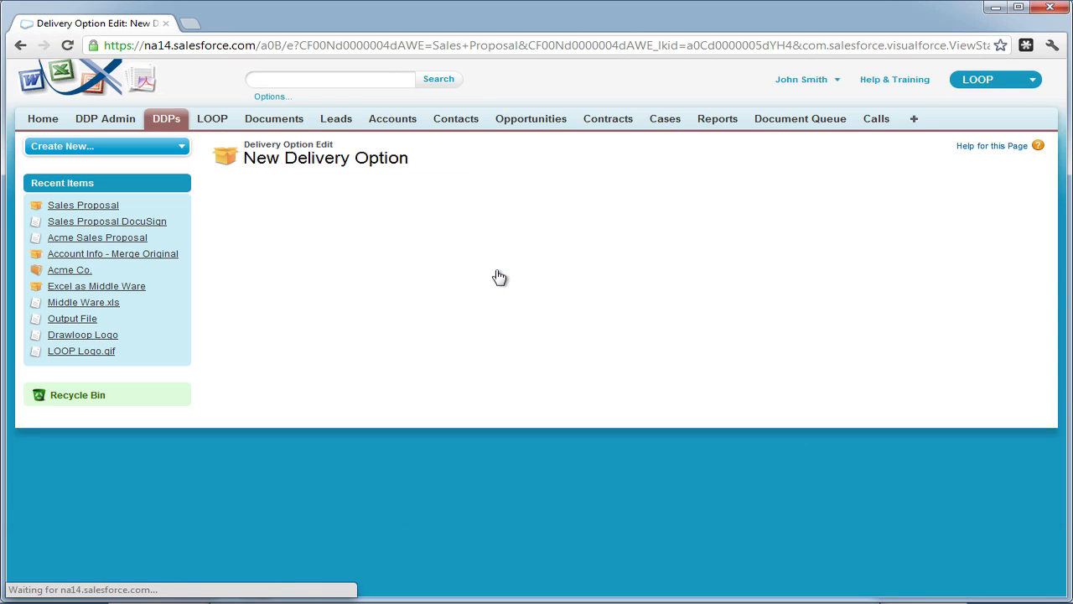
{"action": "type", "text": "S"}
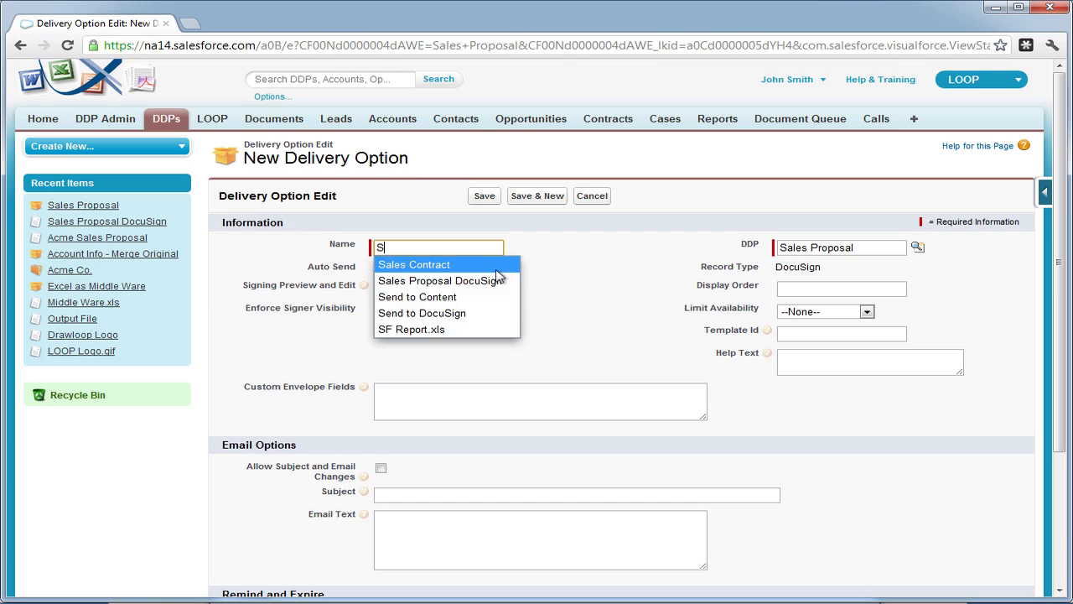
{"action": "type", "text": "end for eS"}
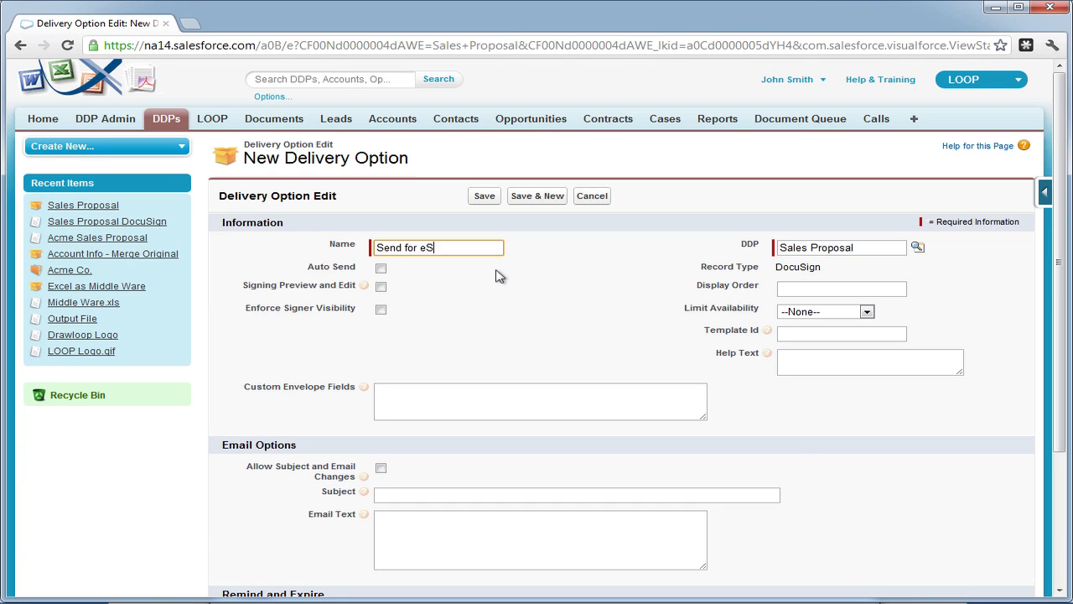
{"action": "type", "text": "ignature"}
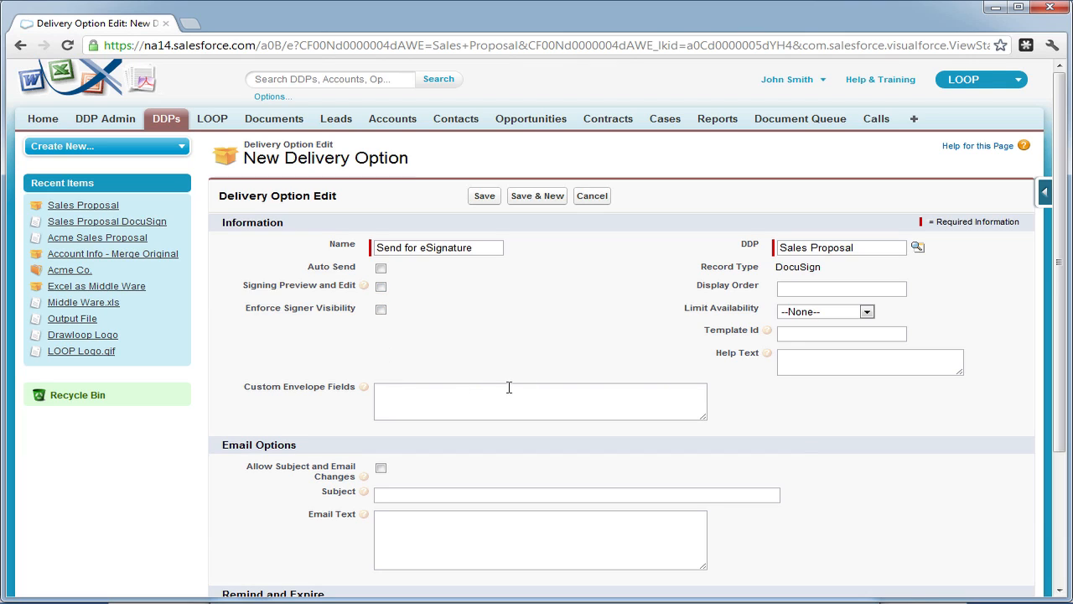
{"action": "left_click", "coordinate": [842, 288]}
{"action": "type", "text": "1"}
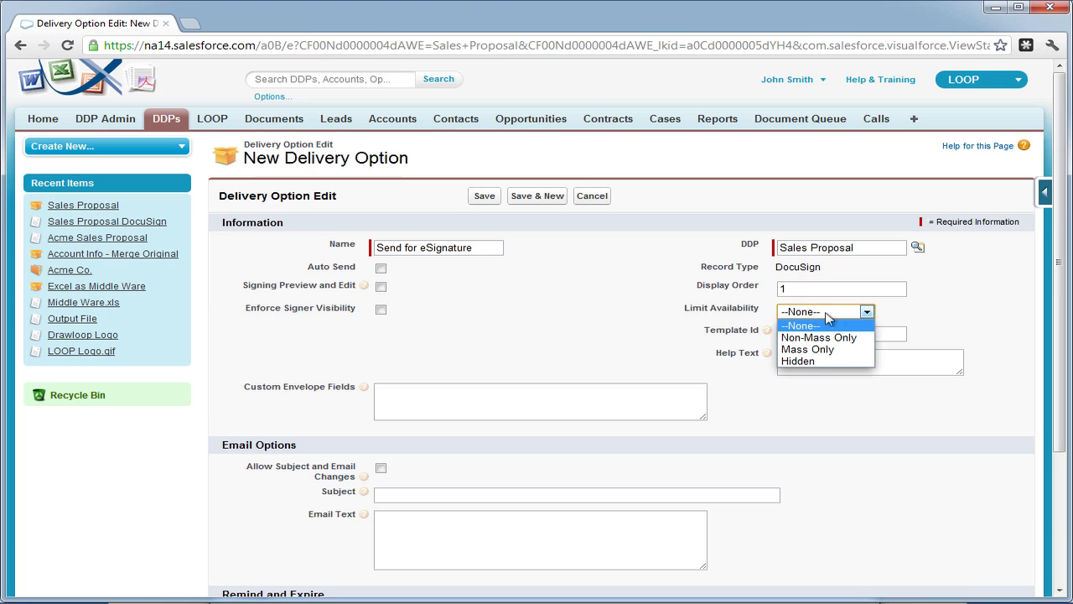
{"action": "left_click", "coordinate": [798, 325]}
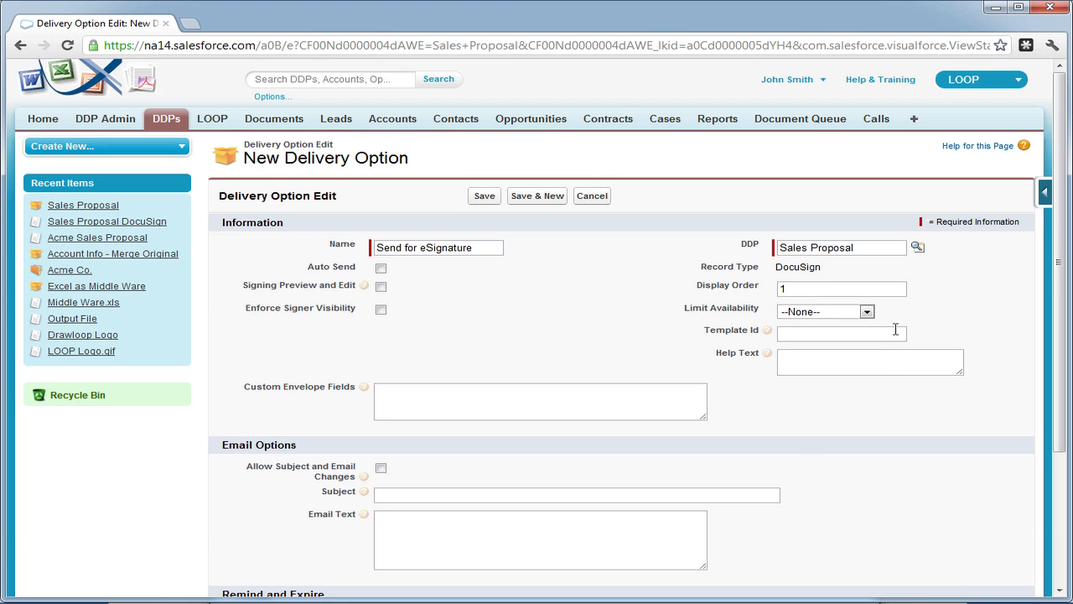
Allow subject and email changes and enter a default email subject.
{"action": "scroll", "scroll_direction": "down", "scroll_amount": 3}
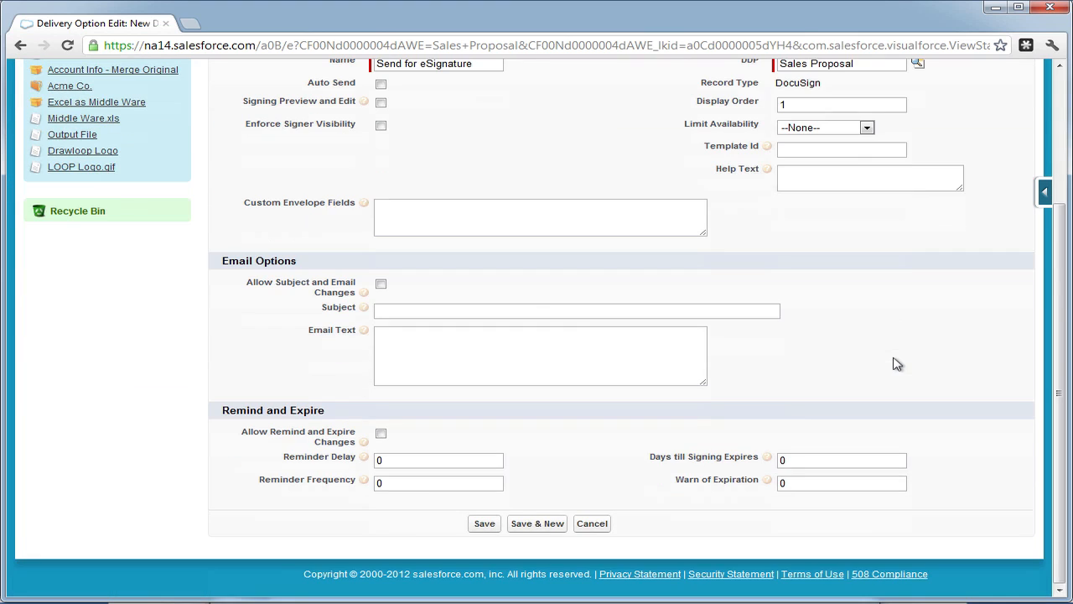
{"action": "left_click", "coordinate": [381, 283]}
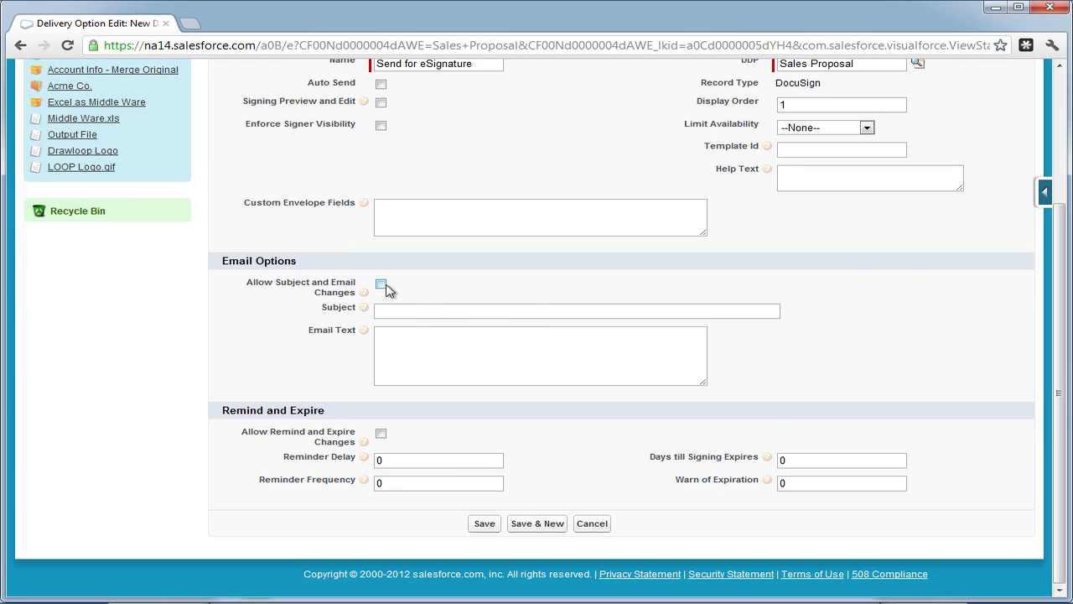
{"action": "left_click", "coordinate": [381, 284]}
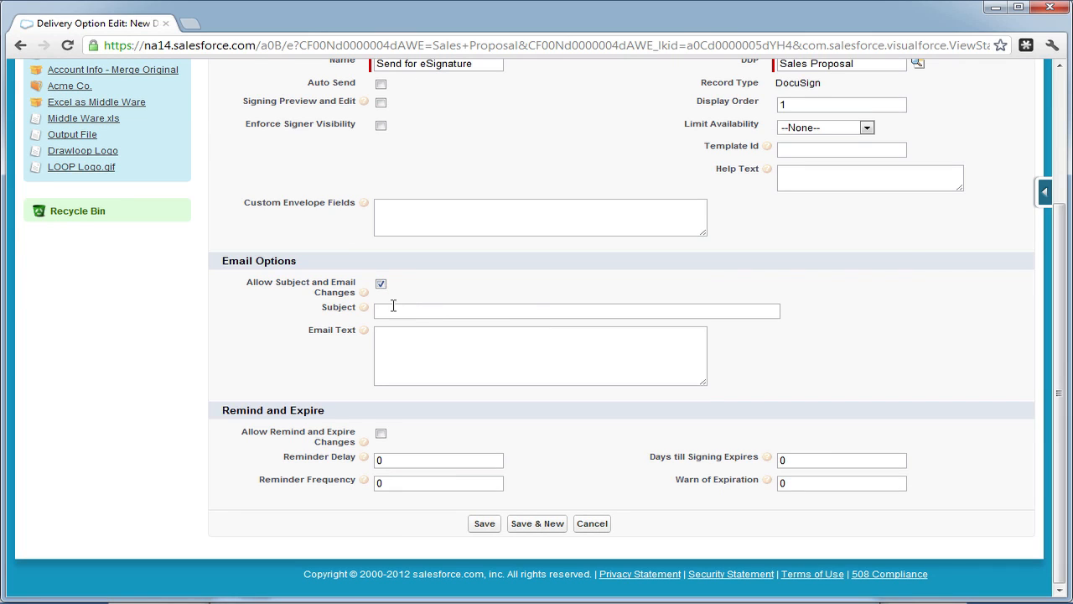
{"action": "left_click", "coordinate": [577, 310]}
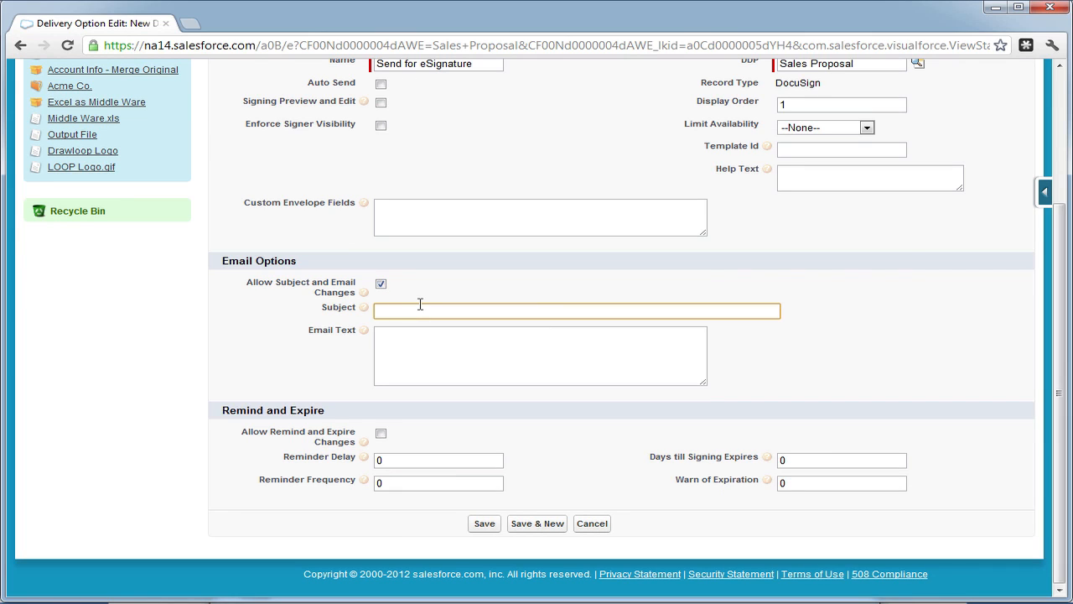
{"action": "type", "text": "Default Subject goe"}
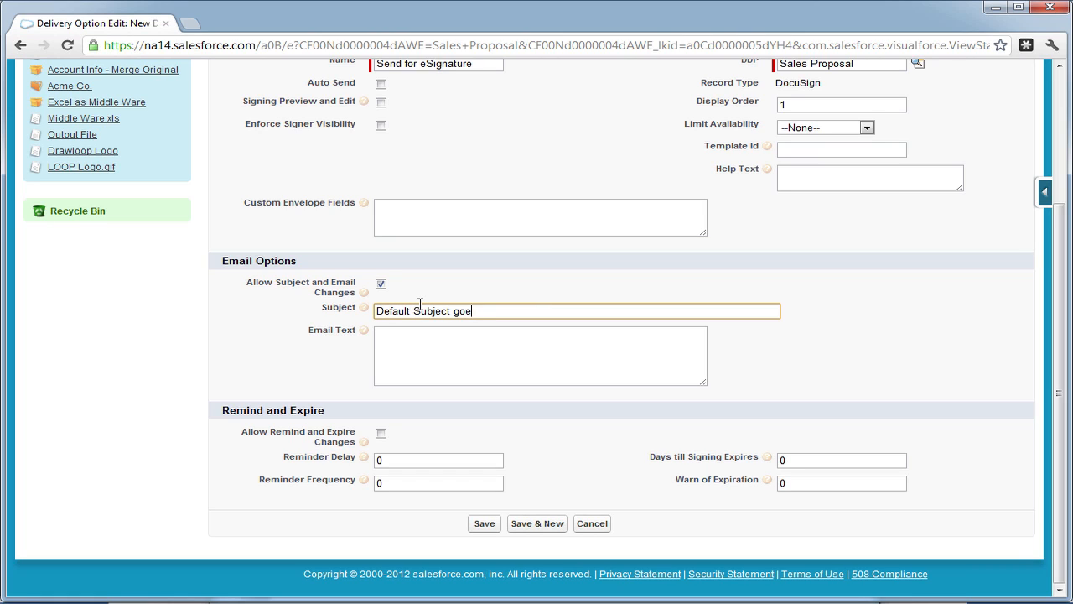
{"action": "type", "text": "s here"}
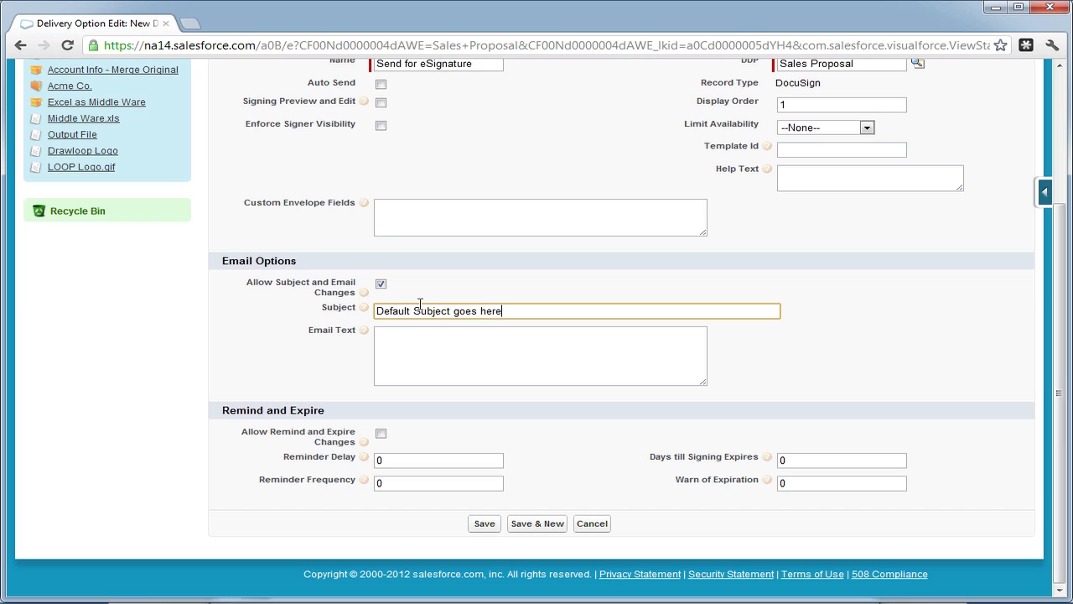
Write the default email body using <<Account_Name>>, a field-tagger note, and sign-off Thanks, <<User_Name>>.
{"action": "left_click", "coordinate": [540, 355]}
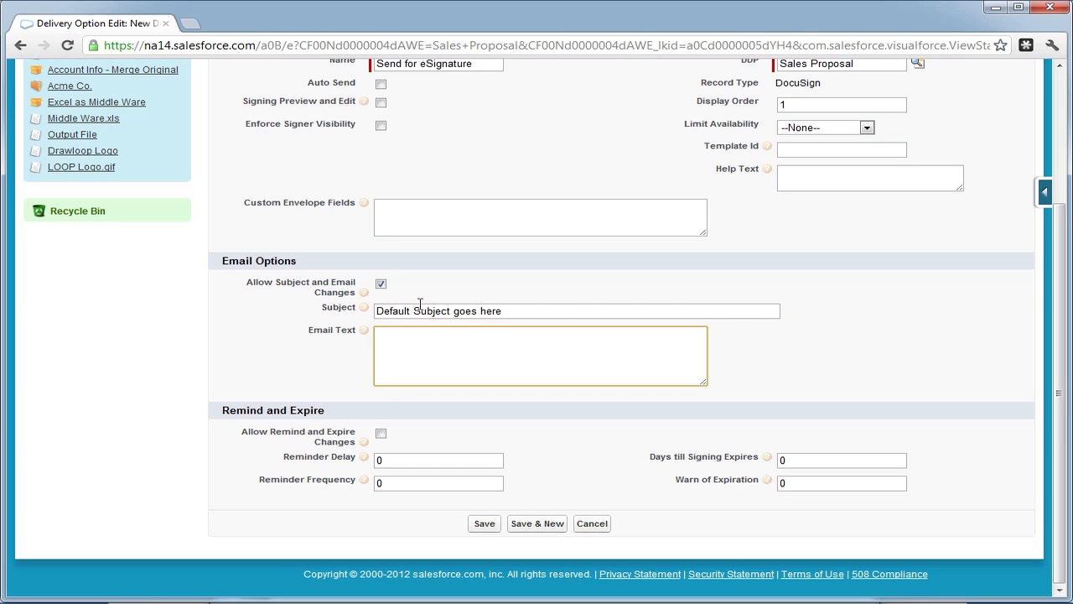
{"action": "type", "text": "Def"}
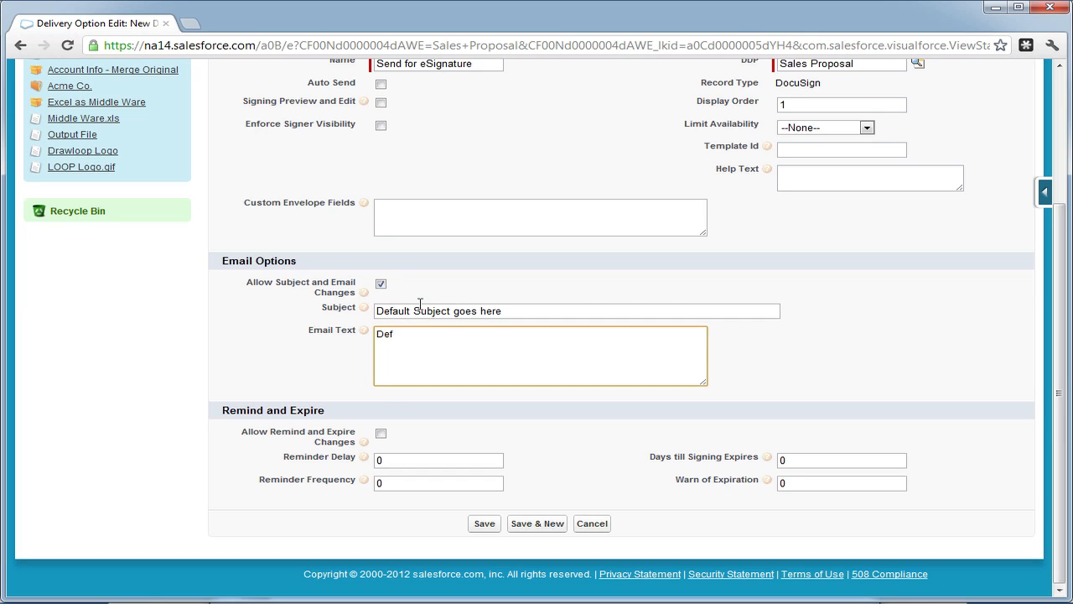
{"action": "type", "text": "Default Email"}
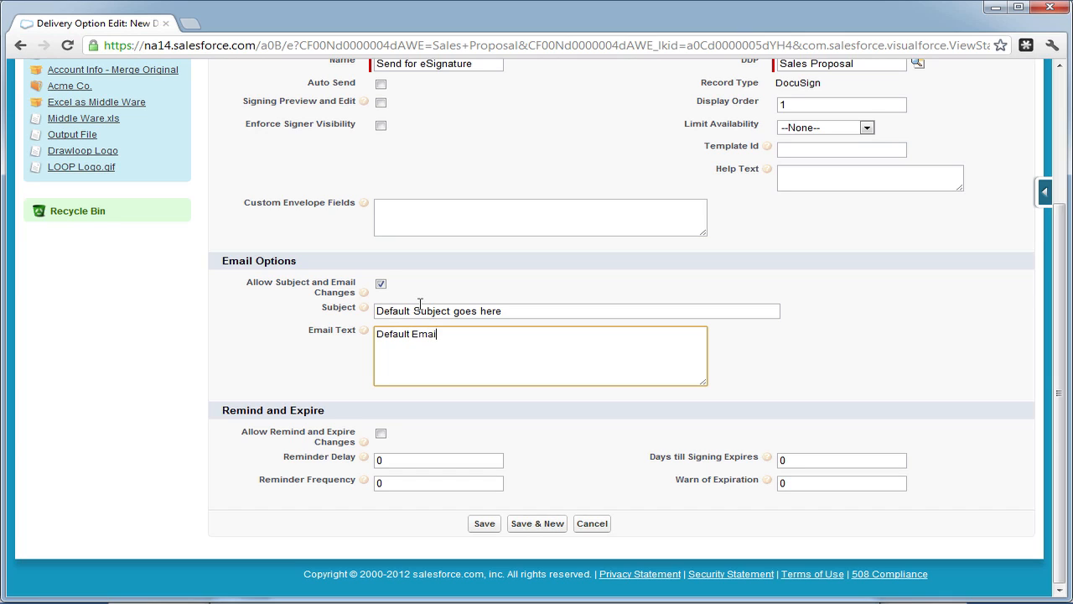
{"action": "type", "text": "Goes here. You can use field tags like"}
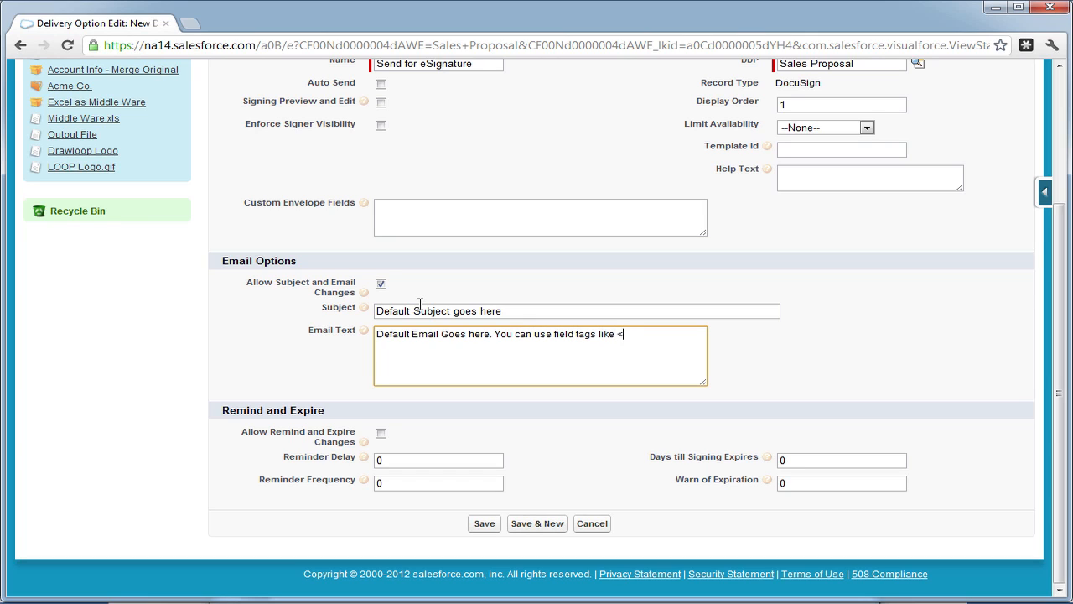
{"action": "type", "text": "<Account_"}
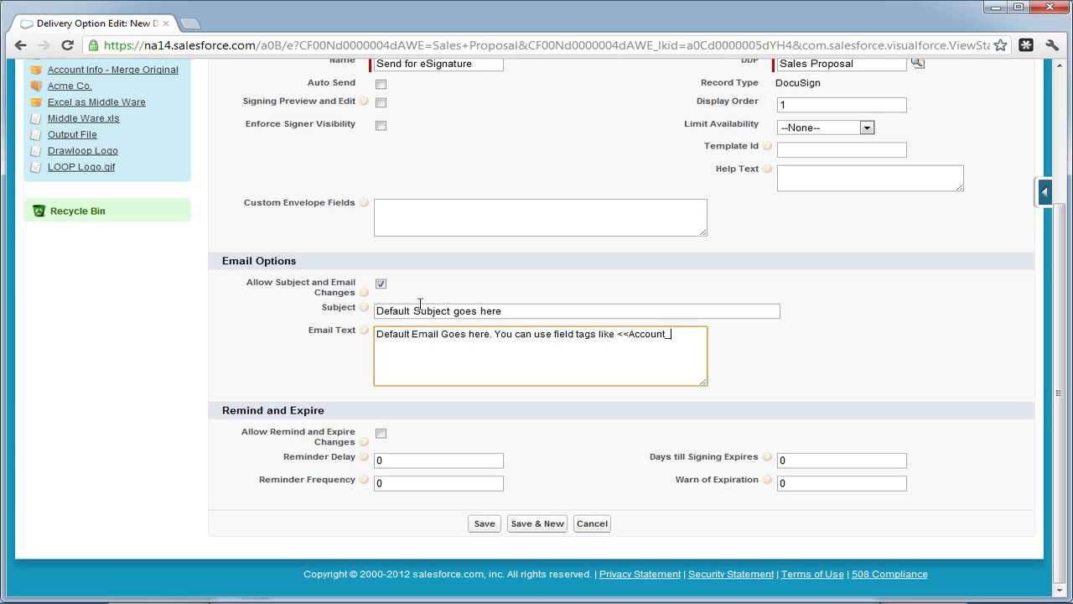
{"action": "type", "text": "Name>>"}
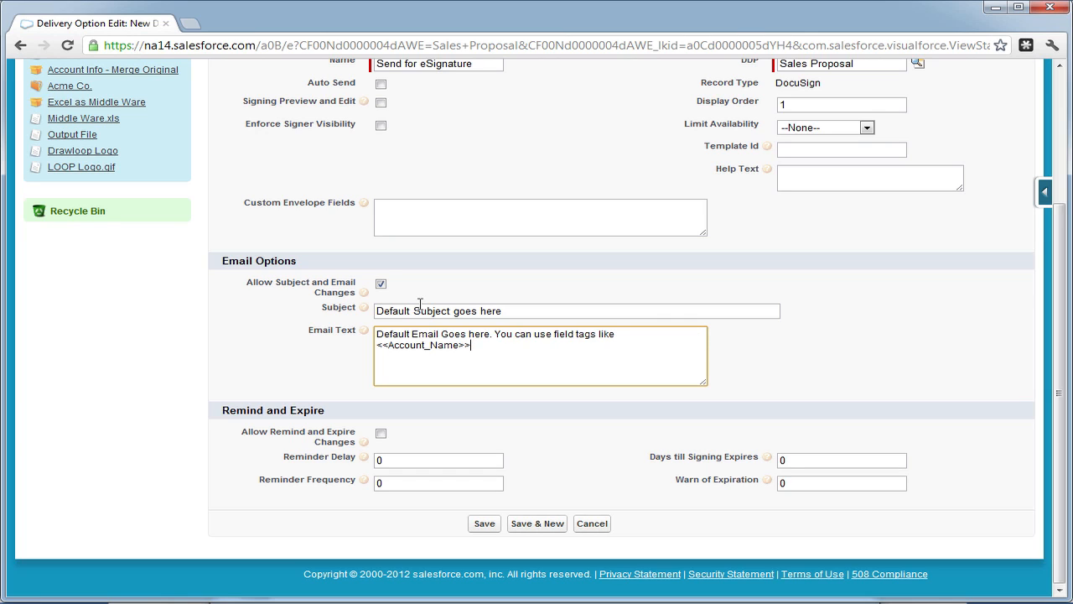
{"action": "type", "text": "These"}
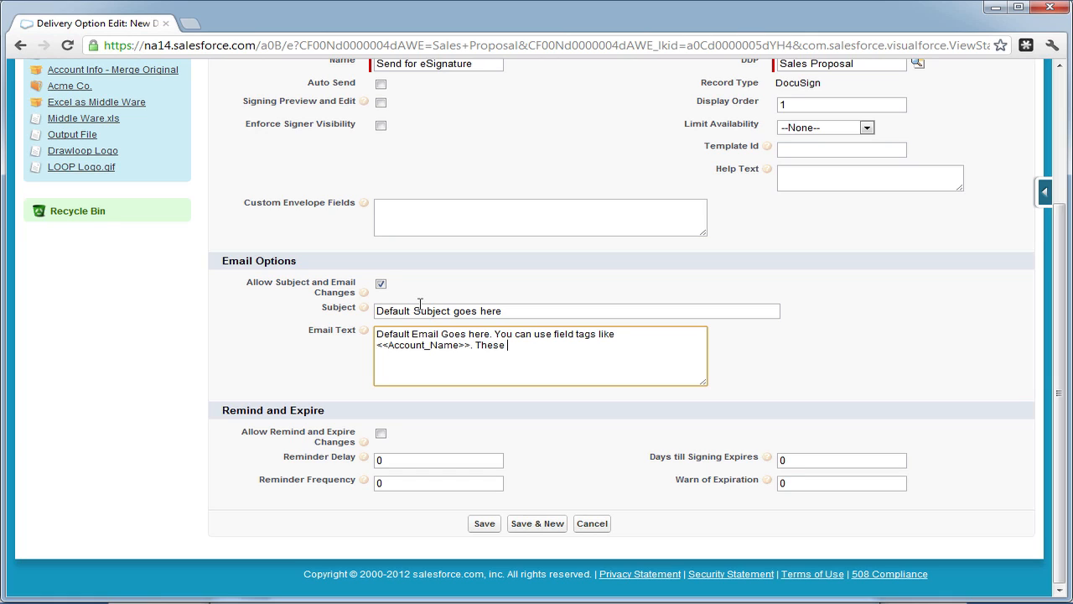
{"action": "type", "text": "fields can be"}
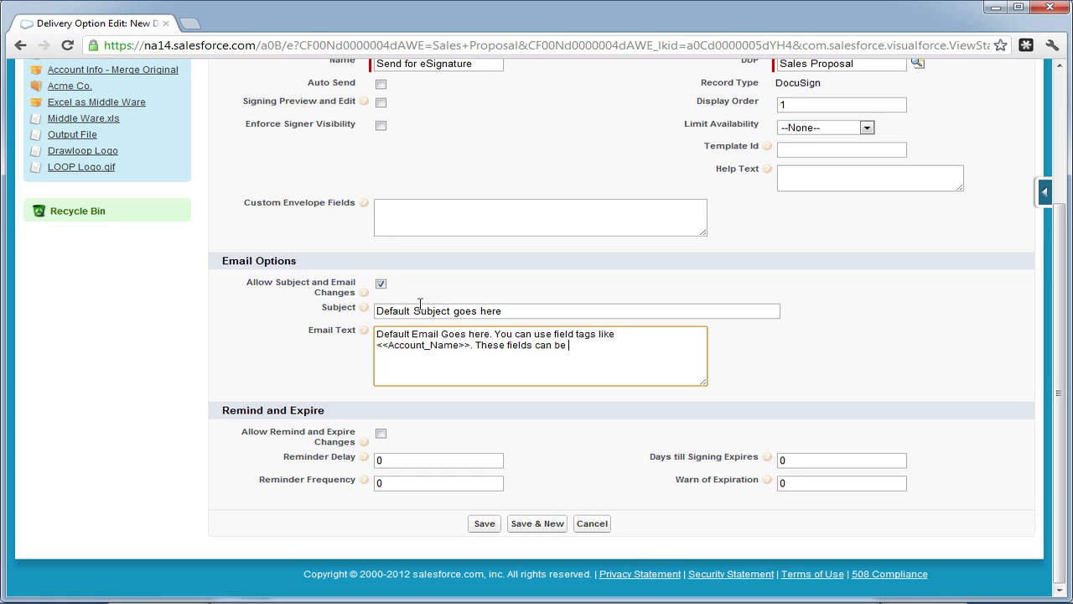
{"action": "type", "text": "retrieved from the field"}
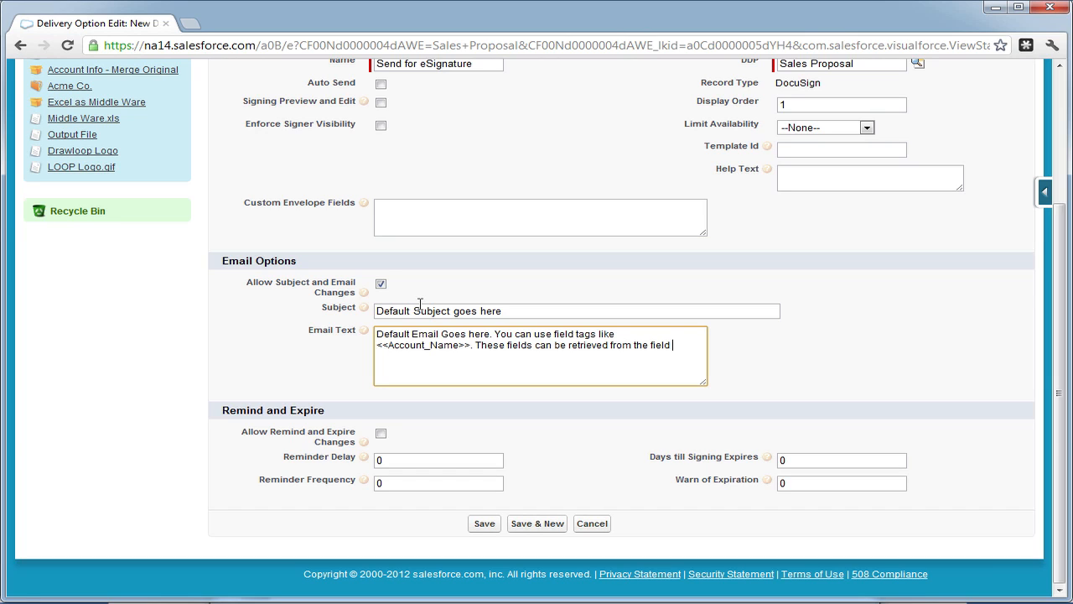
{"action": "type", "text": "tagger."}
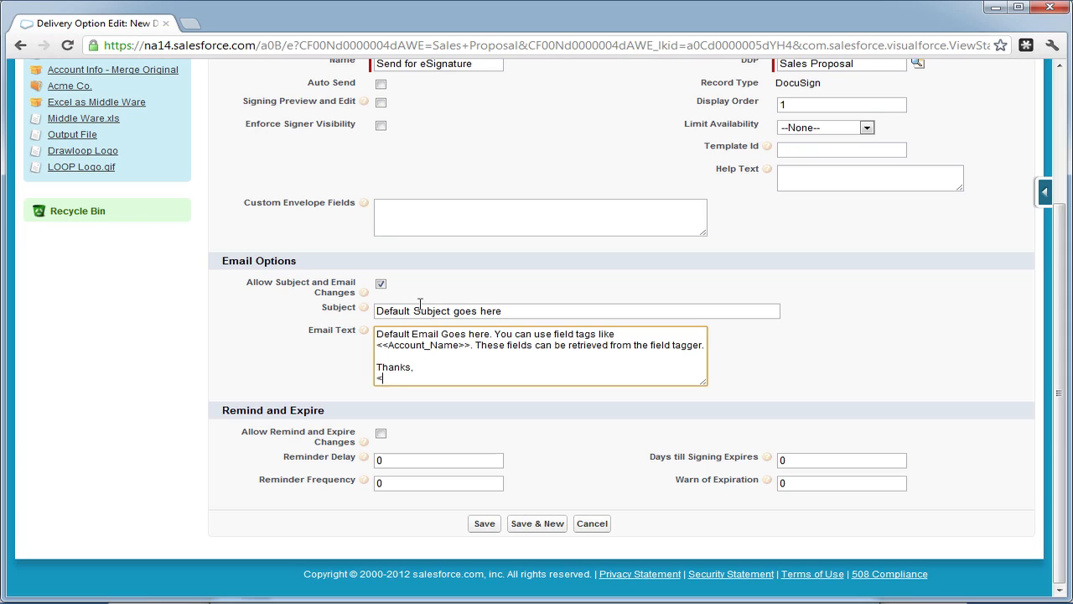
{"action": "type", "text": "<<User_Name>>"}
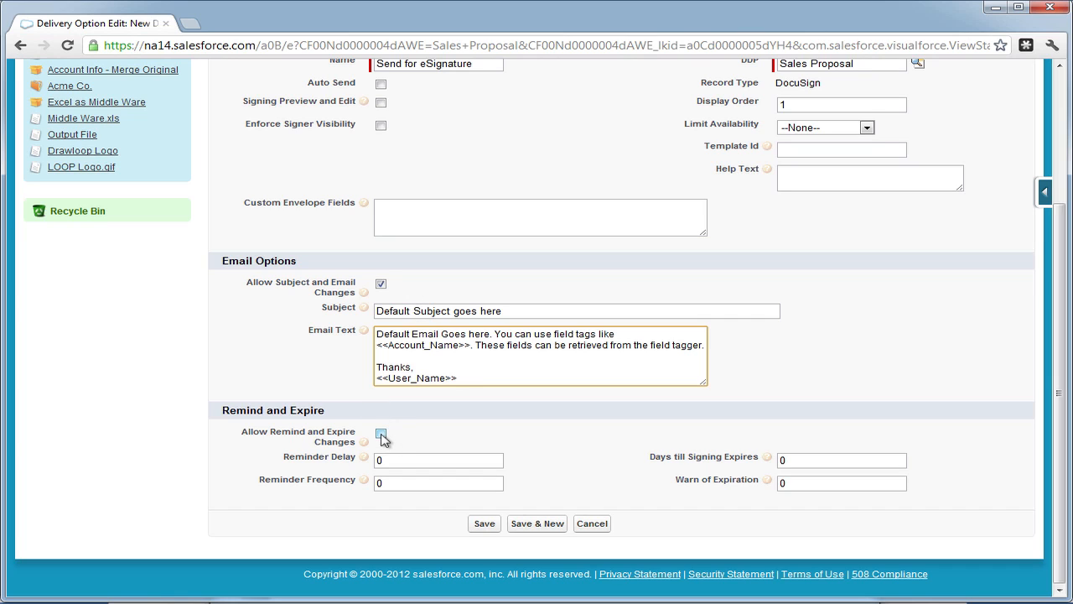
Allow remind/expire changes: reminder delay 2, frequency 1, signing expires 45 days, warning 40.
{"action": "left_click", "coordinate": [379, 433]}
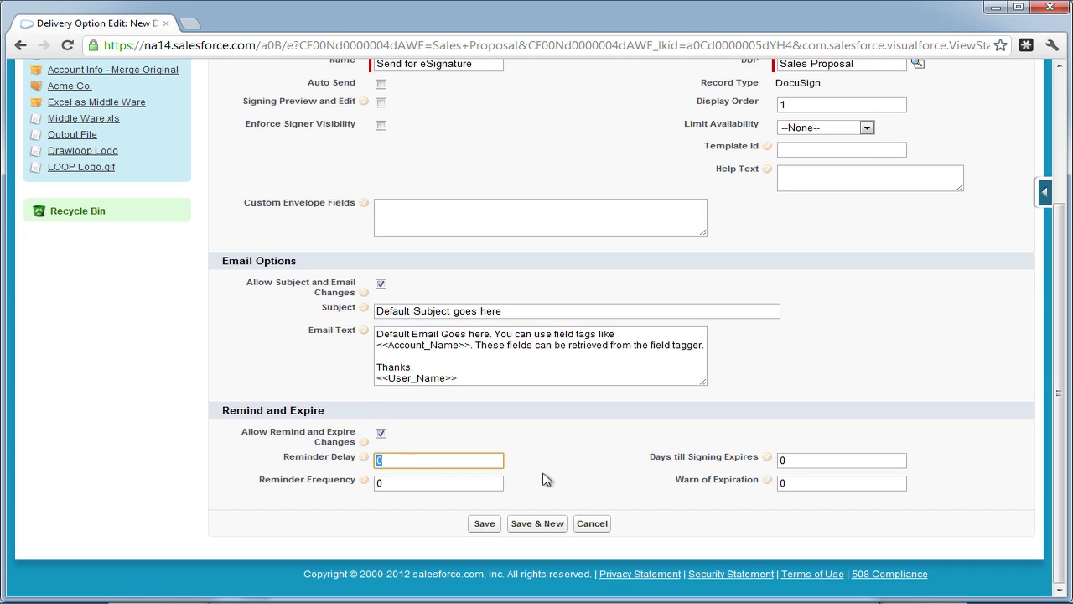
{"action": "type", "text": "2"}
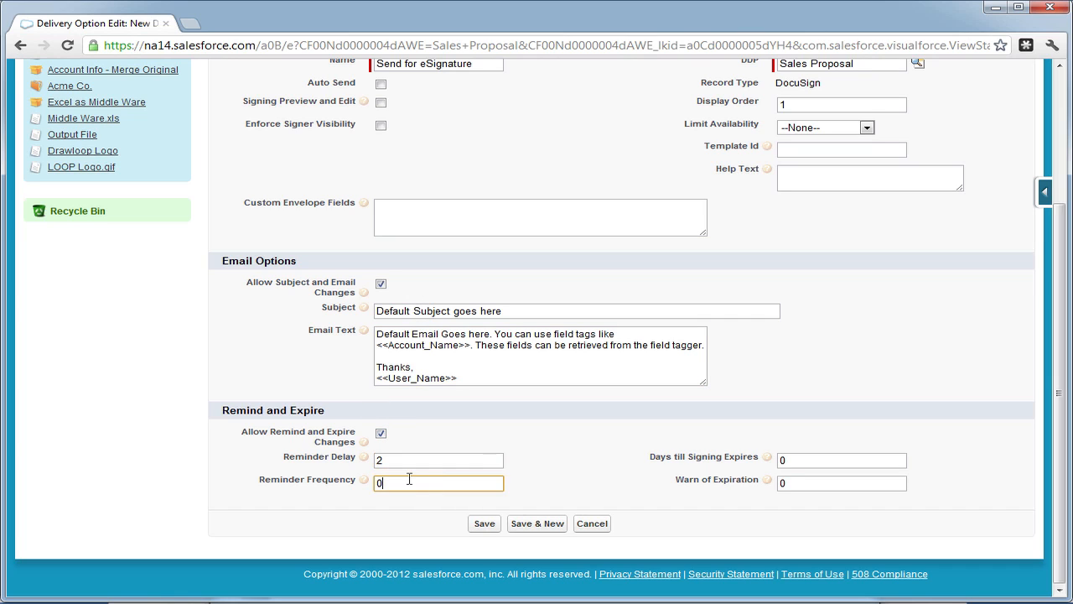
{"action": "type", "text": "1"}
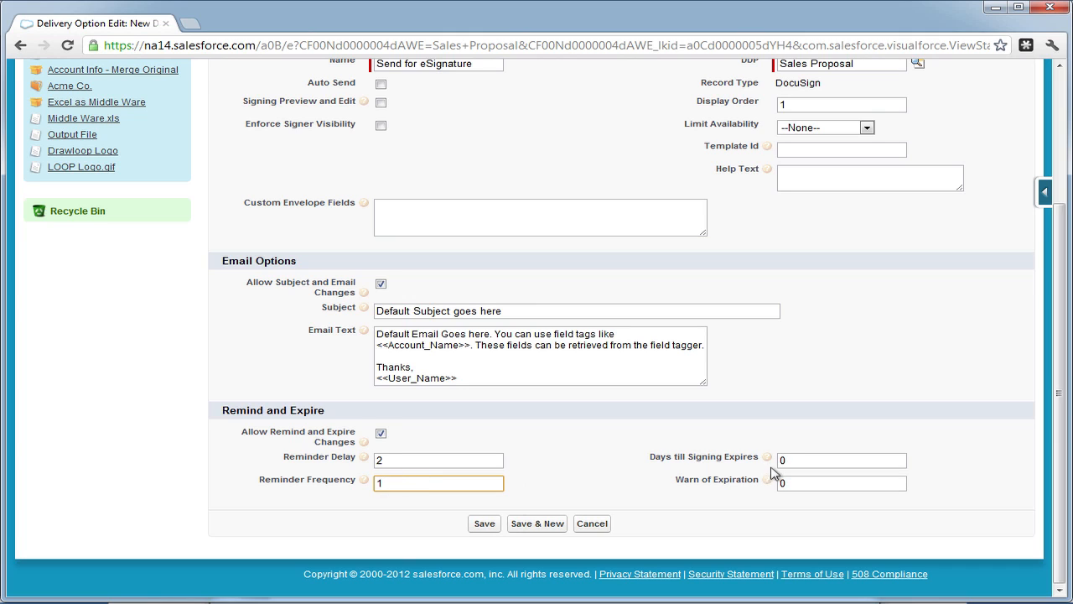
{"action": "left_click", "coordinate": [842, 459]}
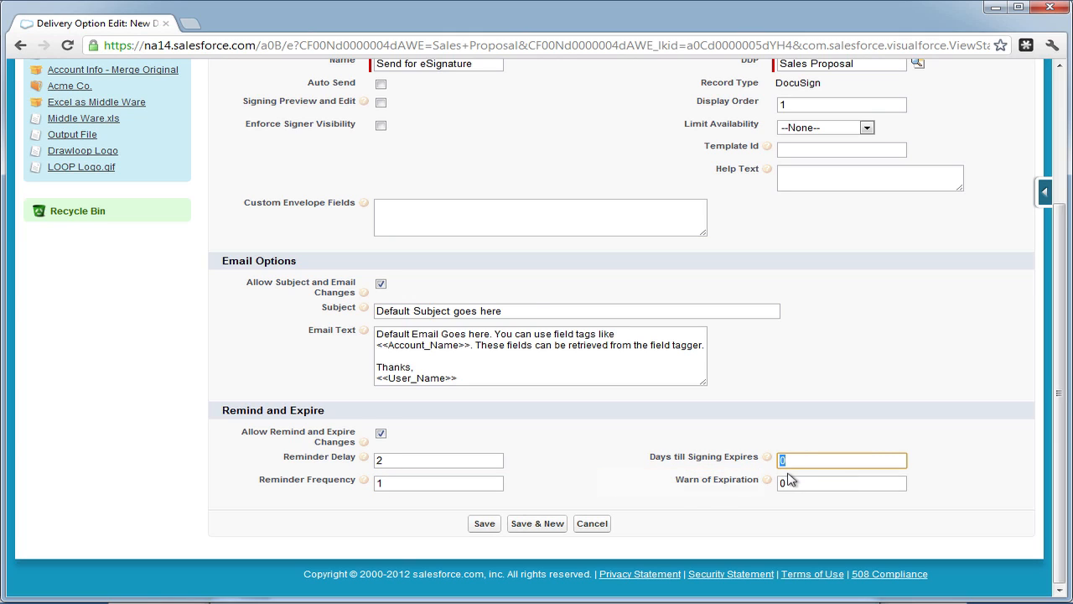
{"action": "type", "text": "45"}
{"action": "left_click", "coordinate": [841, 483]}
{"action": "type", "text": "4"}
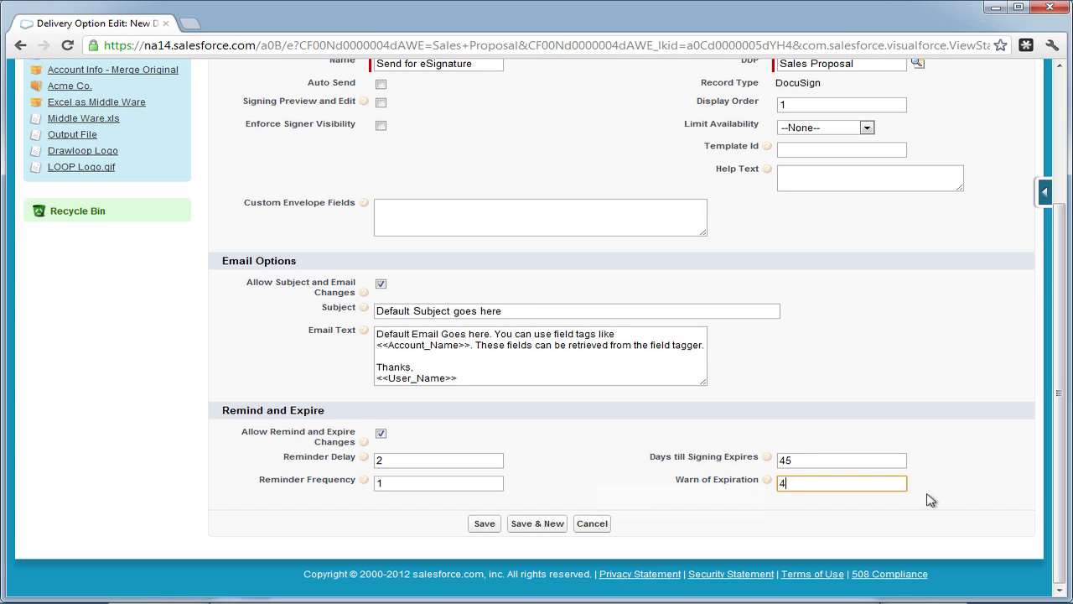
{"action": "type", "text": "0"}
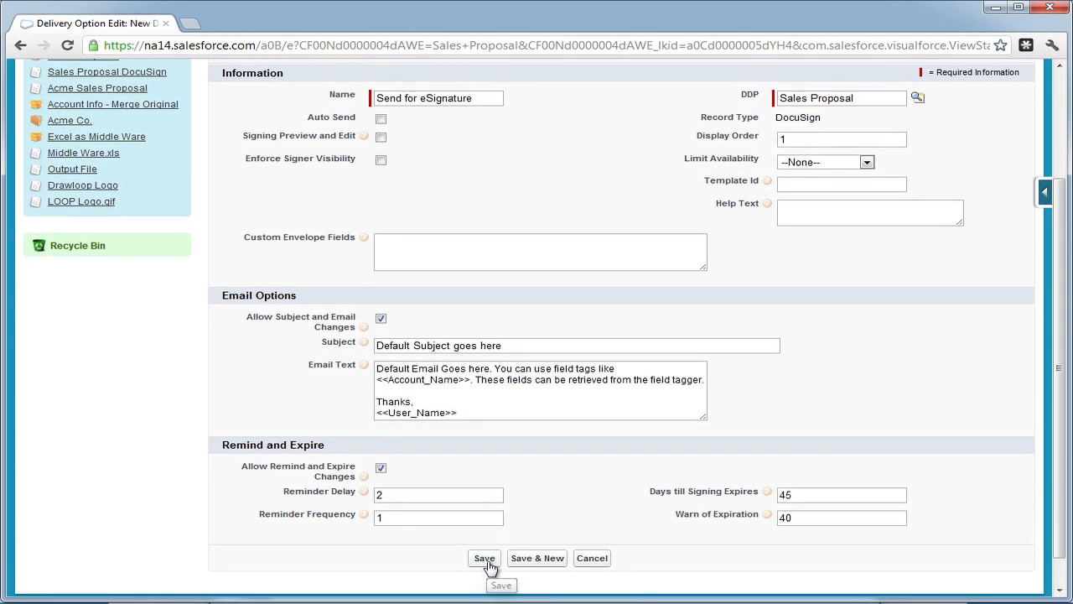
Save the Send for eSignature delivery option and go to its empty Recipients list.
{"action": "left_click", "coordinate": [483, 557]}
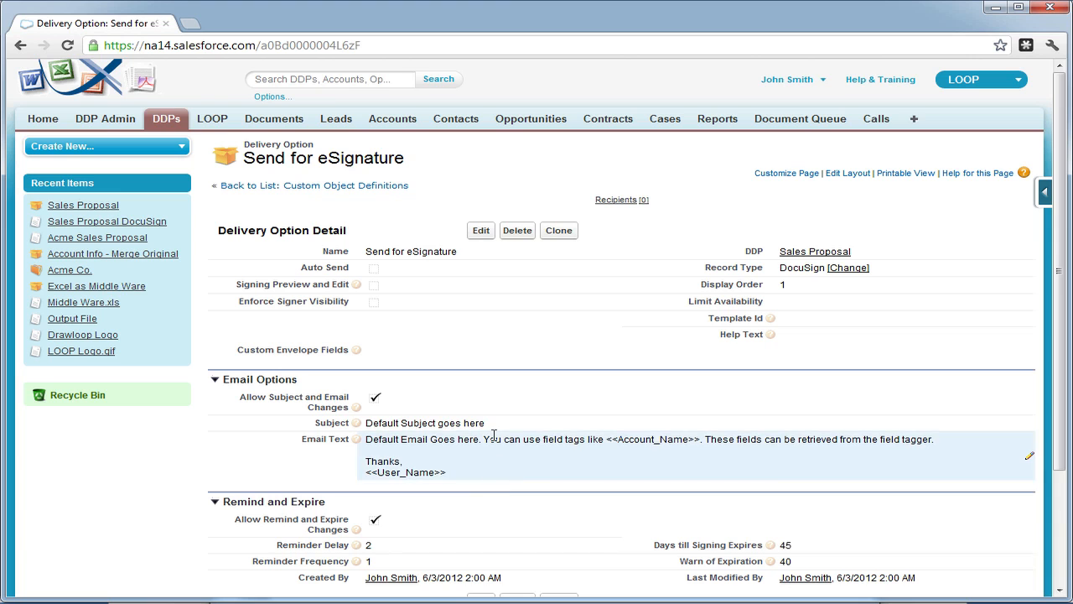
{"action": "scroll", "scroll_direction": "down", "scroll_amount": 3}
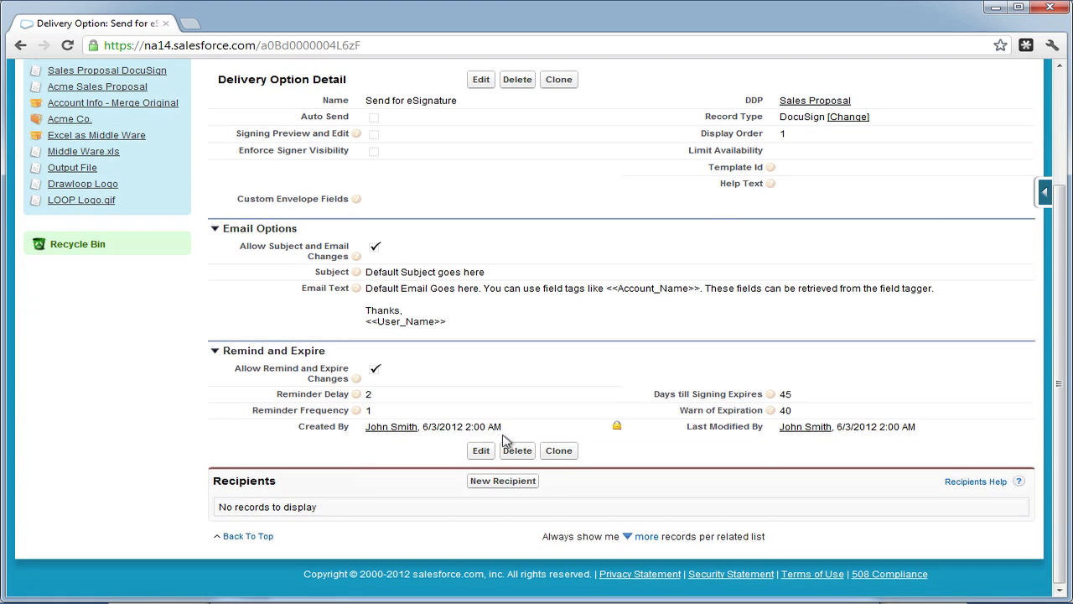
{"action": "left_click", "coordinate": [503, 479]}
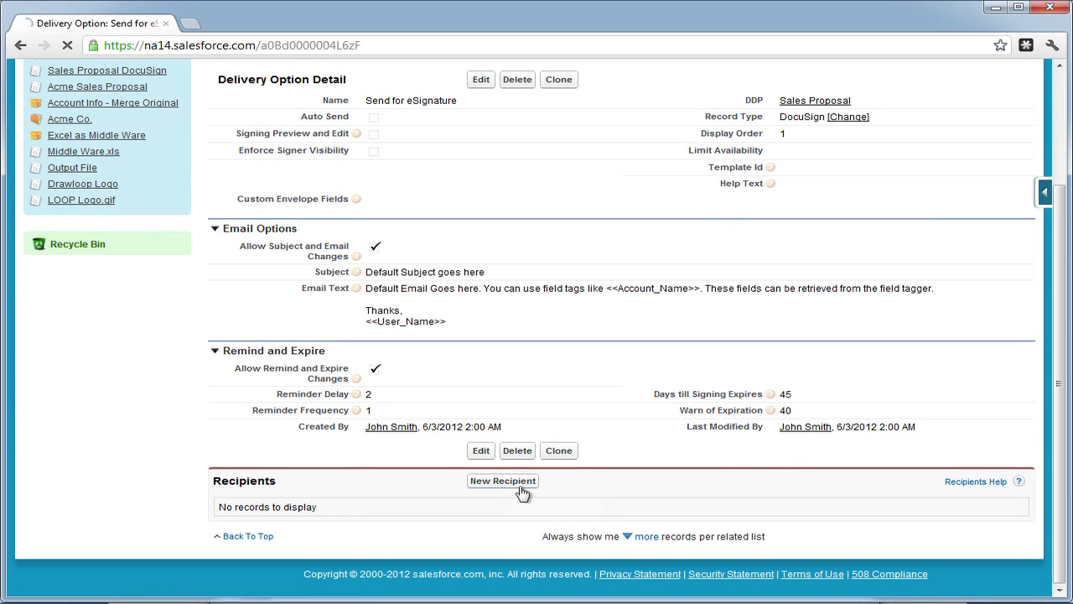
Make the recipient a Signer with dl.signhere, dl.fullname, dl.datesign, recipient 1, role Client.
{"action": "left_click", "coordinate": [503, 479]}
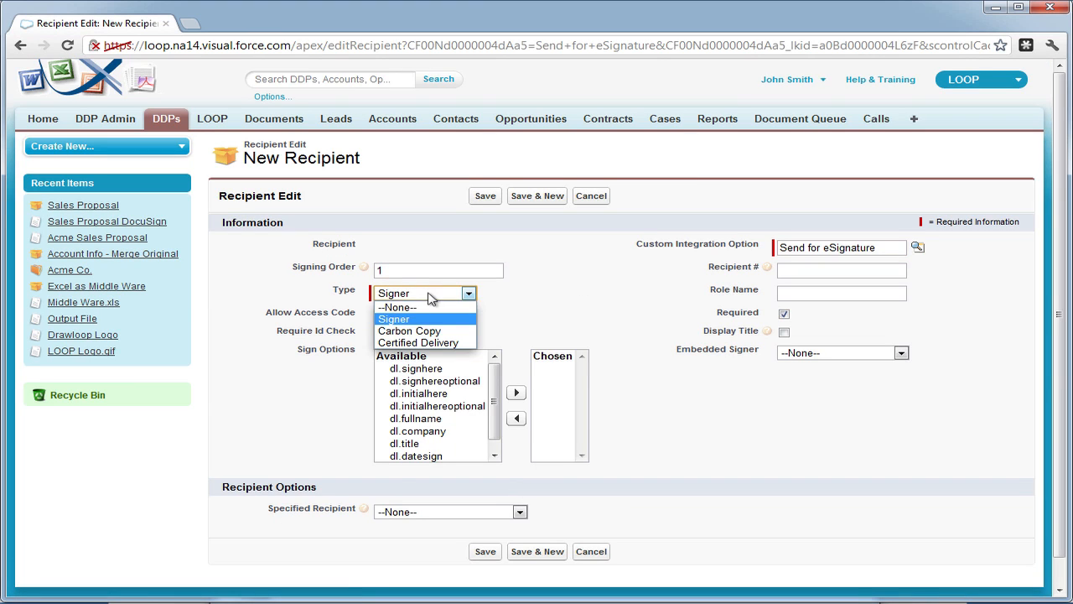
{"action": "mouse_move", "coordinate": [427, 327]}
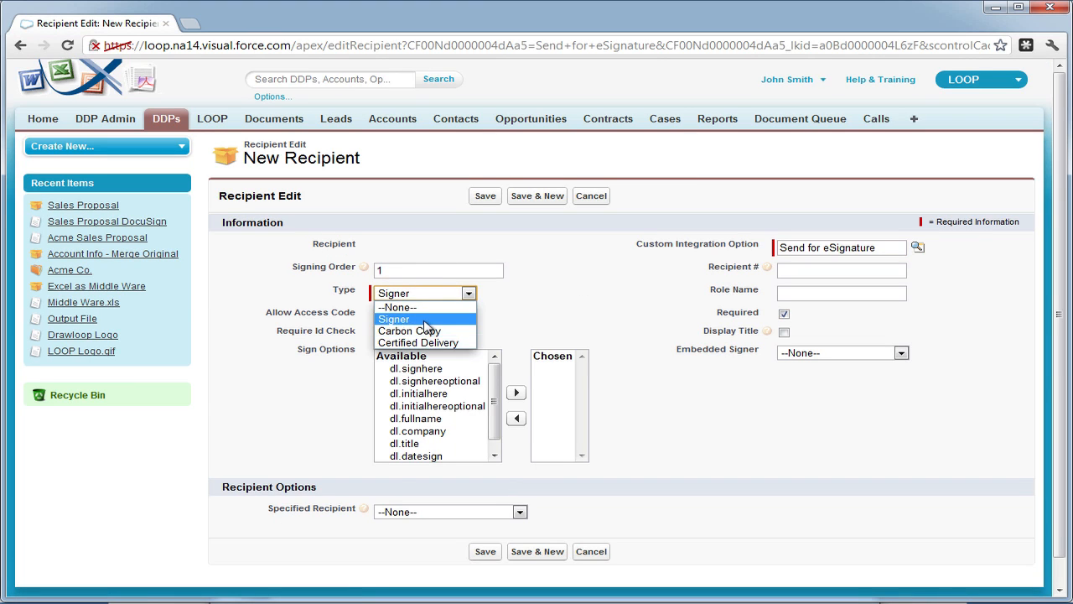
{"action": "left_click", "coordinate": [393, 318]}
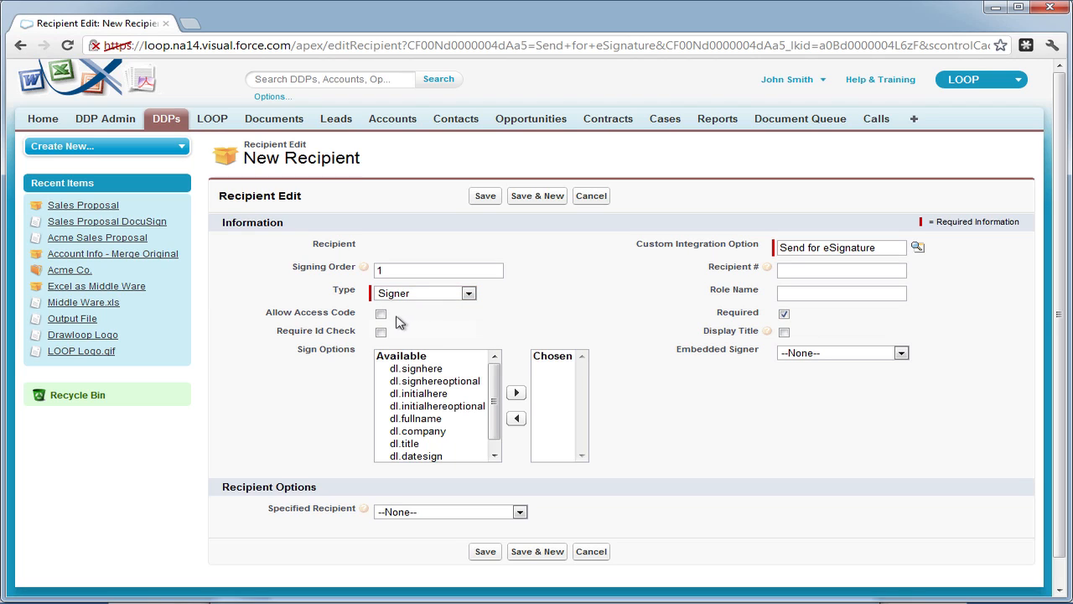
{"action": "left_click", "coordinate": [415, 369]}
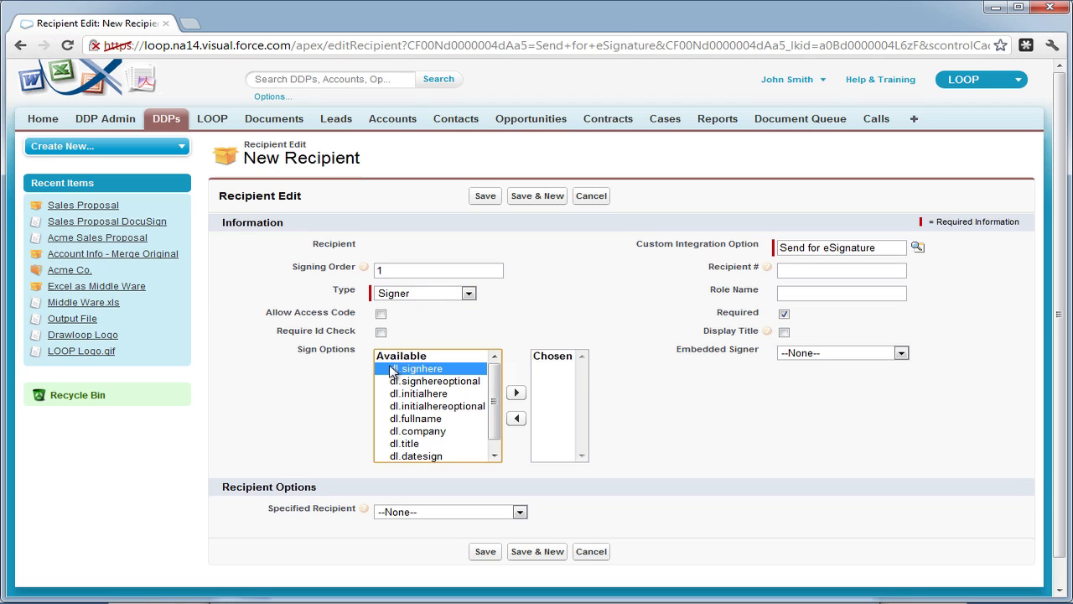
{"action": "mouse_move", "coordinate": [446, 431]}
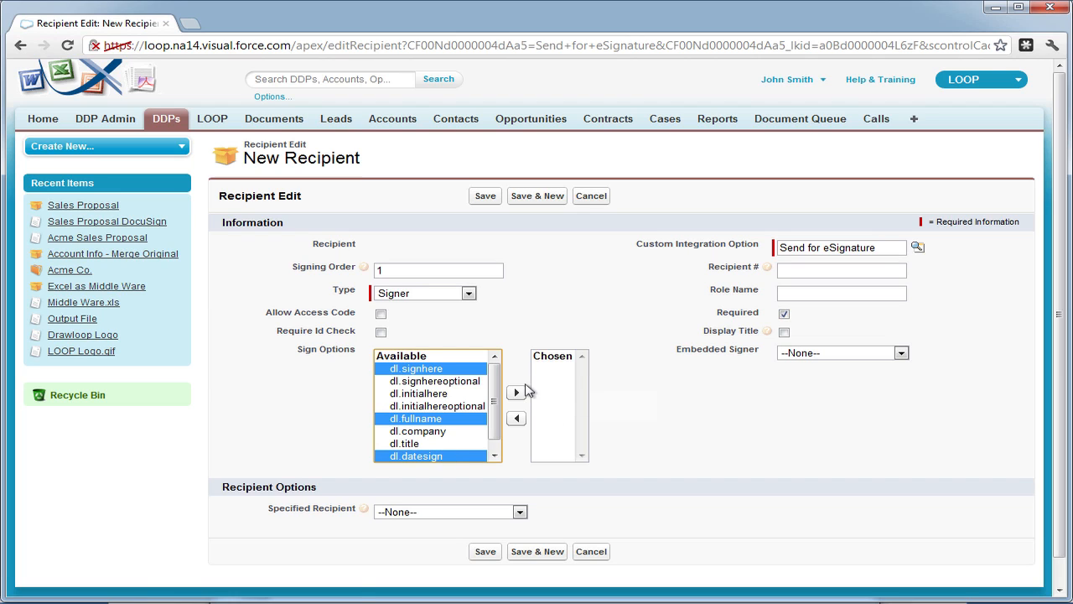
{"action": "left_click", "coordinate": [516, 392]}
{"action": "type", "text": "1"}
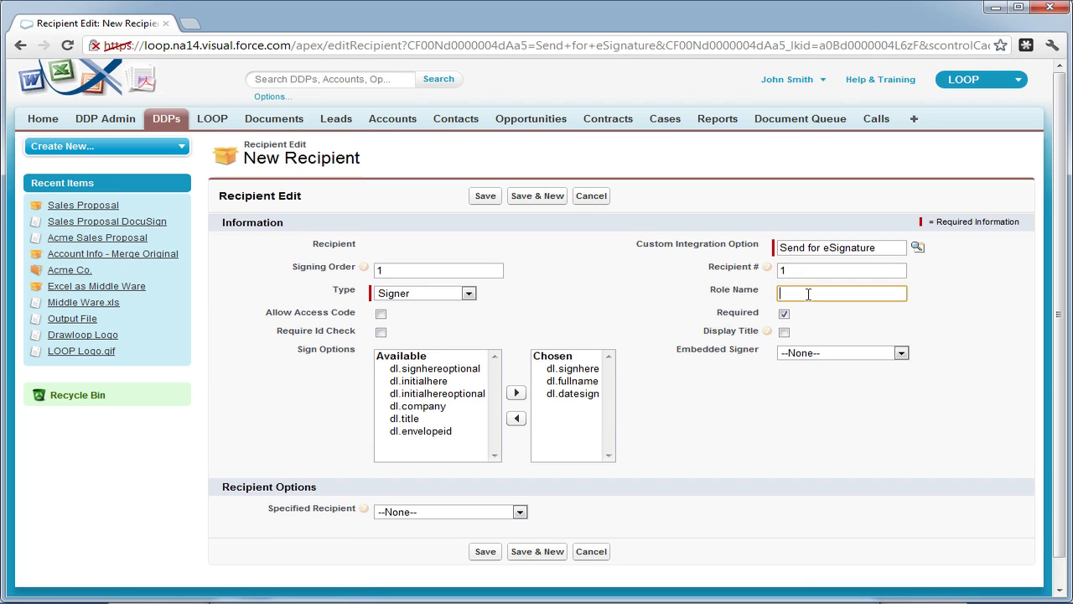
{"action": "type", "text": "Client"}
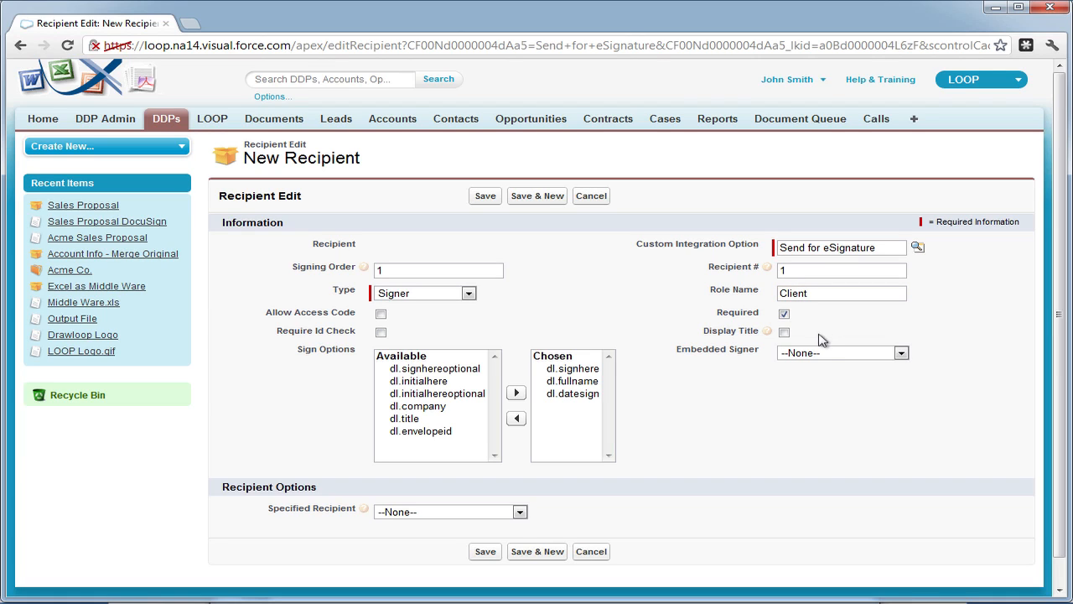
{"action": "left_click", "coordinate": [842, 352]}
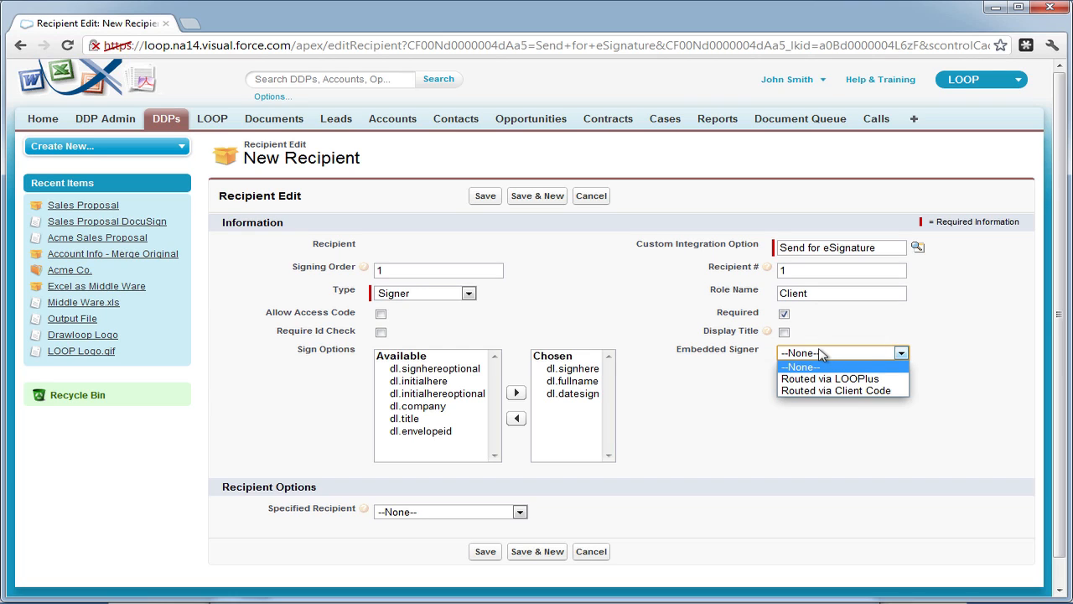
{"action": "mouse_move", "coordinate": [823, 379]}
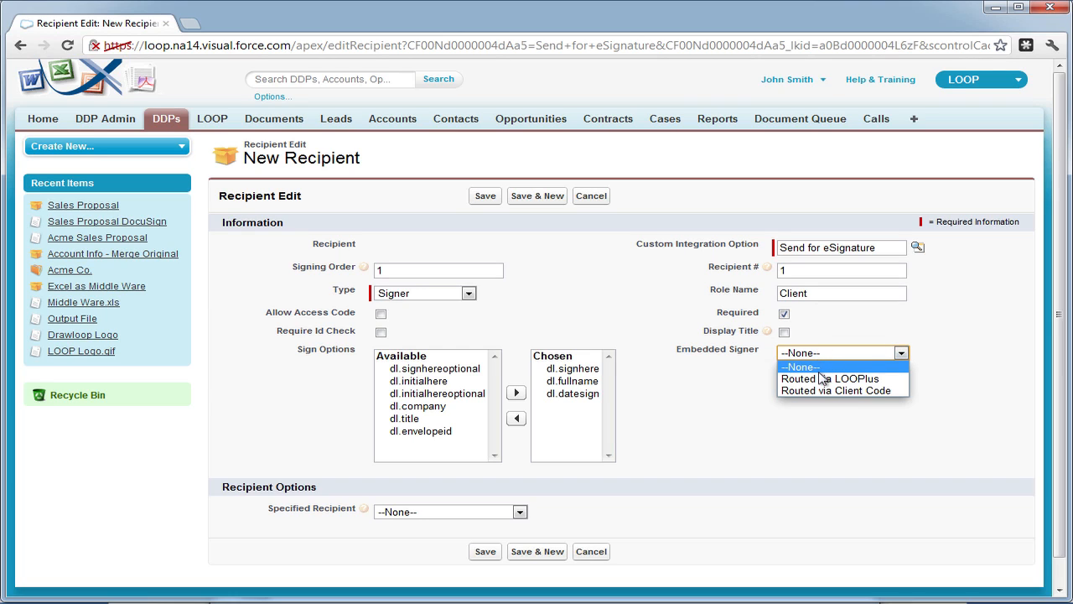
Route the embedded signer via LOOPlus and set Specified Recipient to User Selected Contact.
{"action": "left_click", "coordinate": [829, 378]}
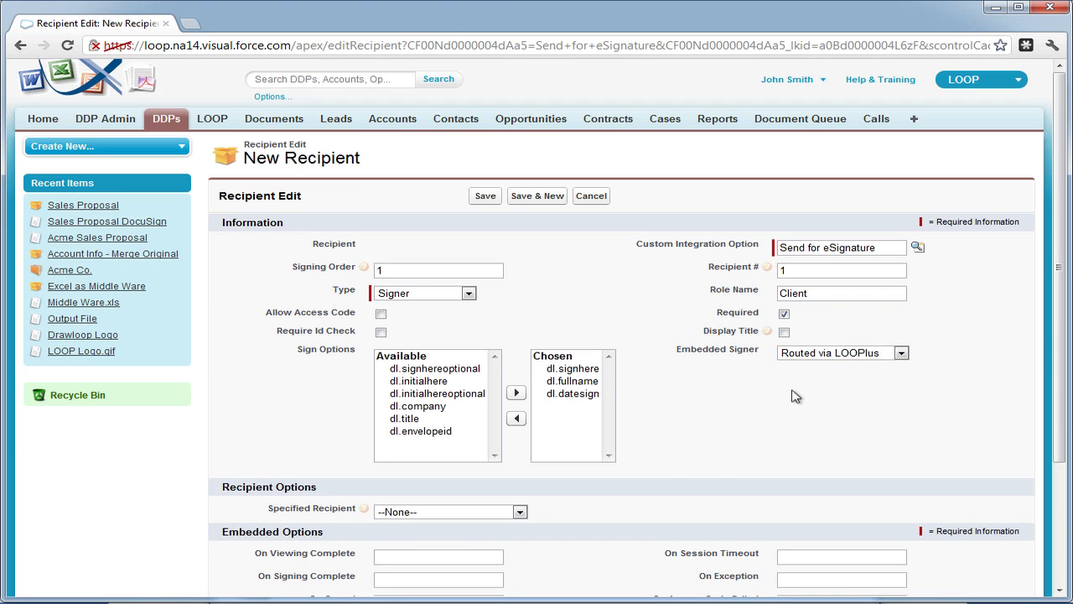
{"action": "scroll", "scroll_direction": "down", "scroll_amount": 3}
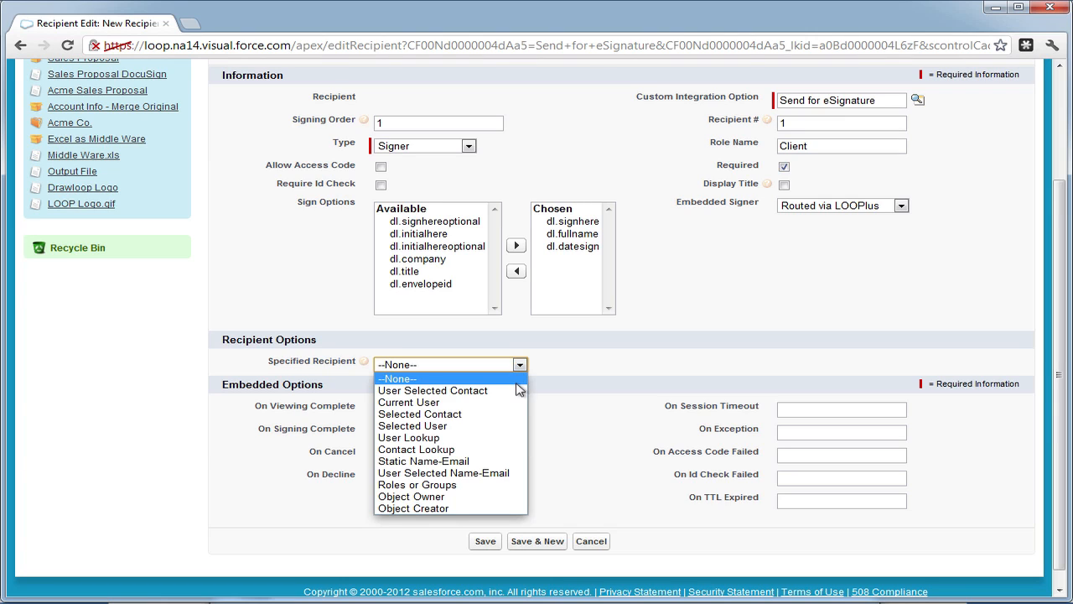
{"action": "mouse_move", "coordinate": [433, 389]}
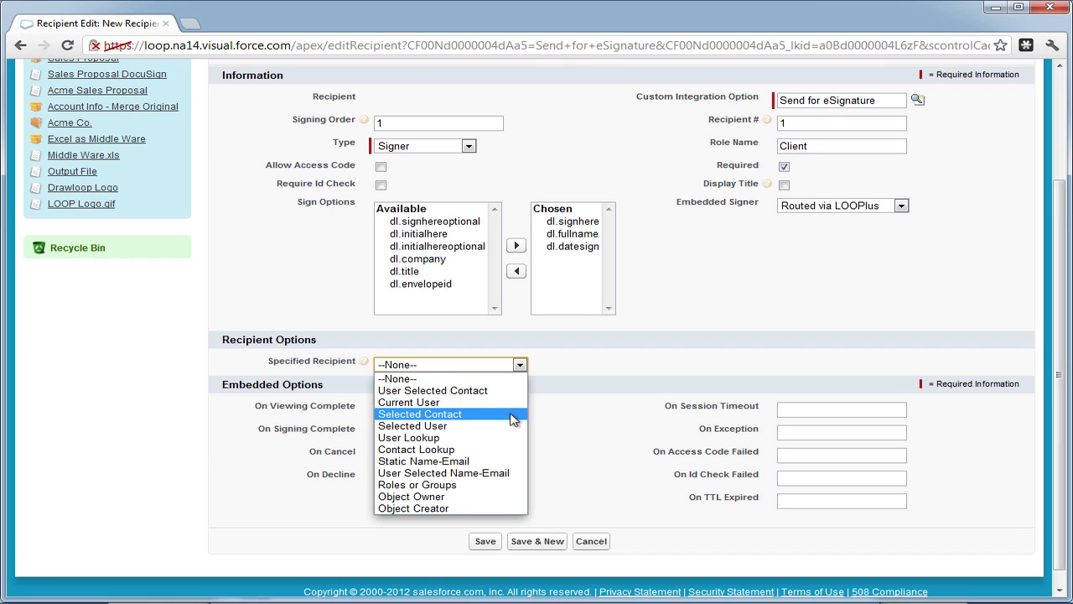
{"action": "mouse_move", "coordinate": [502, 426]}
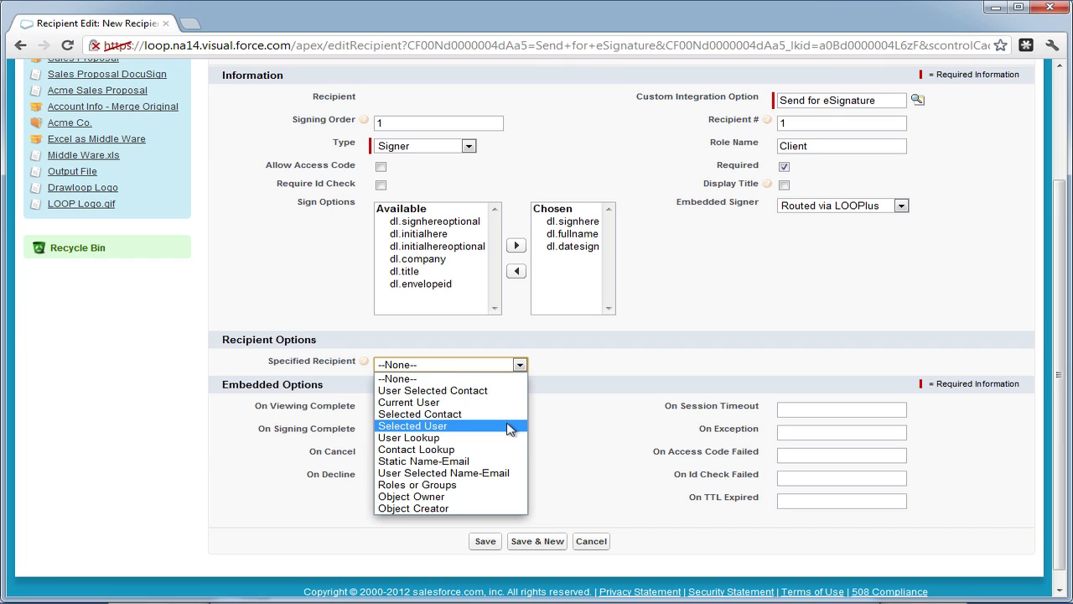
{"action": "mouse_move", "coordinate": [509, 429]}
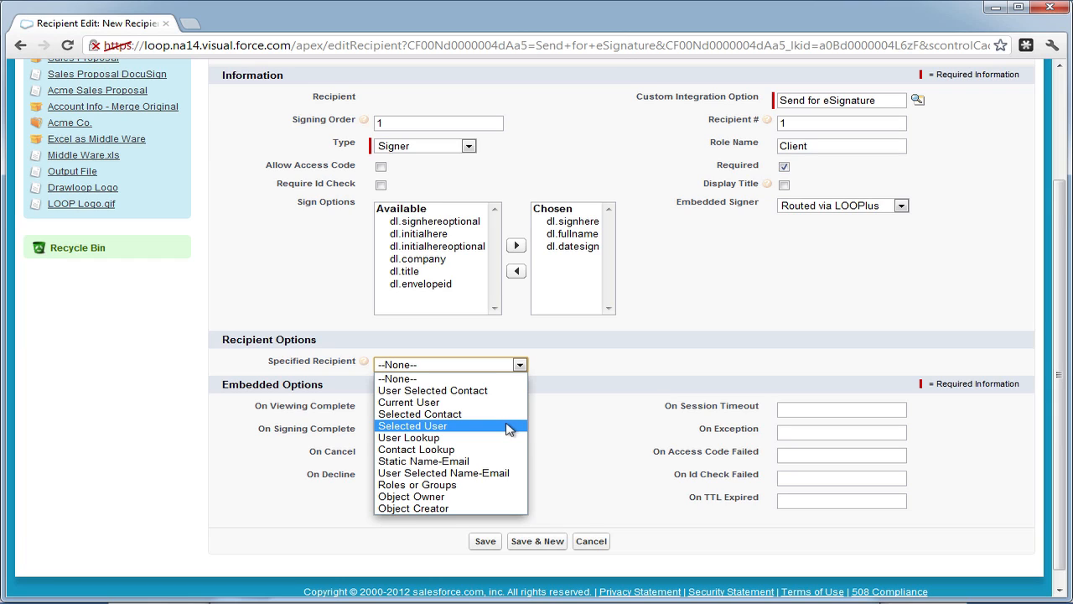
{"action": "mouse_move", "coordinate": [502, 449]}
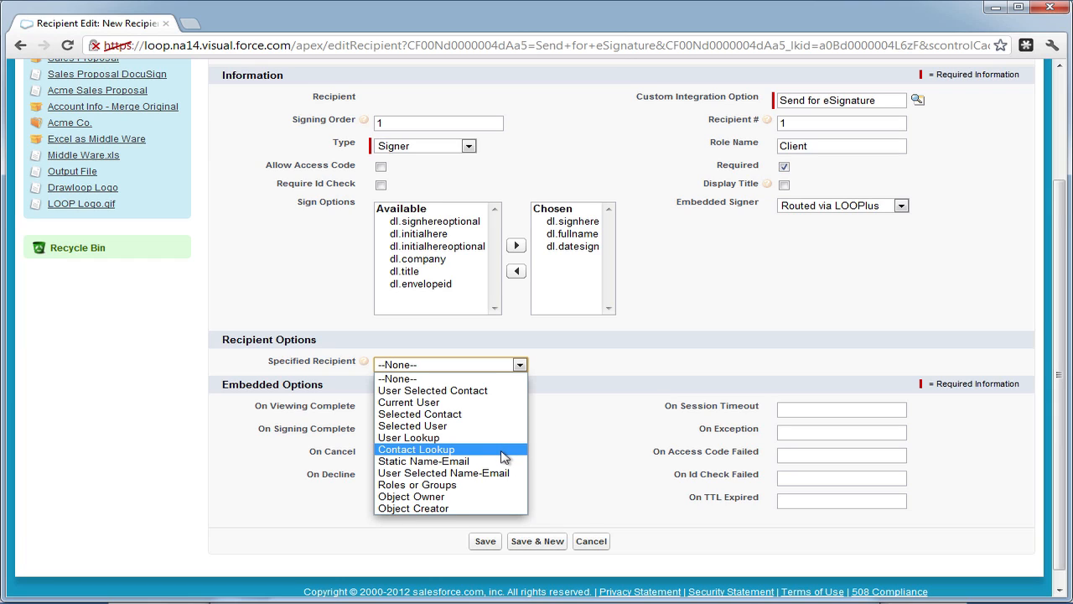
{"action": "mouse_move", "coordinate": [503, 472]}
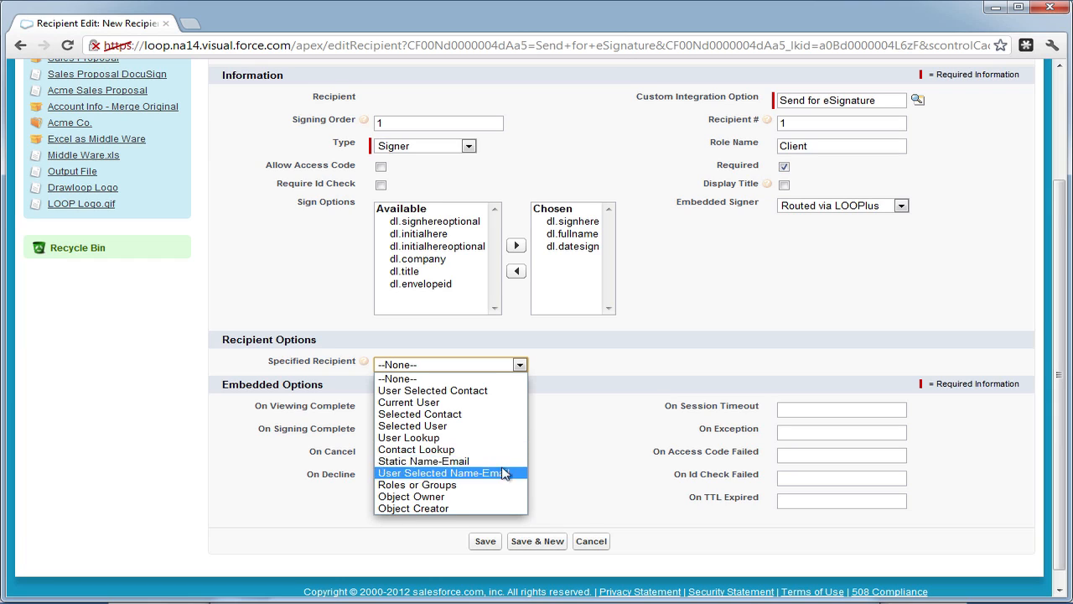
{"action": "mouse_move", "coordinate": [495, 496]}
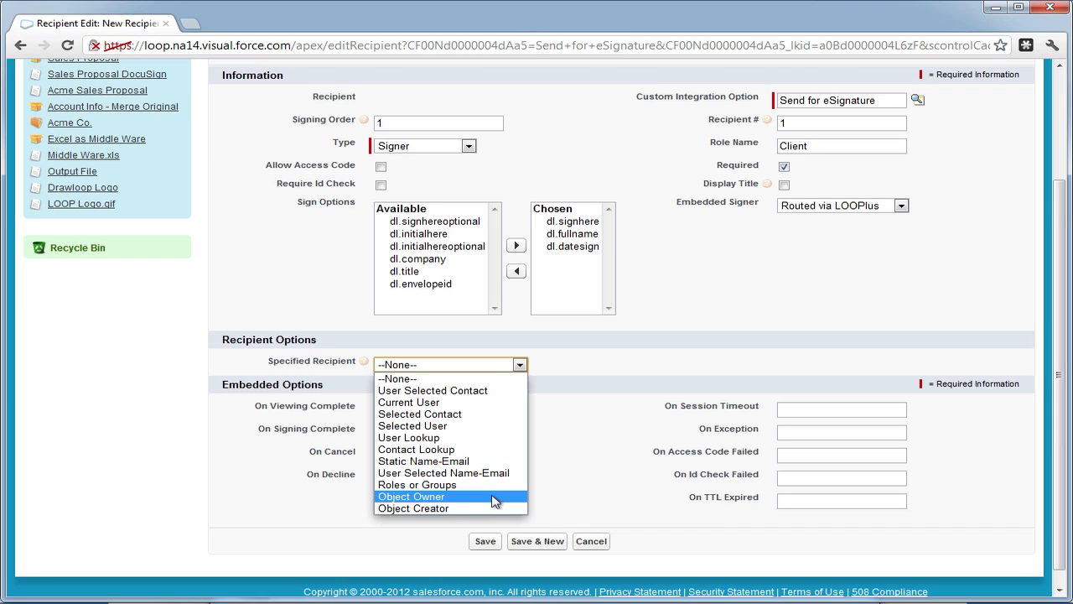
{"action": "mouse_move", "coordinate": [490, 508]}
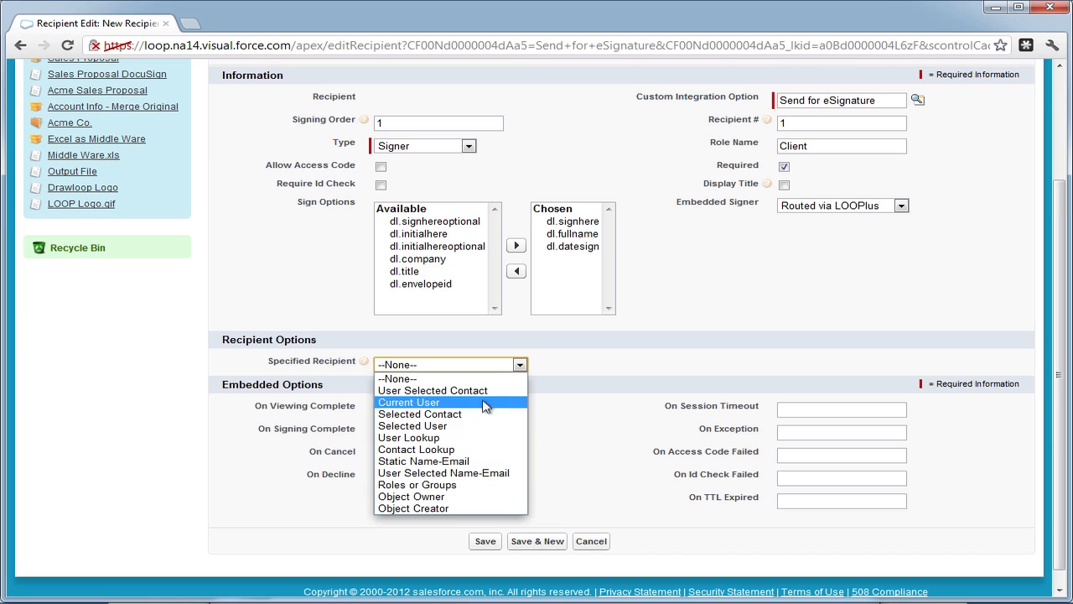
{"action": "left_click", "coordinate": [432, 389]}
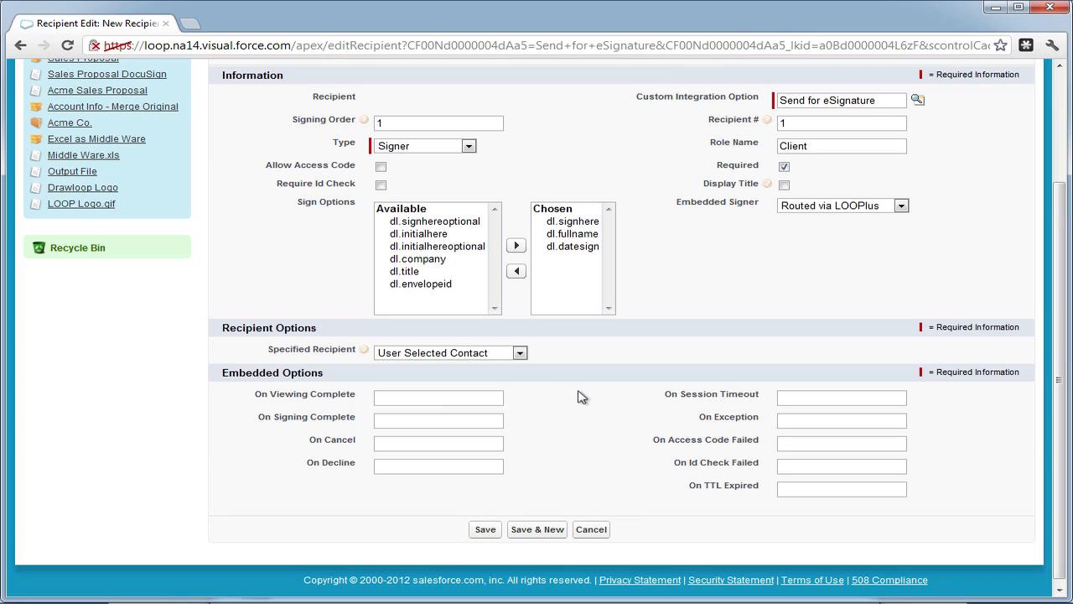
{"action": "mouse_move", "coordinate": [558, 397]}
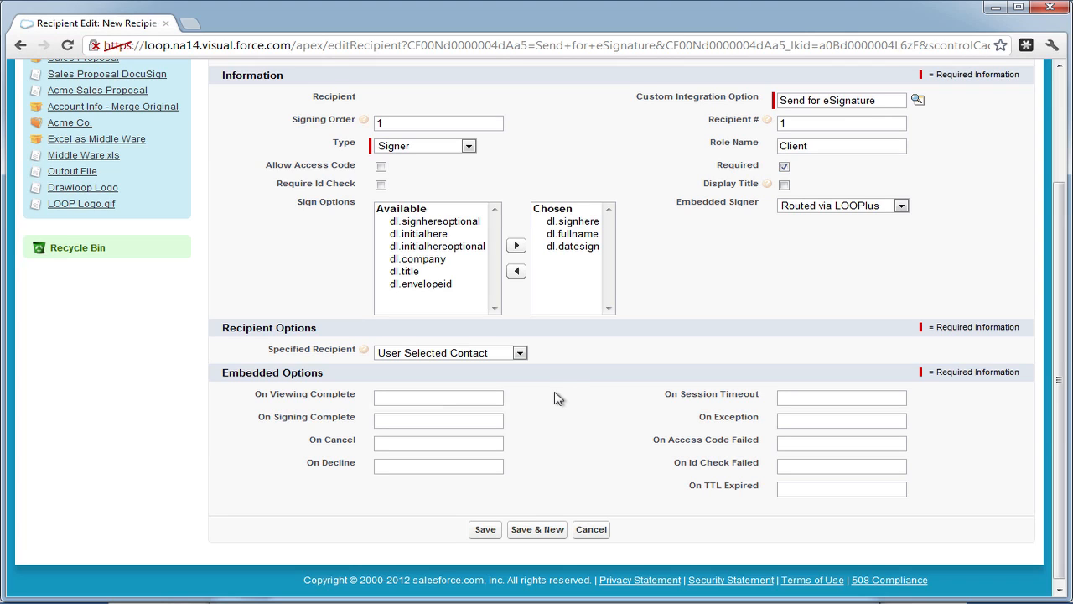
Save and start a second recipient with signing order 2, recipient 2, role Drawloop Representative.
{"action": "left_click", "coordinate": [536, 530]}
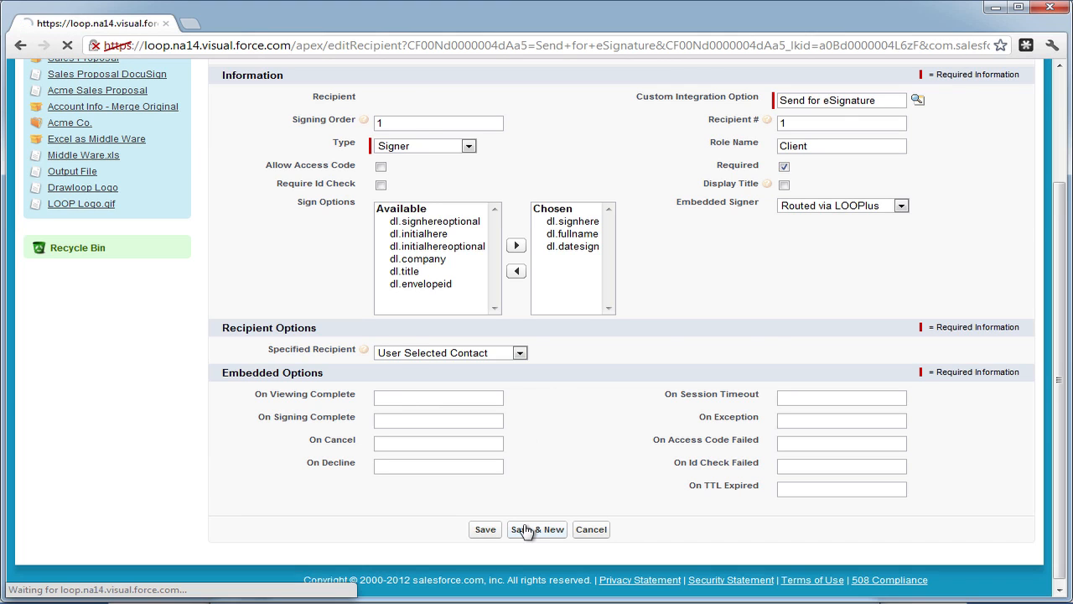
{"action": "left_click", "coordinate": [537, 530]}
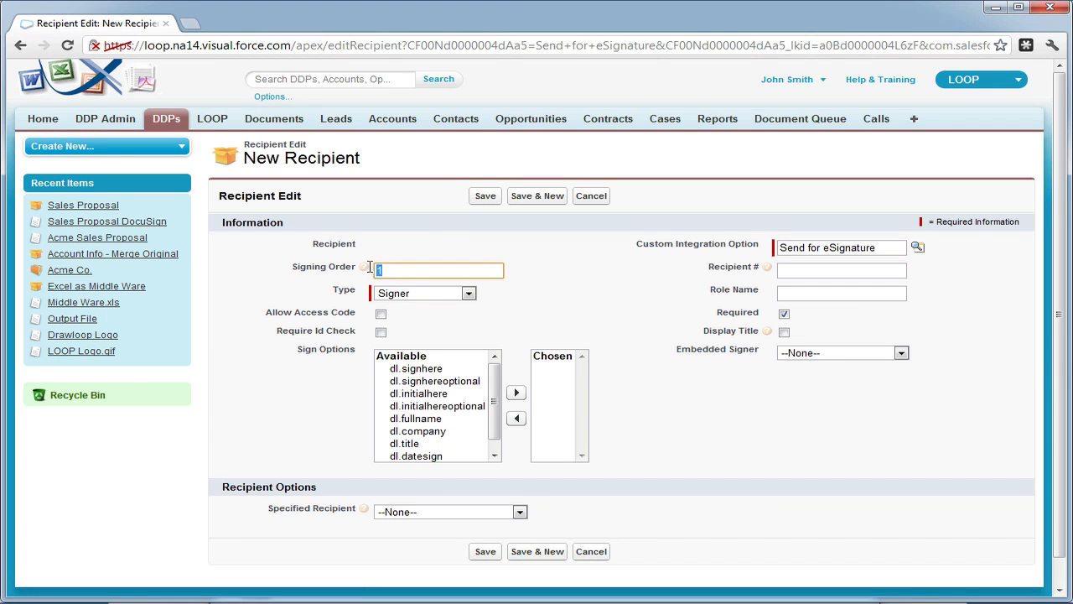
{"action": "type", "text": "2"}
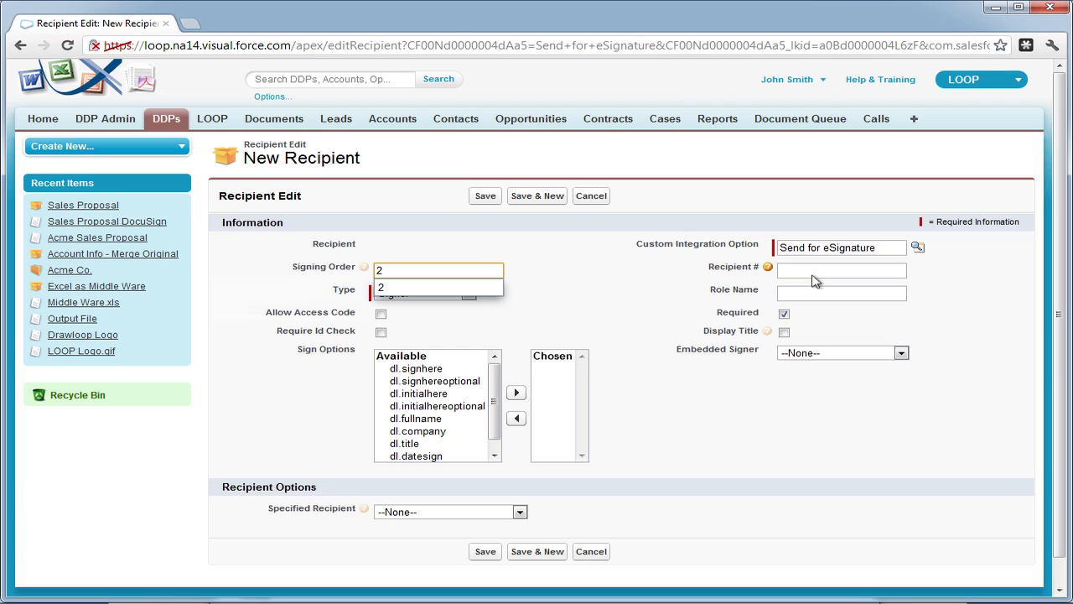
{"action": "left_click", "coordinate": [842, 270]}
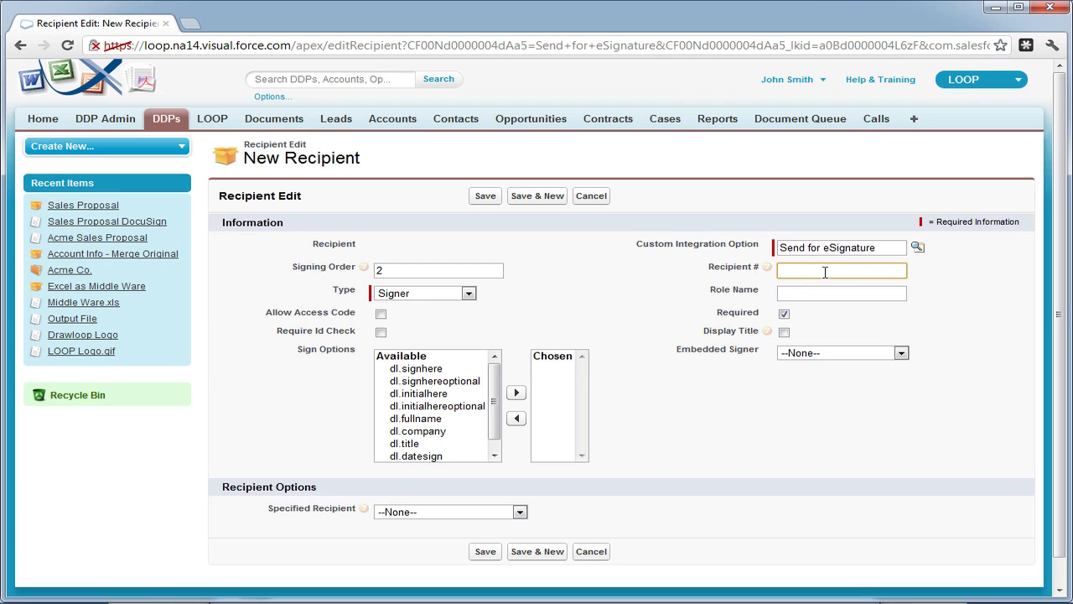
{"action": "type", "text": "2"}
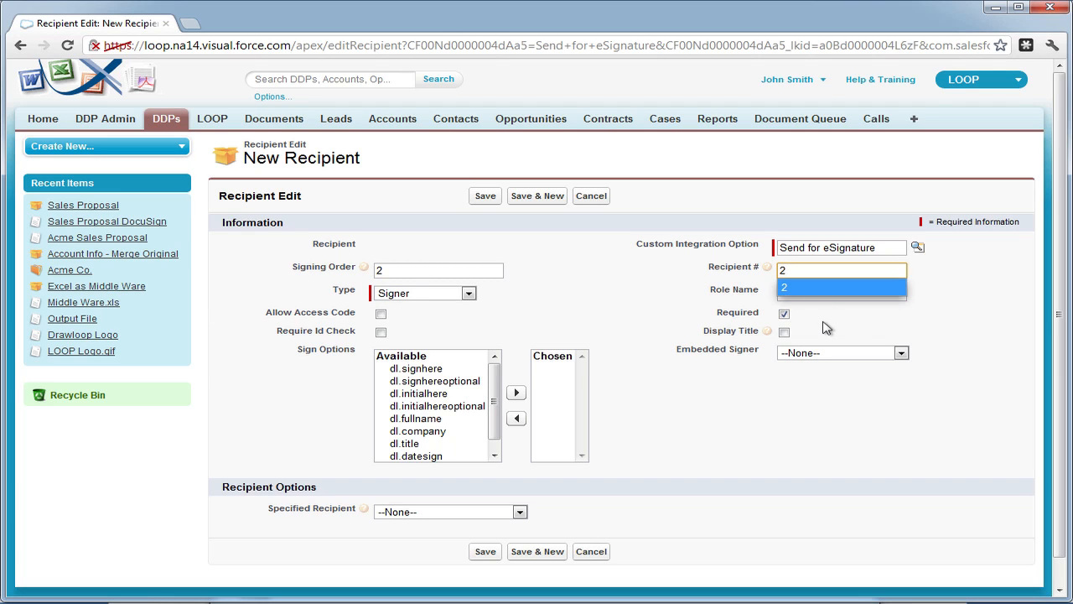
{"action": "left_click", "coordinate": [842, 292]}
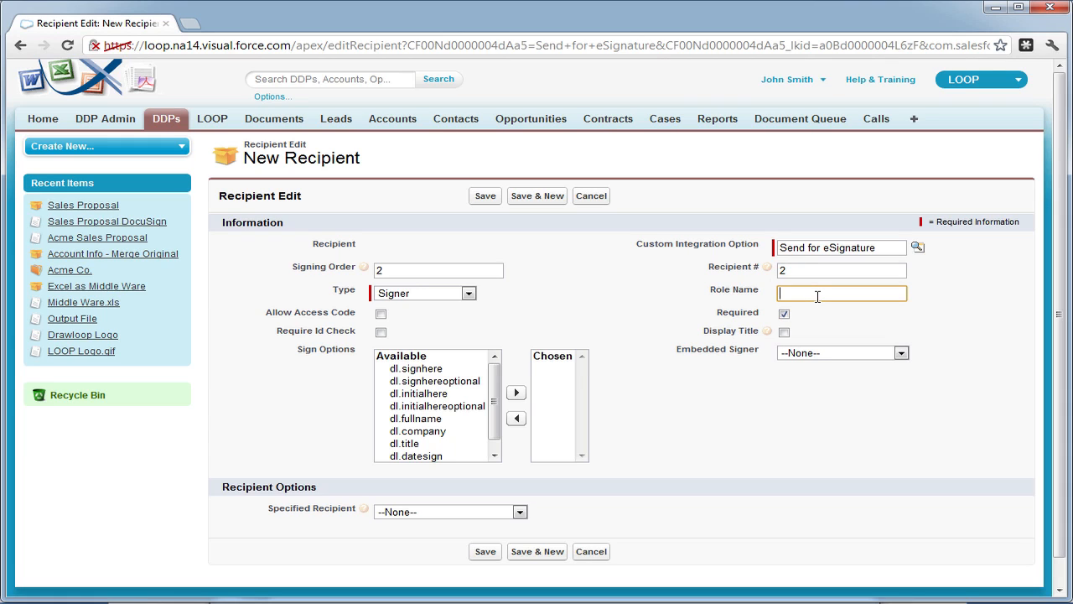
{"action": "type", "text": "Drawloop Representative"}
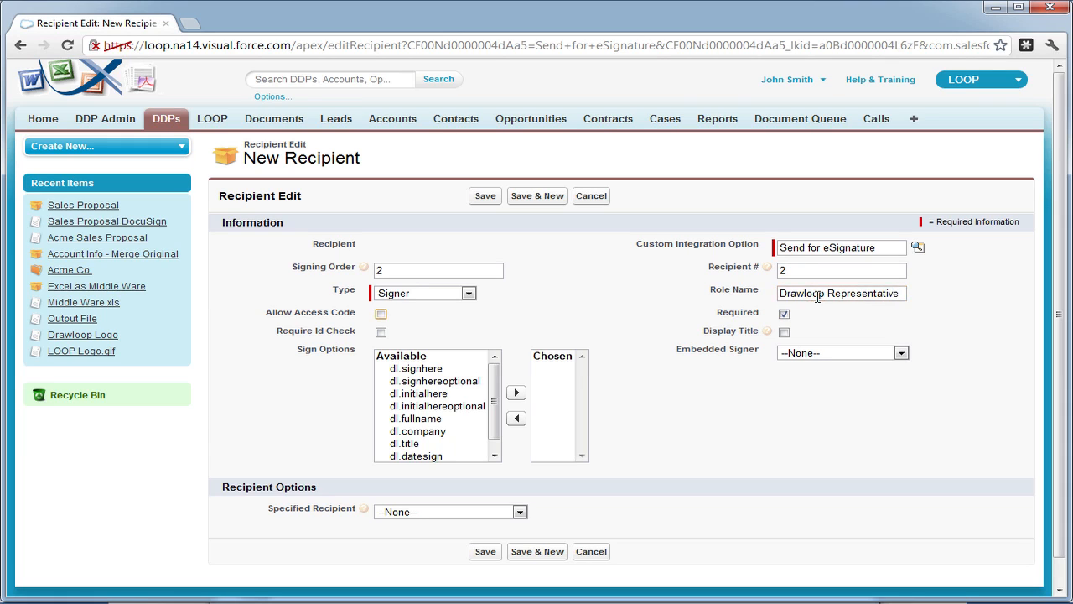
Give the second signer signhere, fullname and datesign tags, set it to Current User, and save.
{"action": "left_click", "coordinate": [416, 369]}
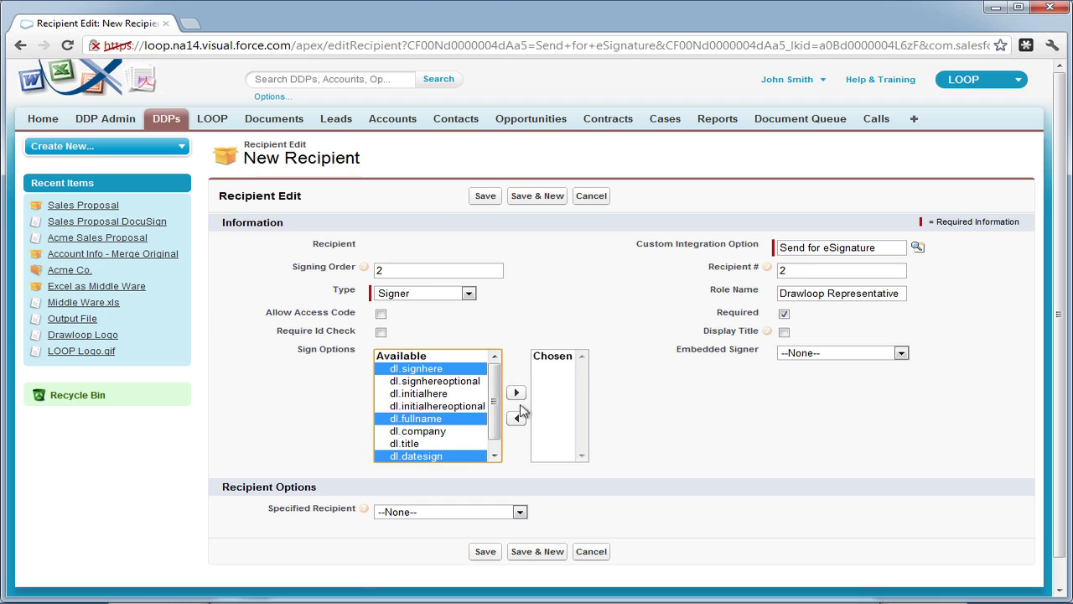
{"action": "left_click", "coordinate": [517, 392]}
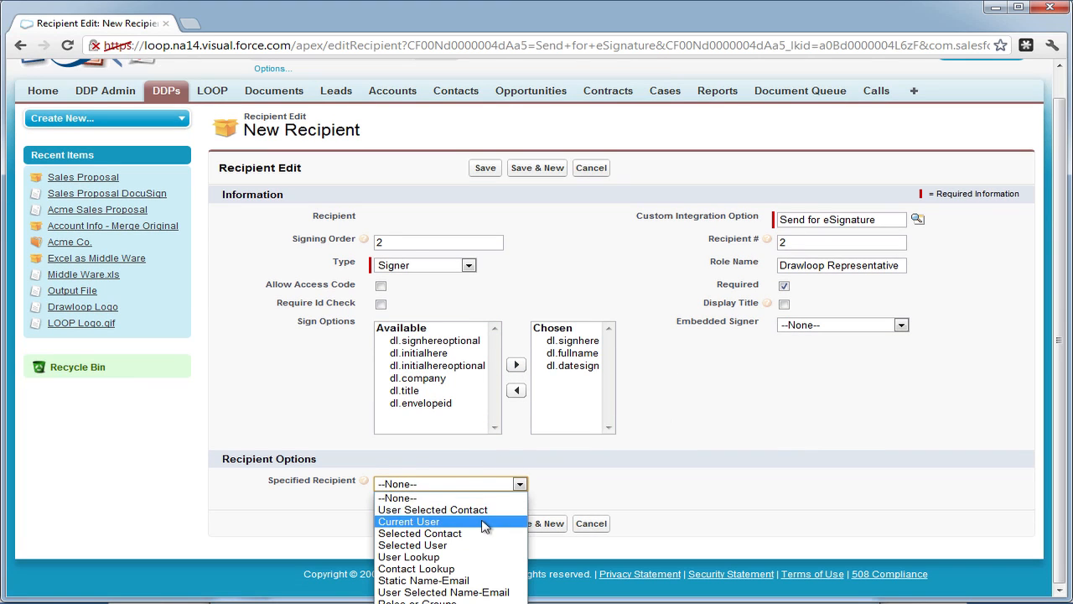
{"action": "left_click", "coordinate": [409, 520]}
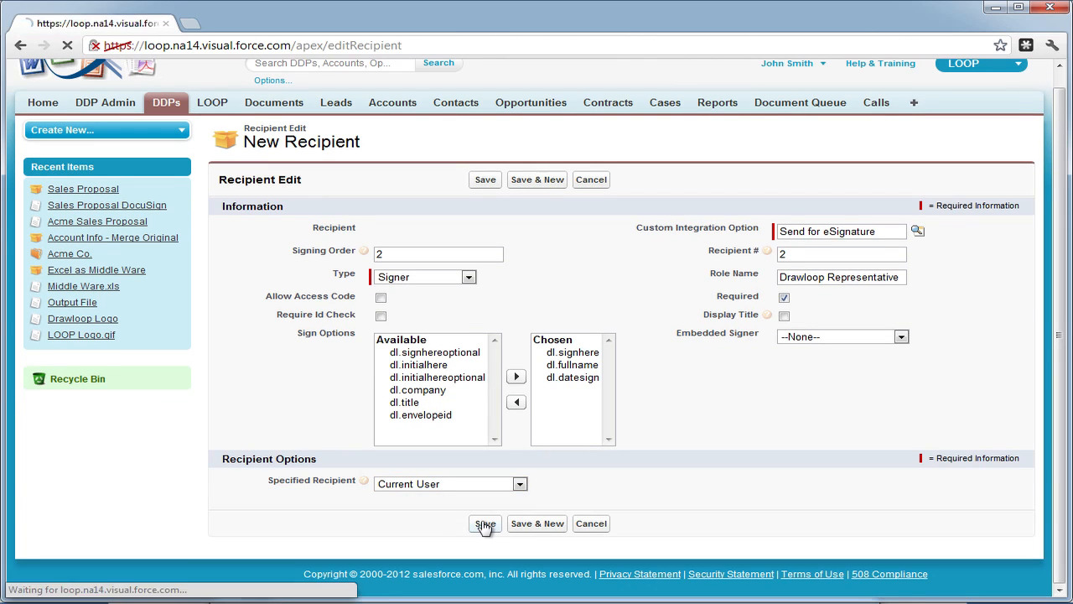
{"action": "left_click", "coordinate": [485, 523]}
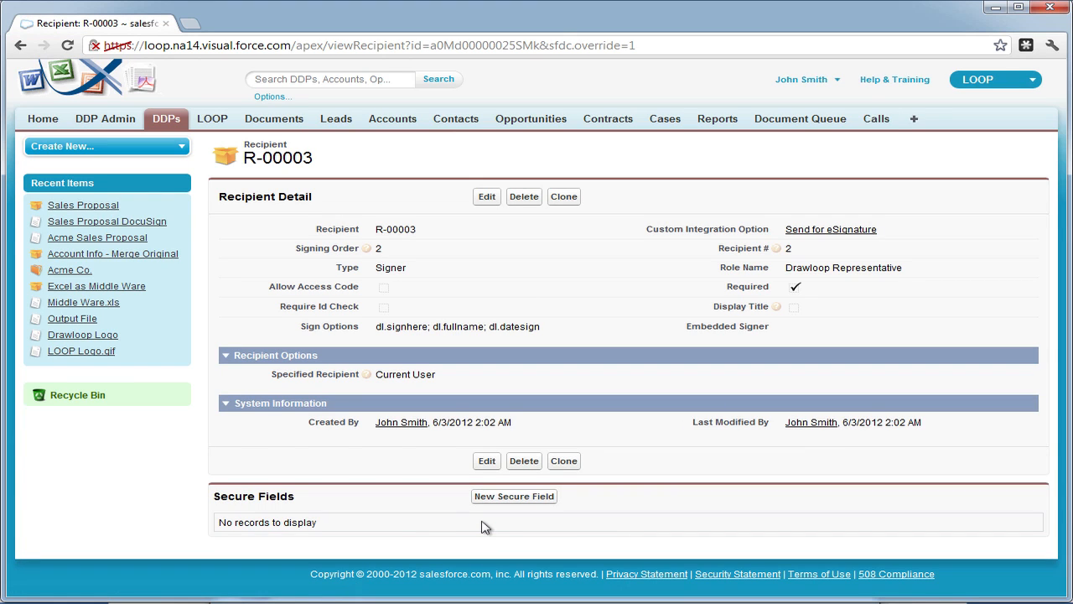
{"action": "mouse_move", "coordinate": [211, 240]}
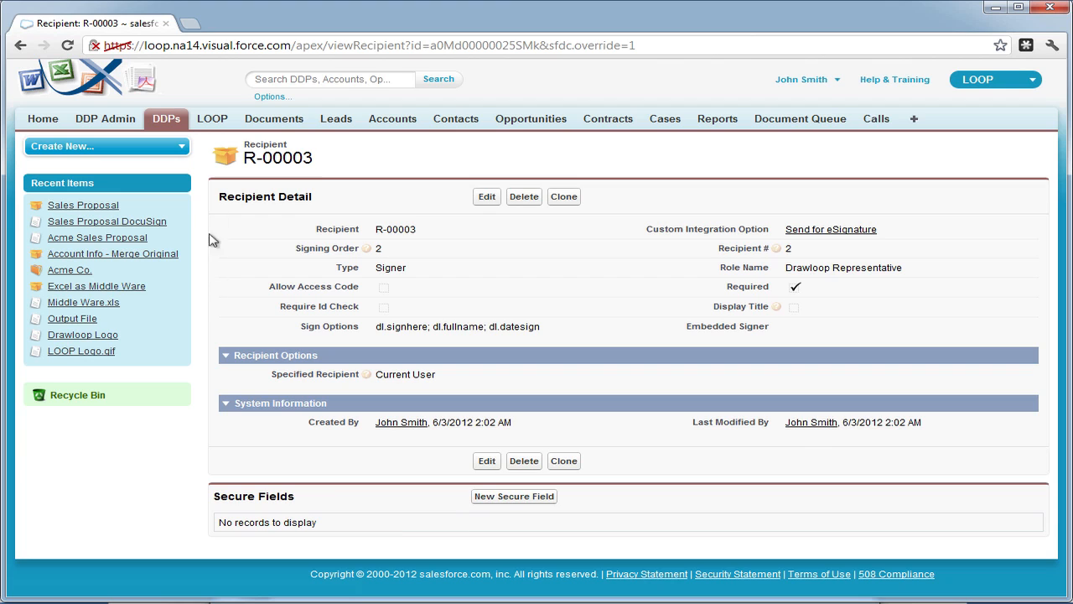
Open the Acme Co. opportunity record from Recent Opportunities.
{"action": "left_click", "coordinate": [530, 118]}
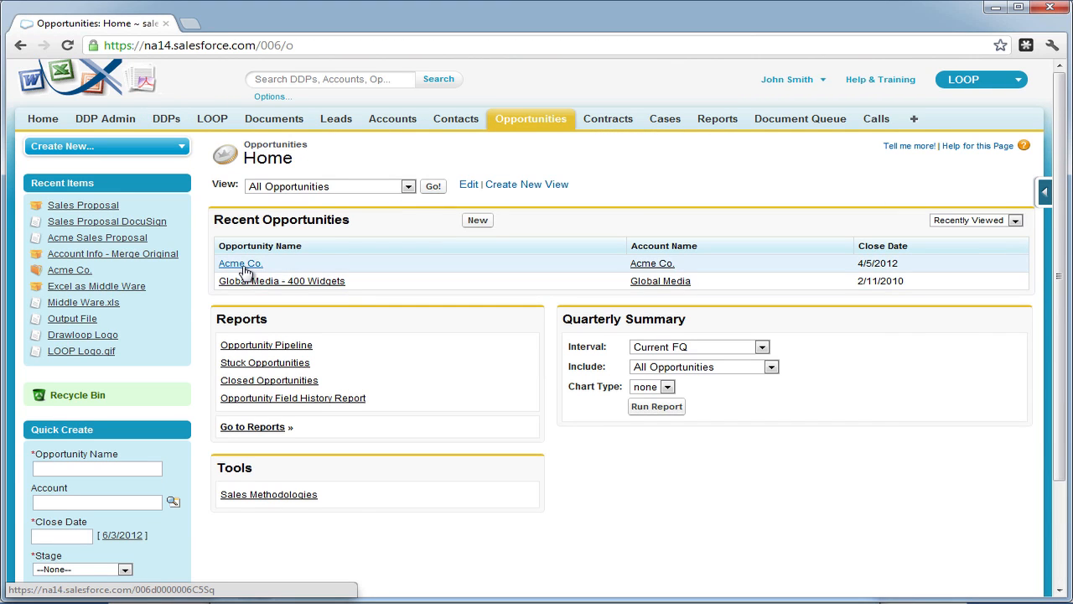
{"action": "left_click", "coordinate": [240, 264]}
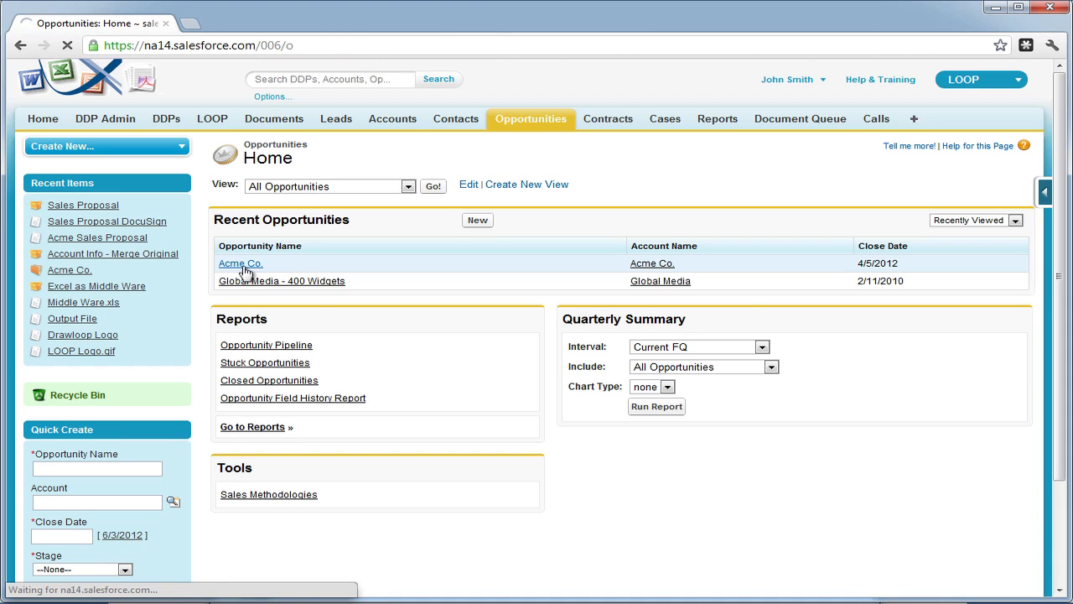
{"action": "left_click", "coordinate": [238, 263]}
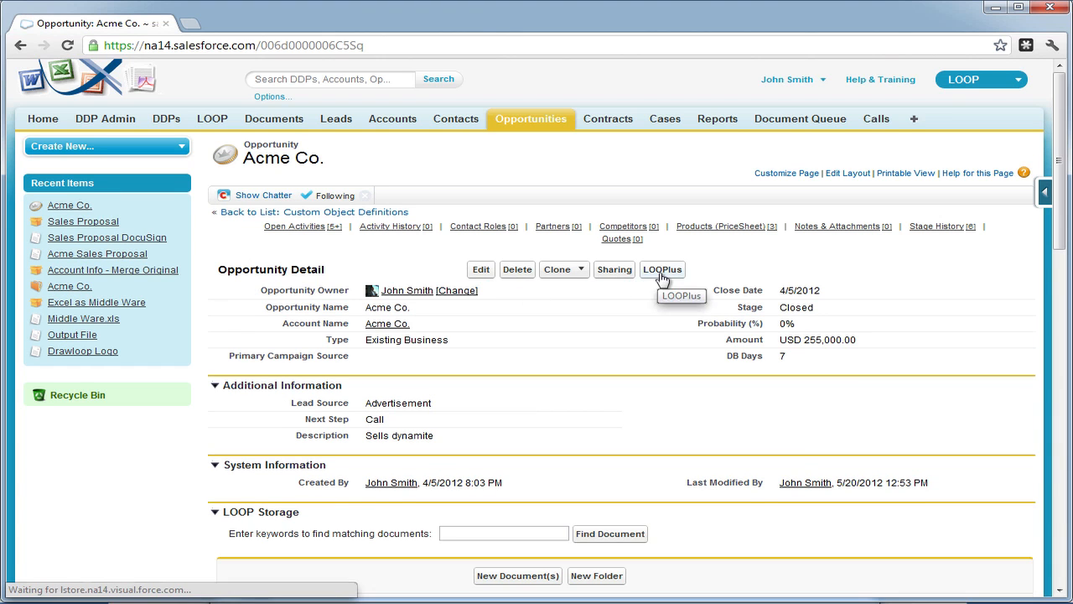
Run LOOPPlus from the Acme Co. opportunity and choose Jack Smith as the DDP contact.
{"action": "left_click", "coordinate": [660, 269]}
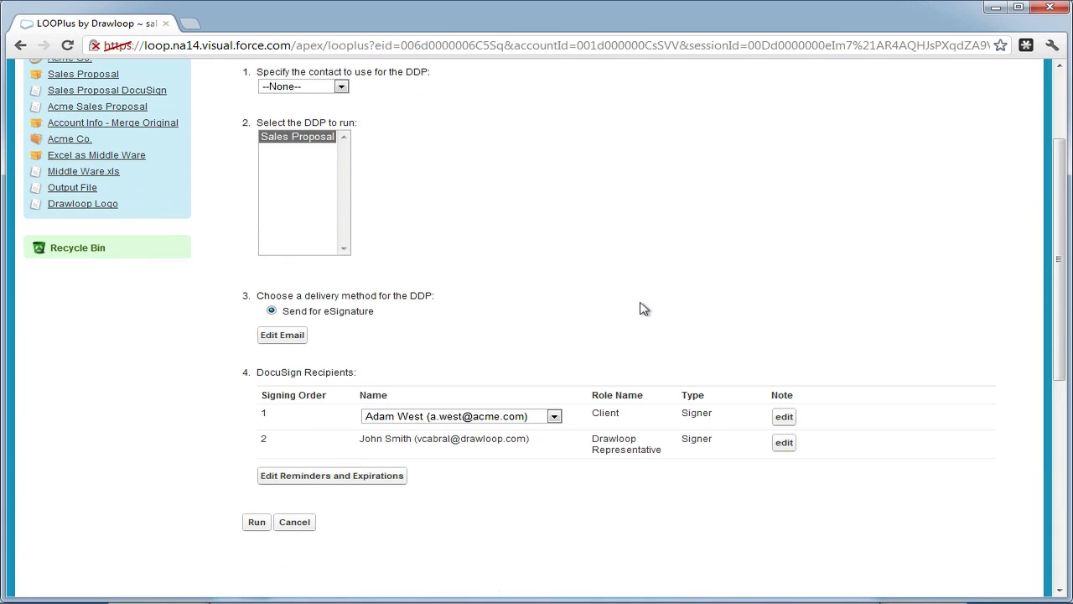
{"action": "mouse_move", "coordinate": [640, 347]}
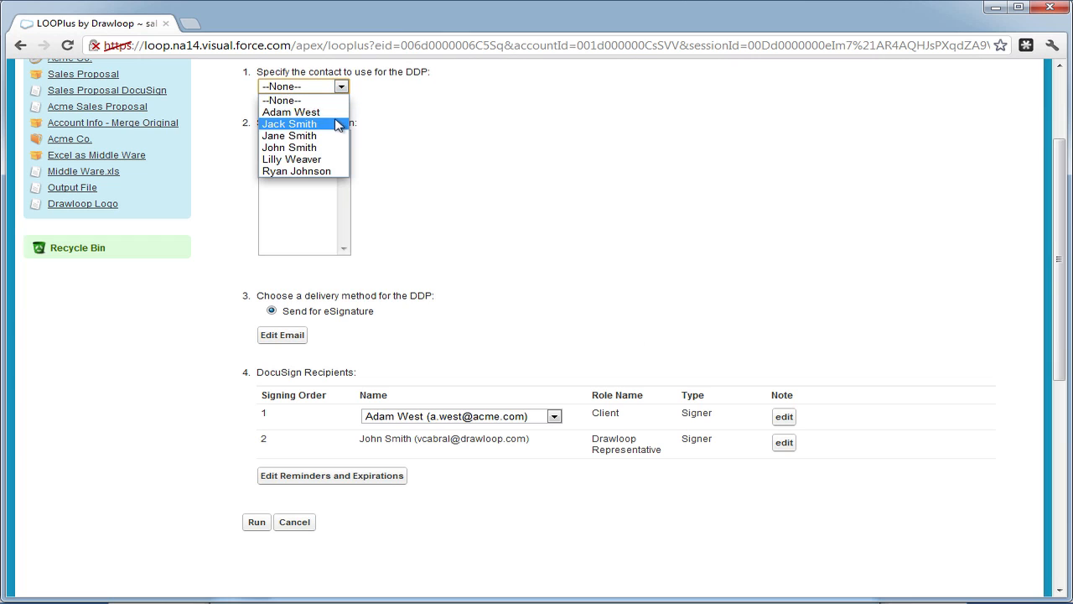
{"action": "left_click", "coordinate": [289, 124]}
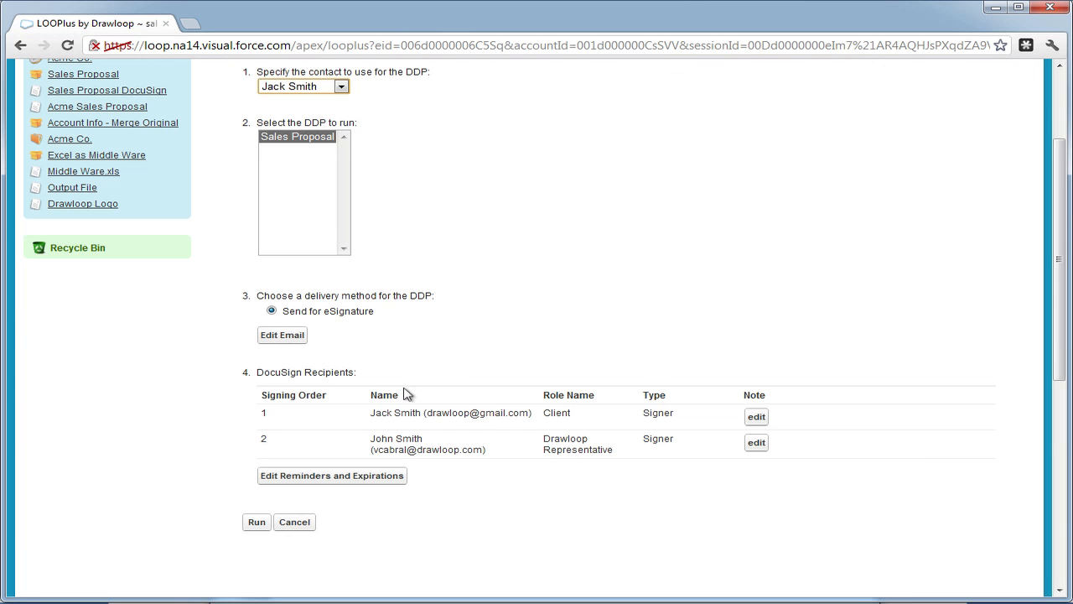
{"action": "double_click", "coordinate": [451, 413]}
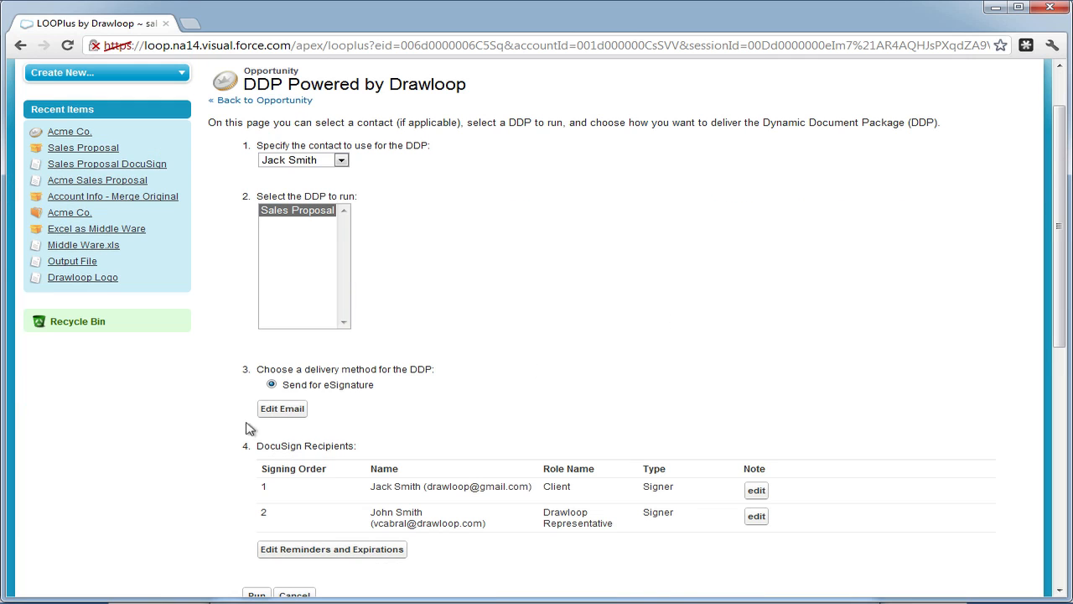
{"action": "mouse_move", "coordinate": [282, 412]}
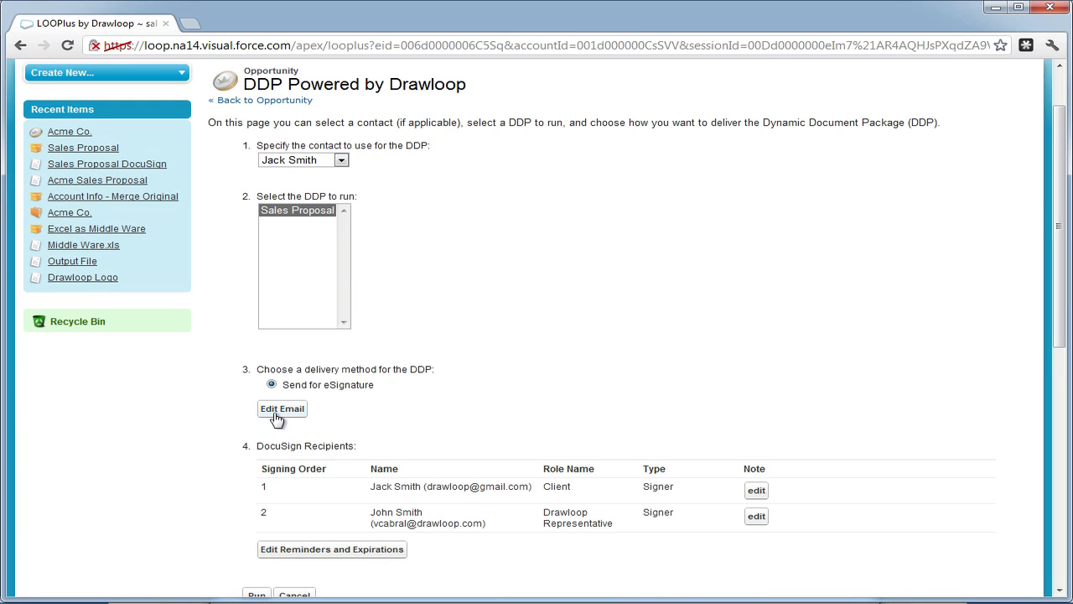
Replace the default email subject with "User can change subject.".
{"action": "left_click", "coordinate": [282, 409]}
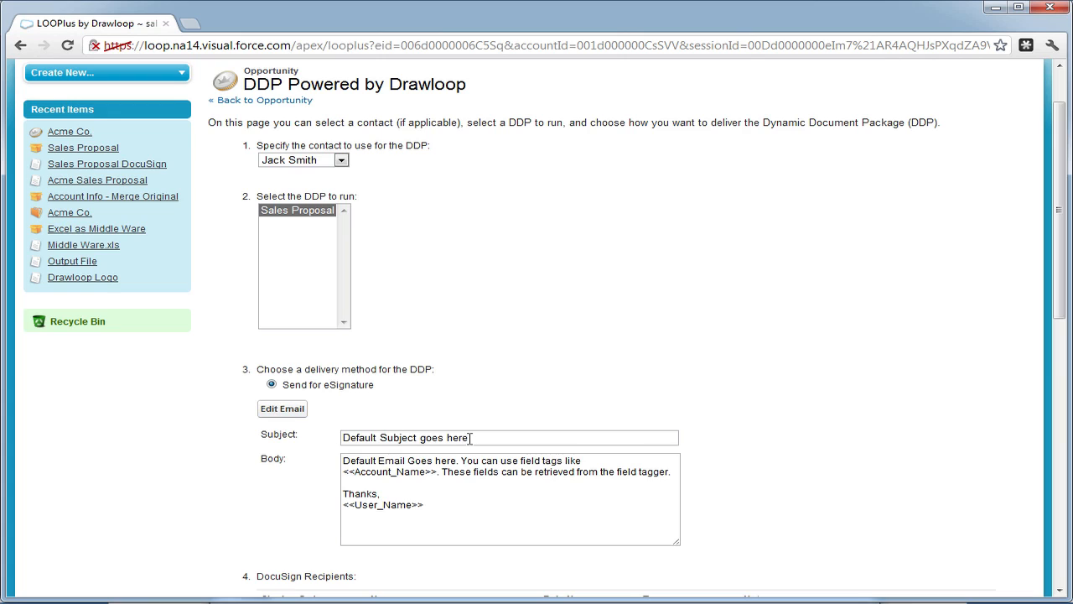
{"action": "triple_click", "coordinate": [405, 436]}
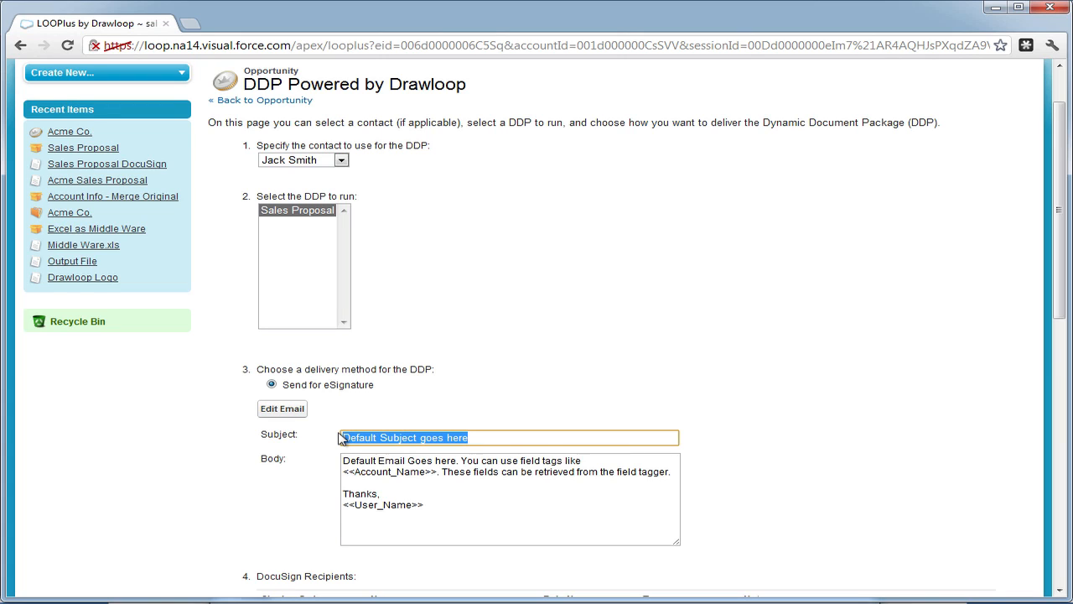
{"action": "type", "text": "User can"}
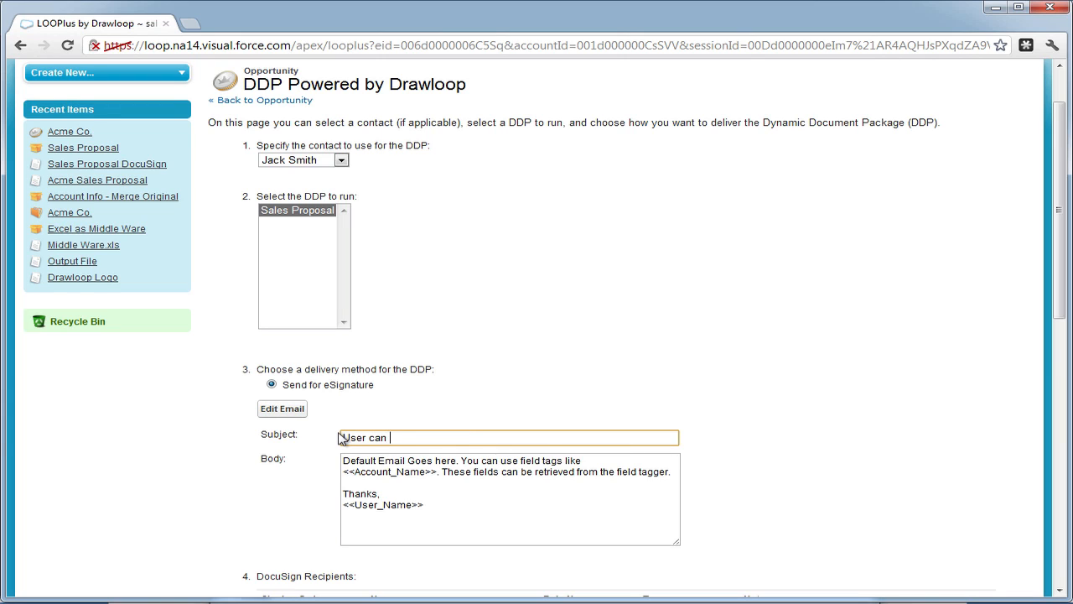
{"action": "type", "text": "change subje"}
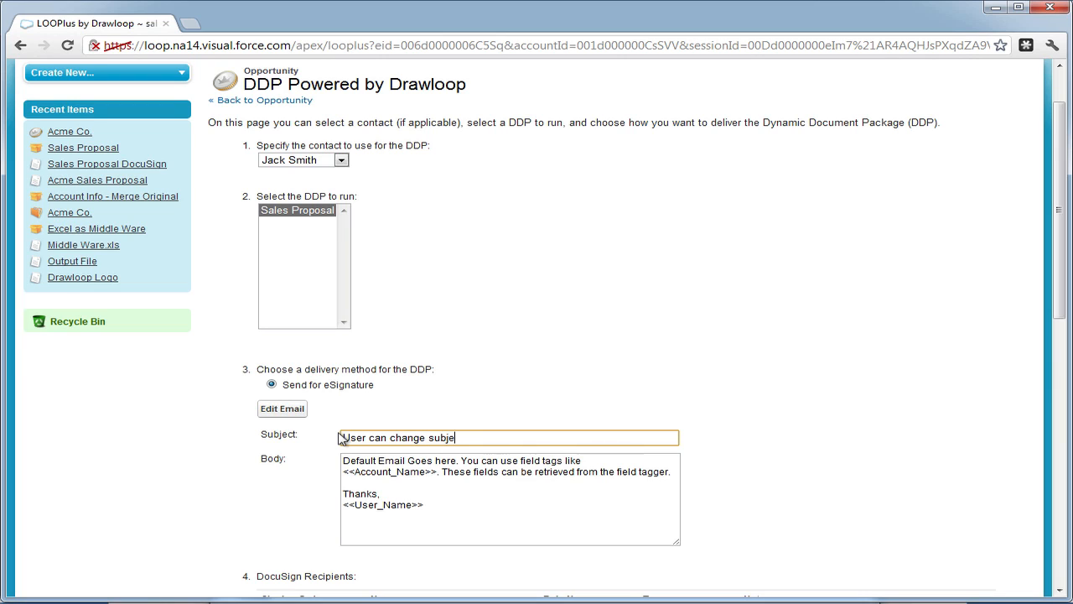
{"action": "type", "text": "ct."}
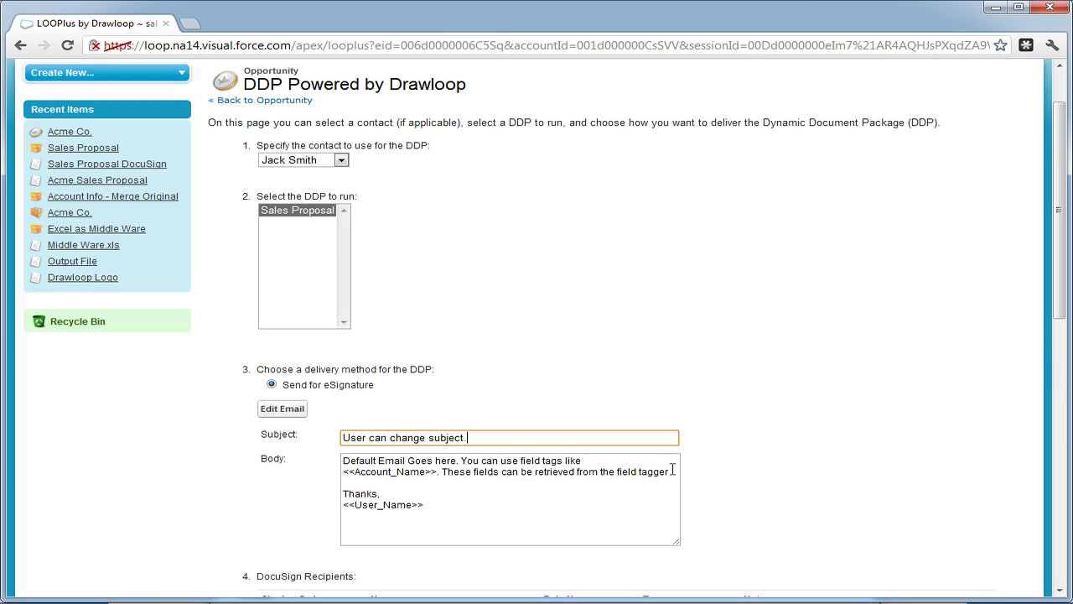
Add "And body." to the email message and move down to the DocuSign Recipients.
{"action": "left_click", "coordinate": [503, 478]}
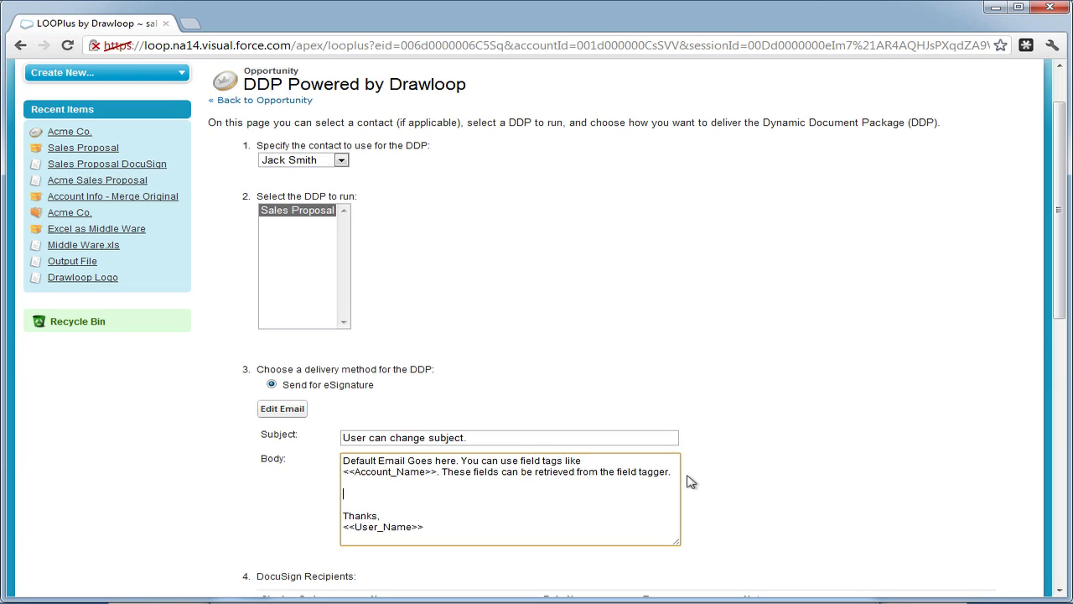
{"action": "type", "text": "And body."}
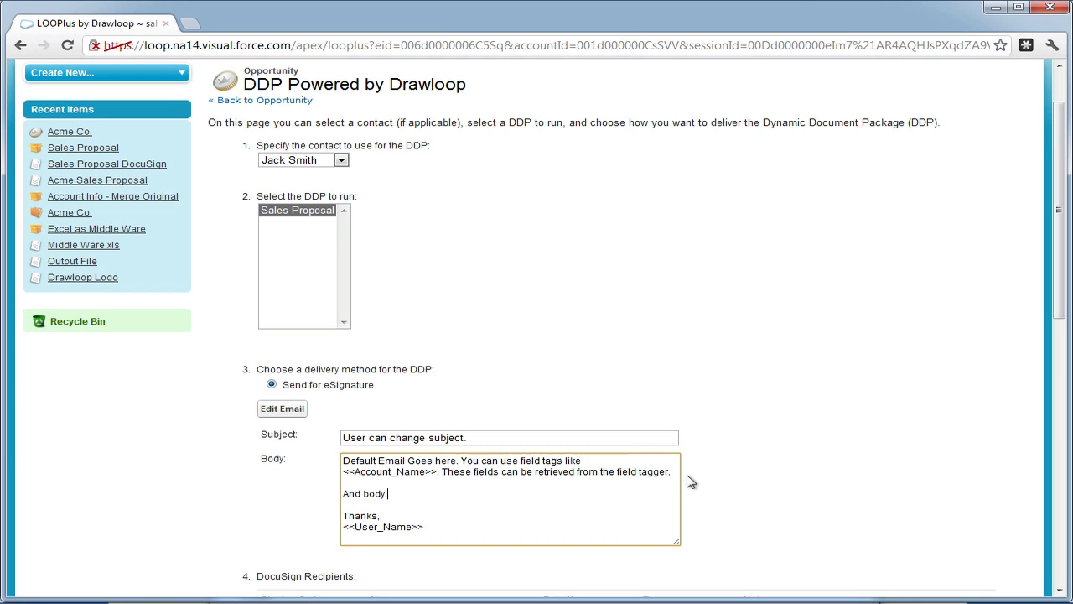
{"action": "scroll", "scroll_direction": "down", "scroll_amount": 3}
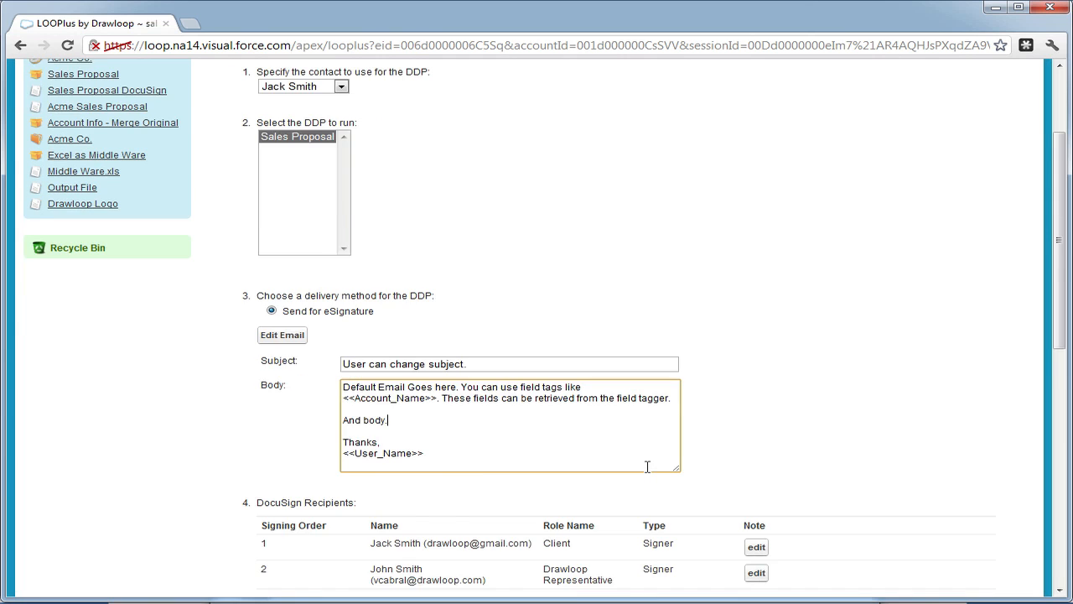
{"action": "scroll", "scroll_direction": "down", "scroll_amount": 3}
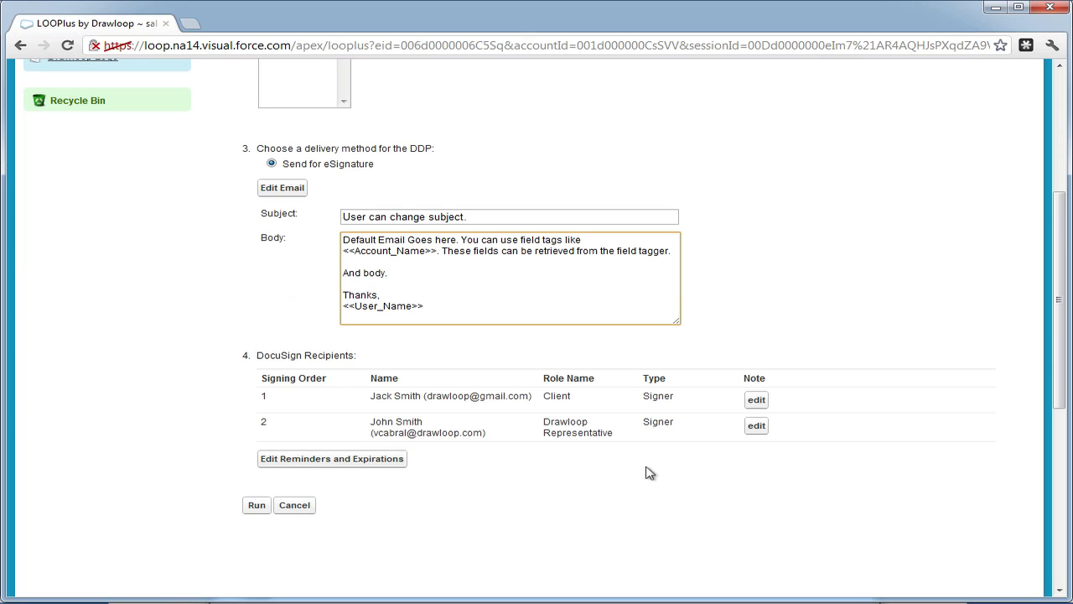
{"action": "mouse_move", "coordinate": [444, 539]}
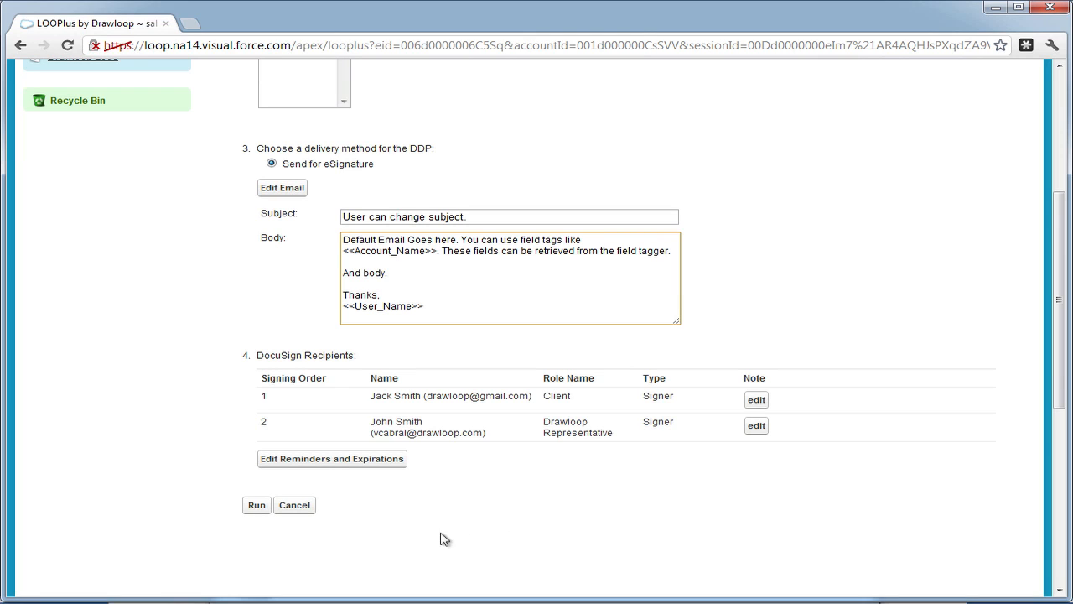
{"action": "mouse_move", "coordinate": [352, 535]}
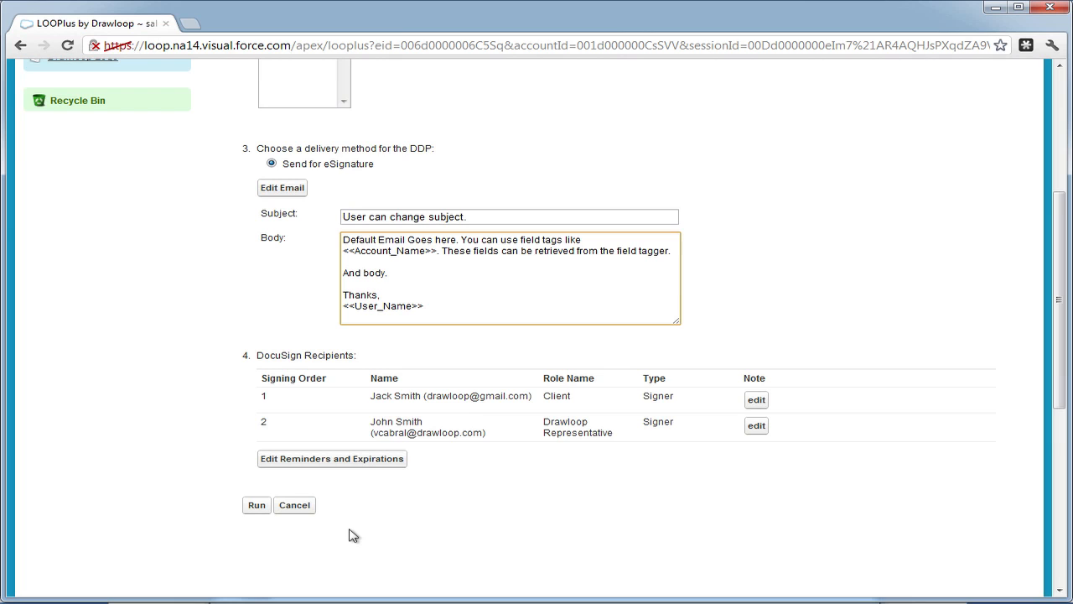
Set reminder delay 0, reminder frequency 2, expiration warning 50 and signing expiry 55 days.
{"action": "left_click", "coordinate": [332, 458]}
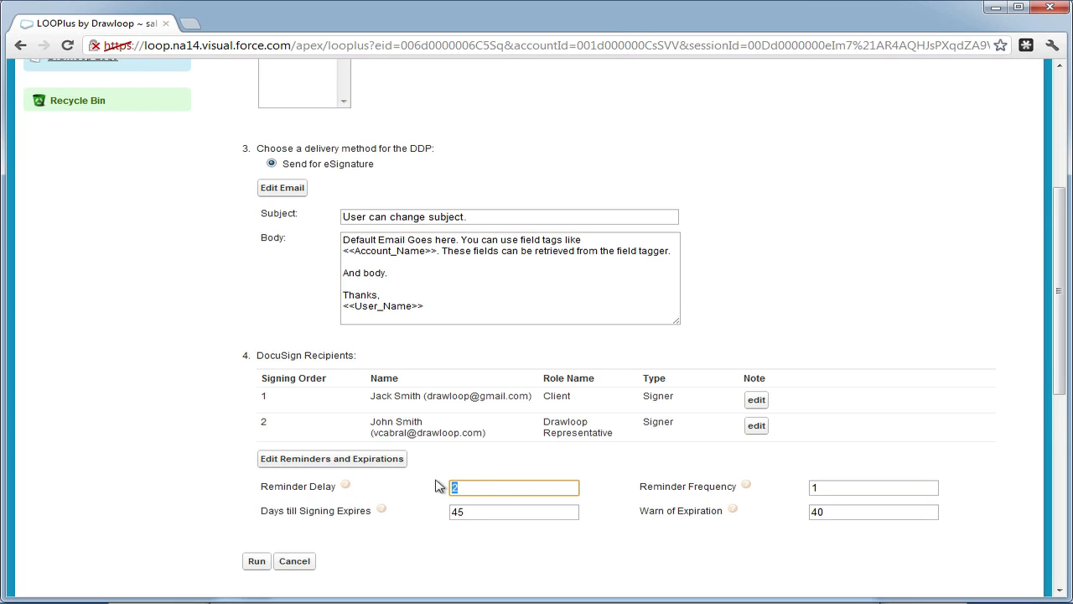
{"action": "type", "text": "0"}
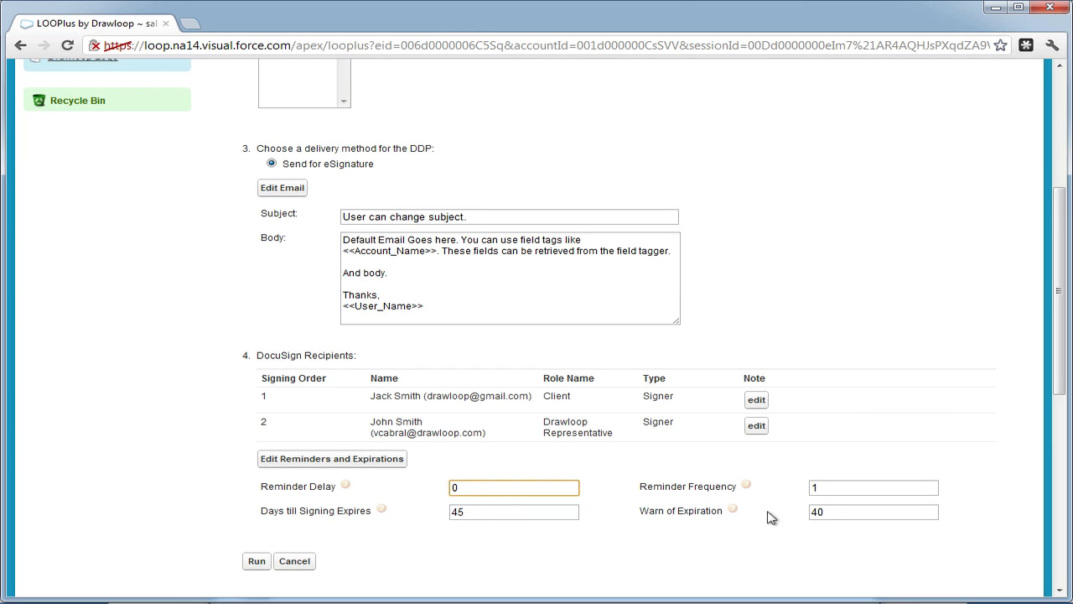
{"action": "type", "text": "2"}
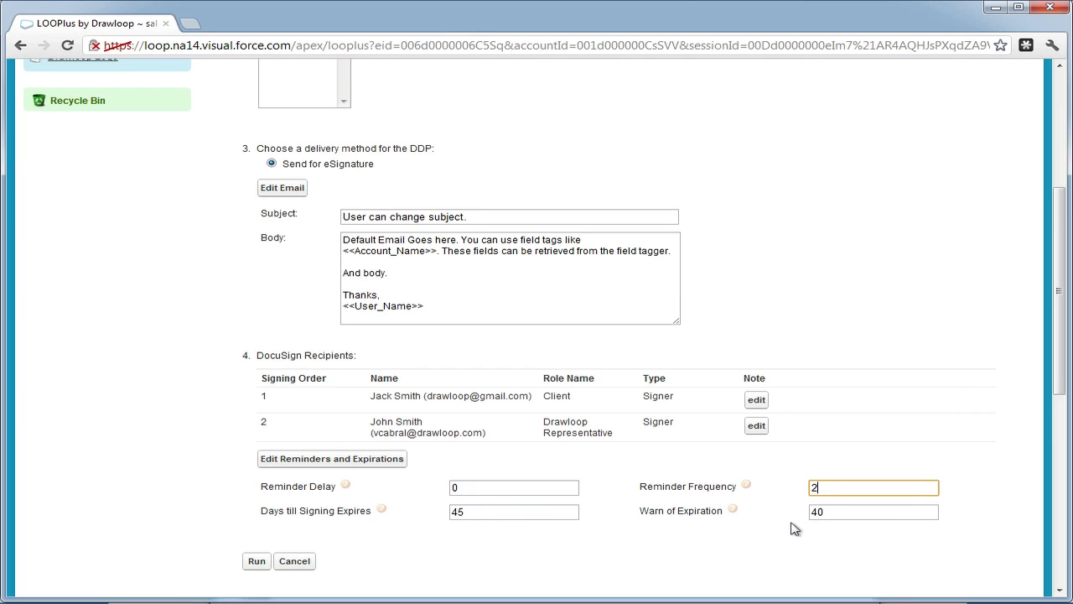
{"action": "left_click", "coordinate": [872, 511]}
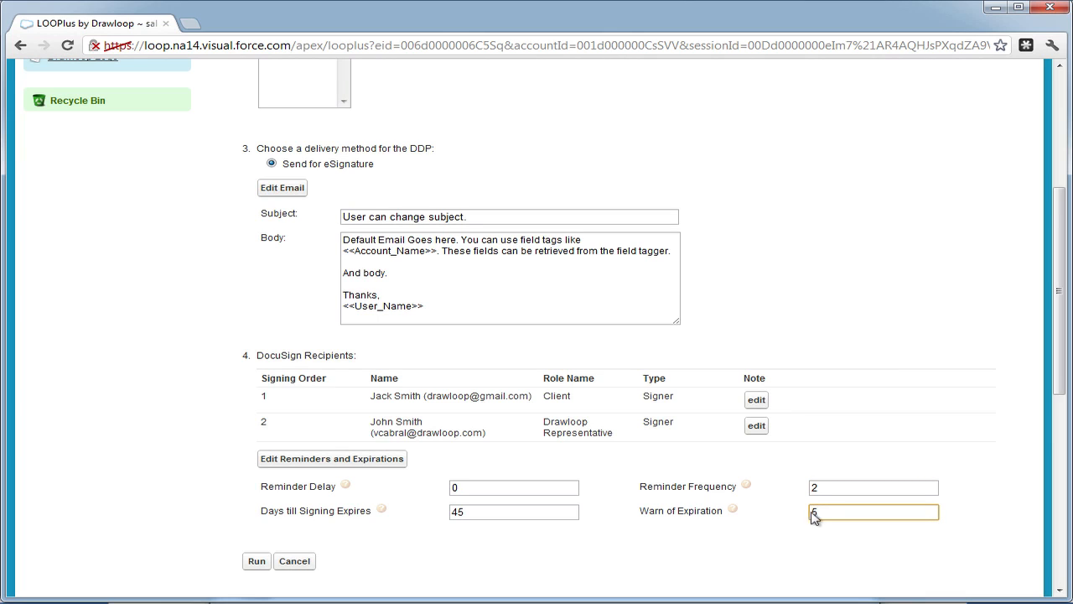
{"action": "type", "text": "5"}
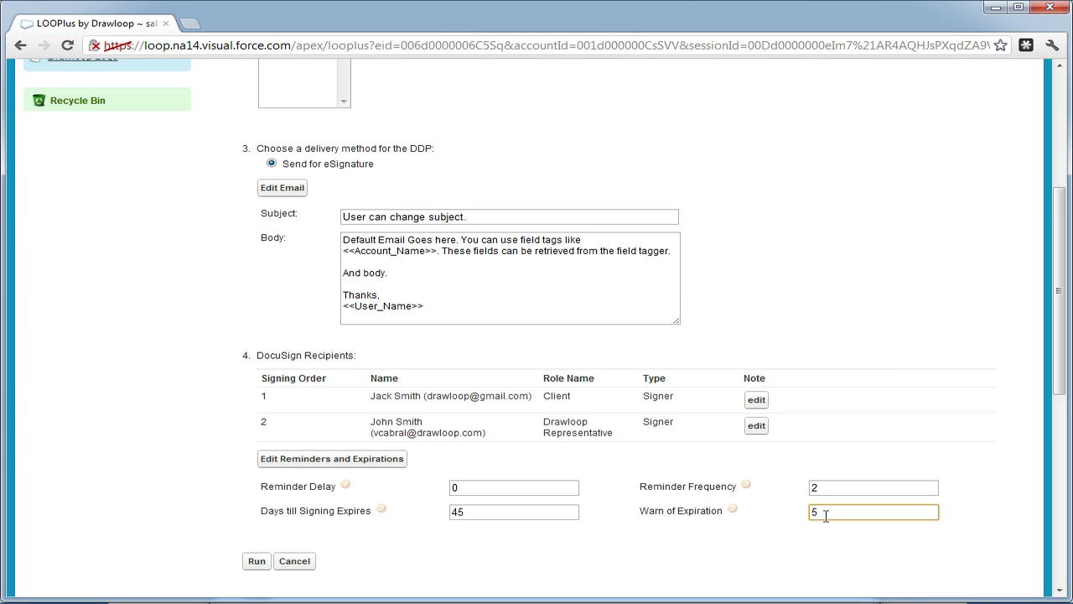
{"action": "type", "text": "0"}
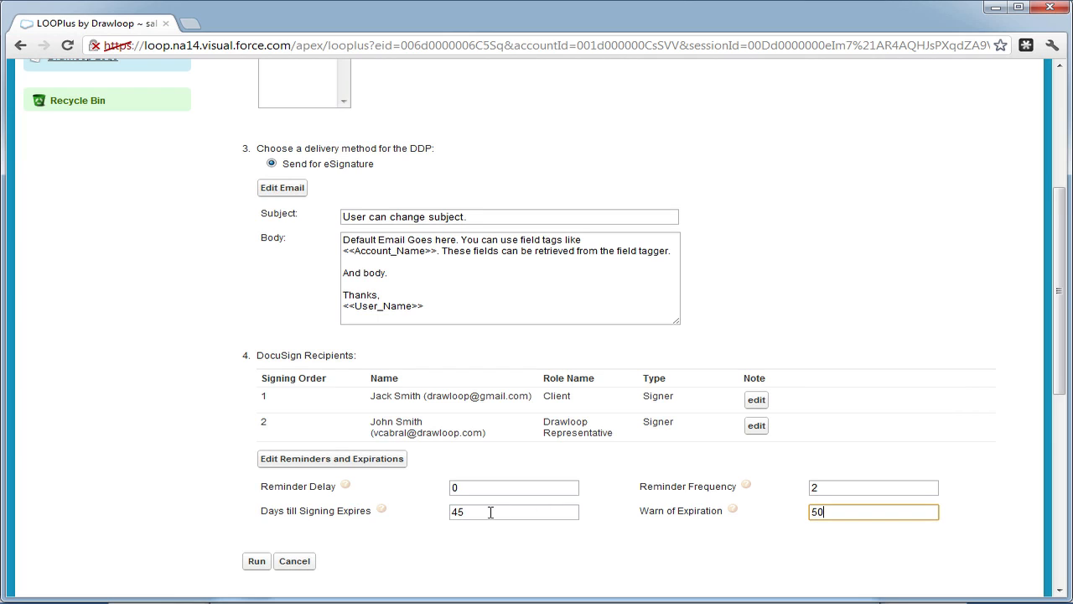
{"action": "type", "text": "55"}
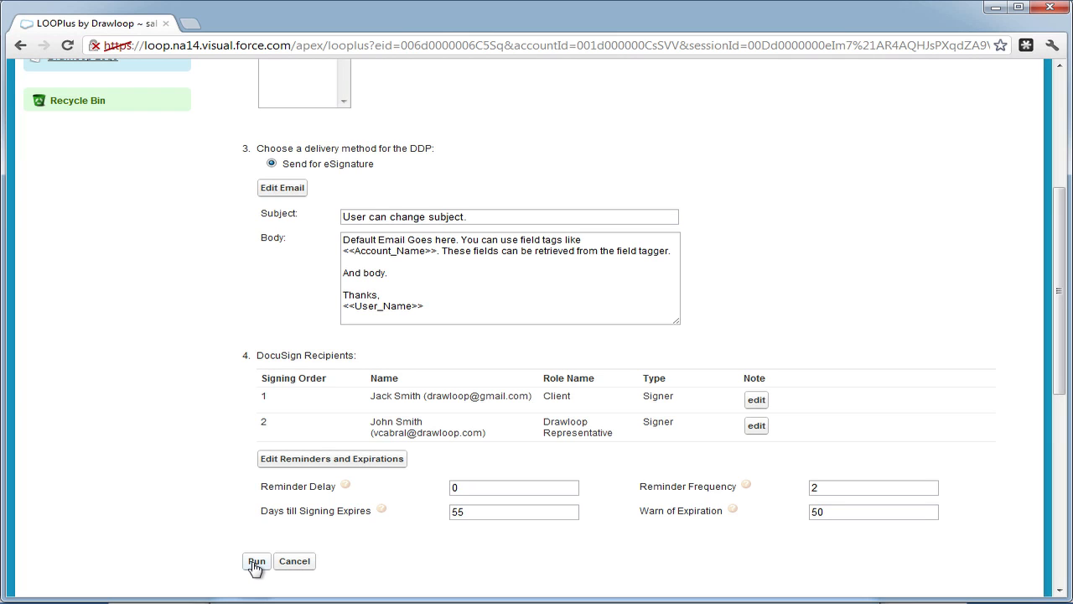
Run the DDP, then download and open "Proposal for Acme Co.pdf" to preview it.
{"action": "left_click", "coordinate": [255, 560]}
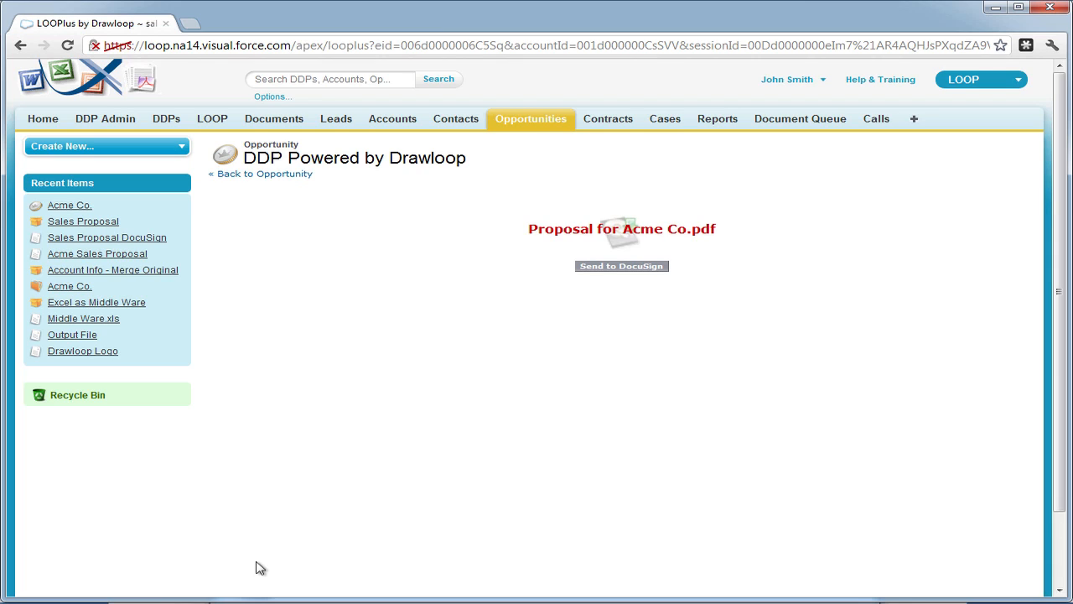
{"action": "mouse_move", "coordinate": [607, 560]}
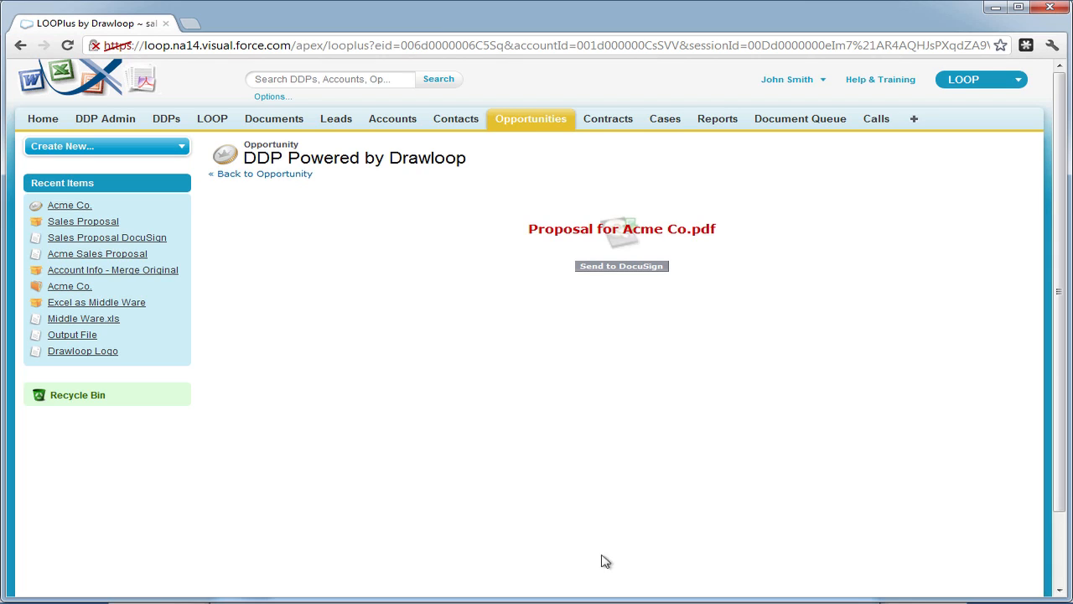
{"action": "left_click", "coordinate": [620, 228]}
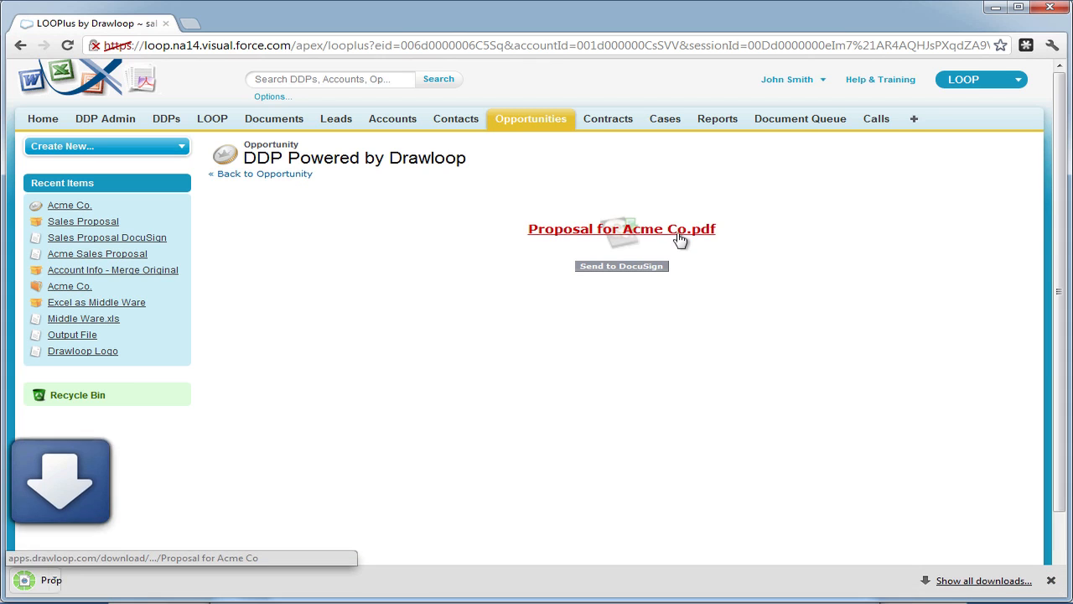
{"action": "left_click", "coordinate": [620, 228]}
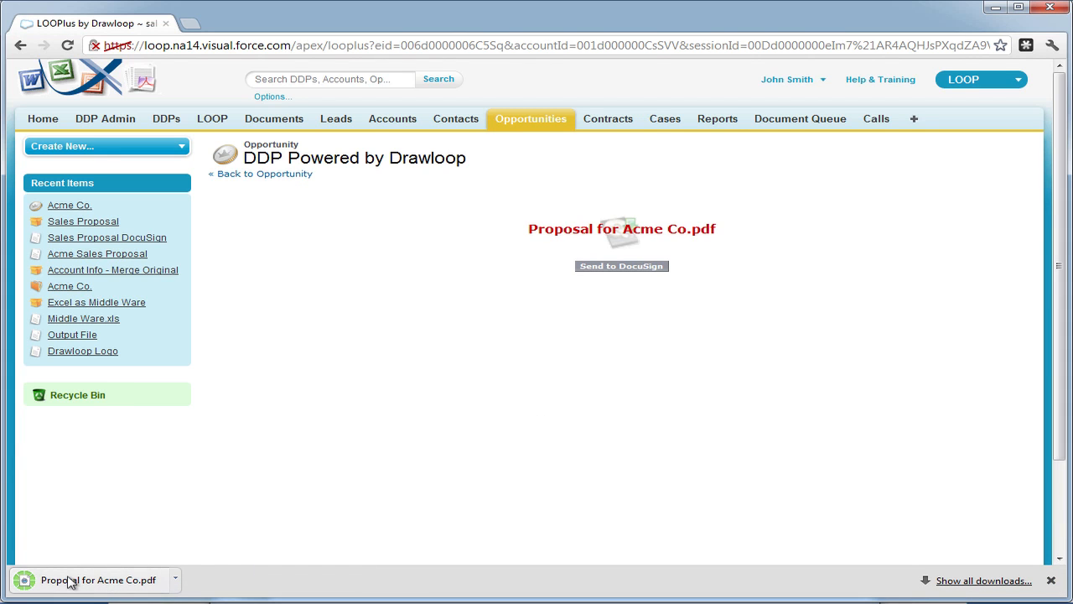
{"action": "left_click", "coordinate": [97, 580]}
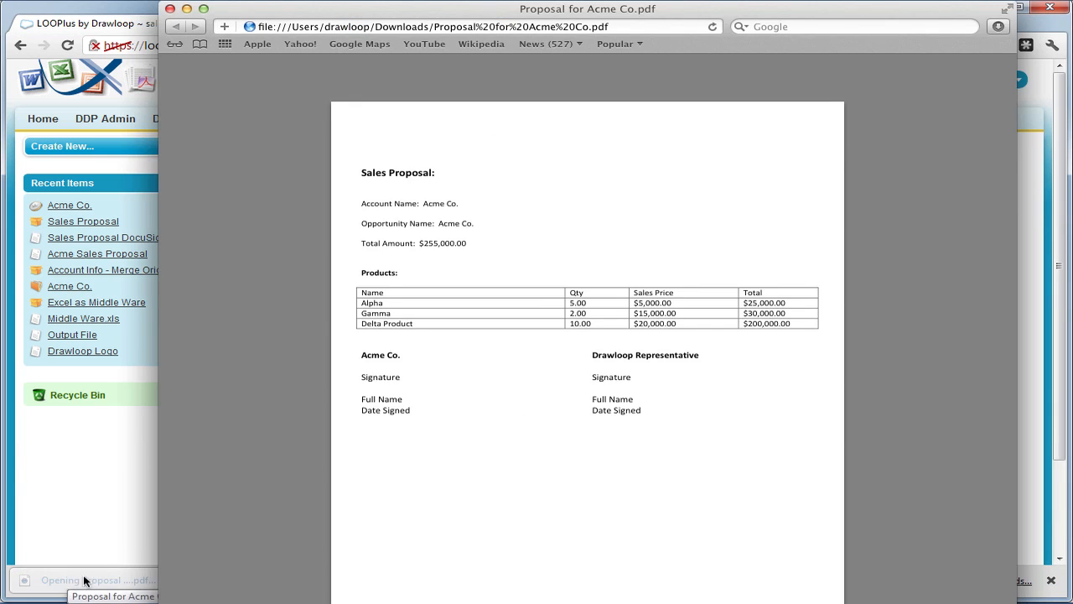
{"action": "mouse_move", "coordinate": [433, 328]}
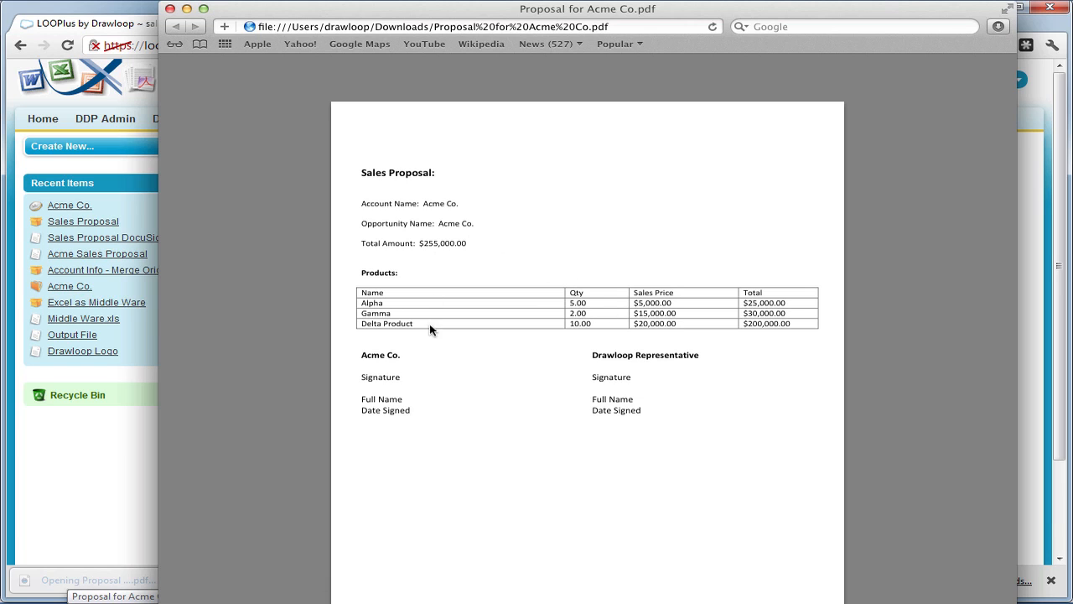